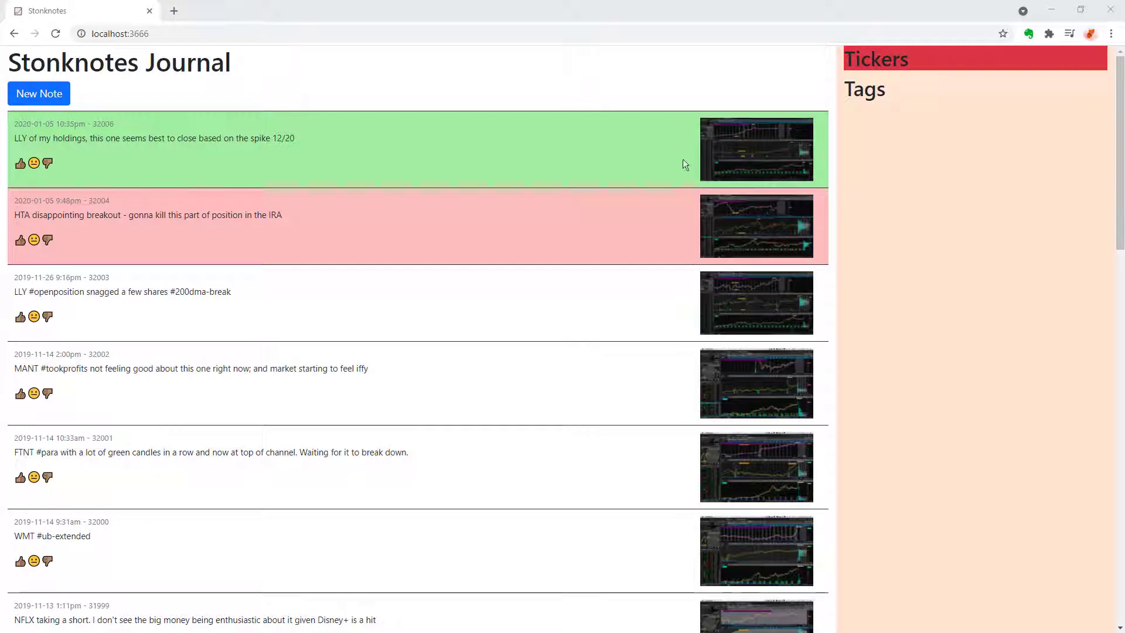
mouse_move(606, 239)
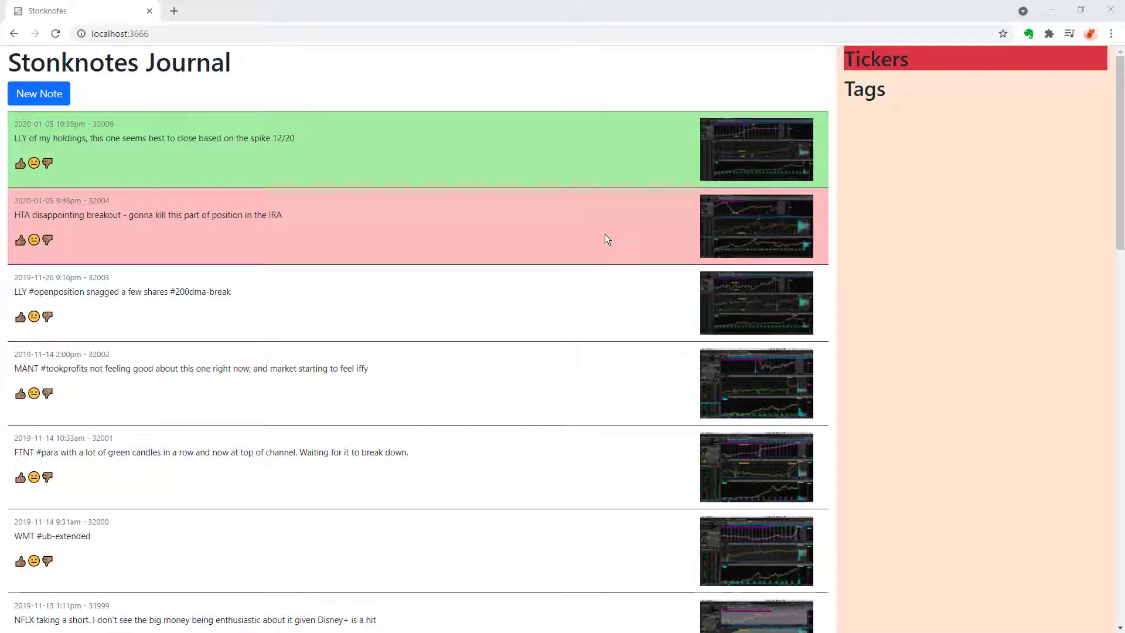
mouse_move(451, 272)
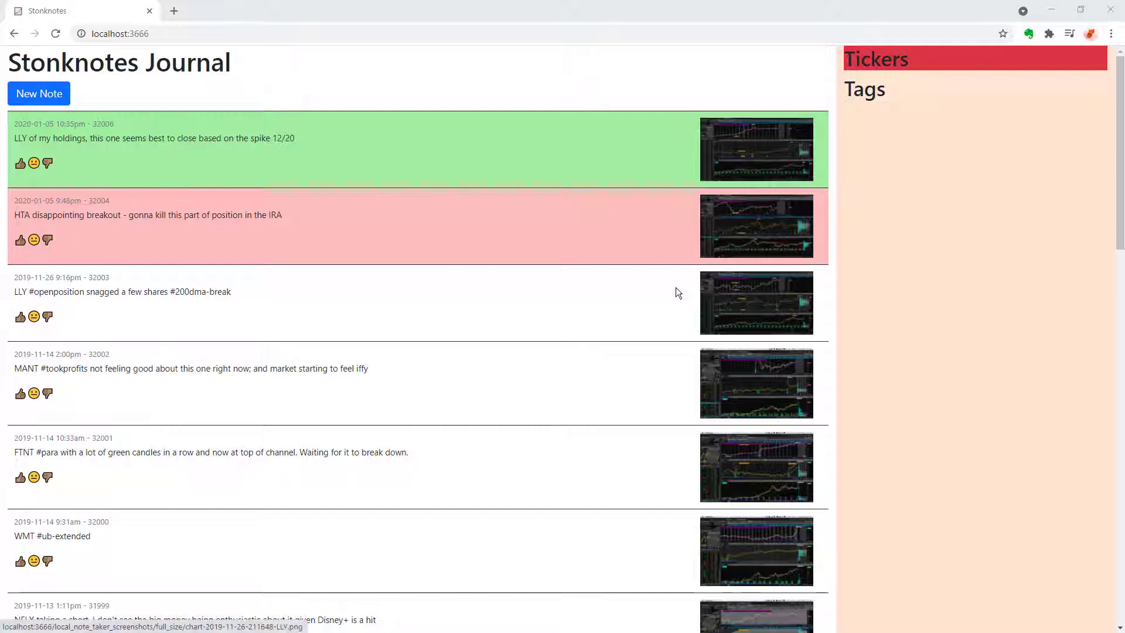
mouse_move(271, 230)
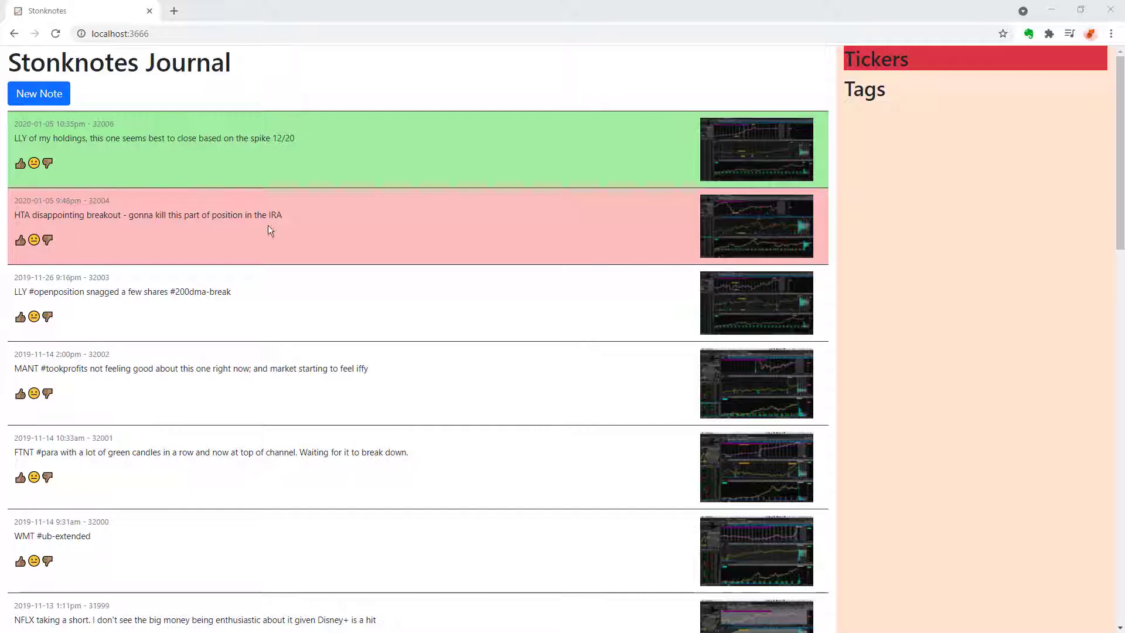
Submit a new sample note from the New Note form and close it.
left_click(38, 93)
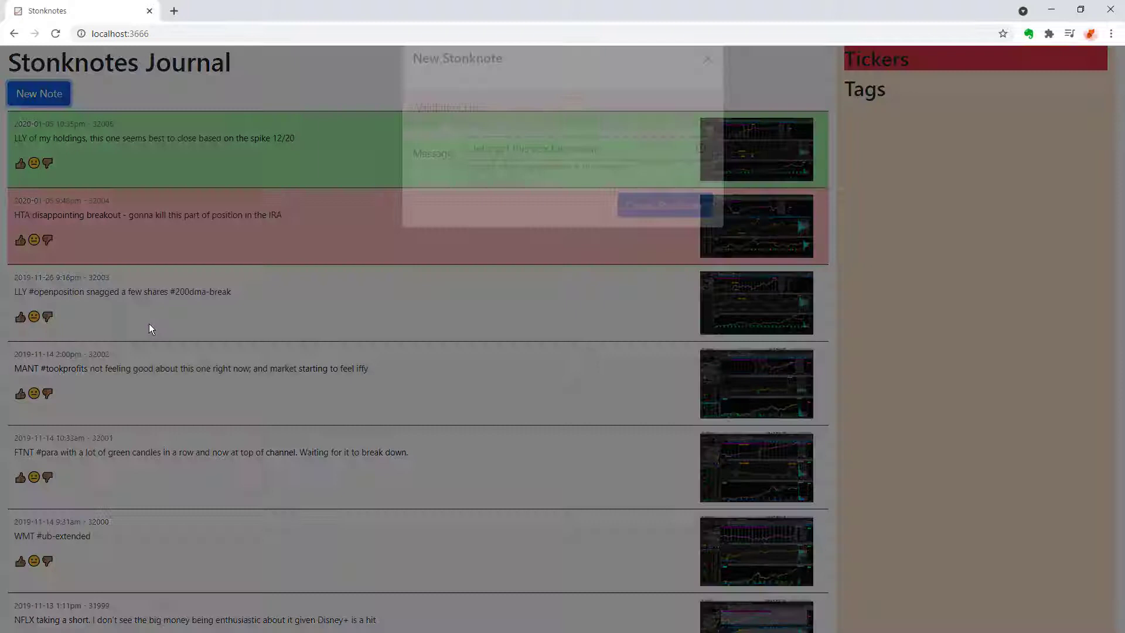
left_click(664, 232)
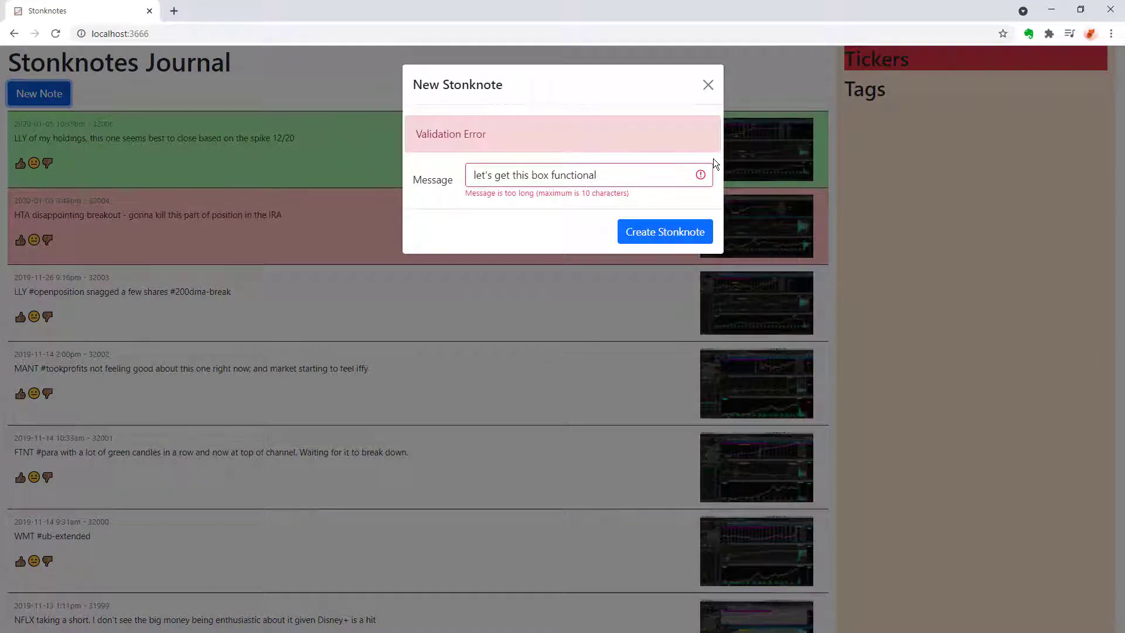
mouse_move(728, 199)
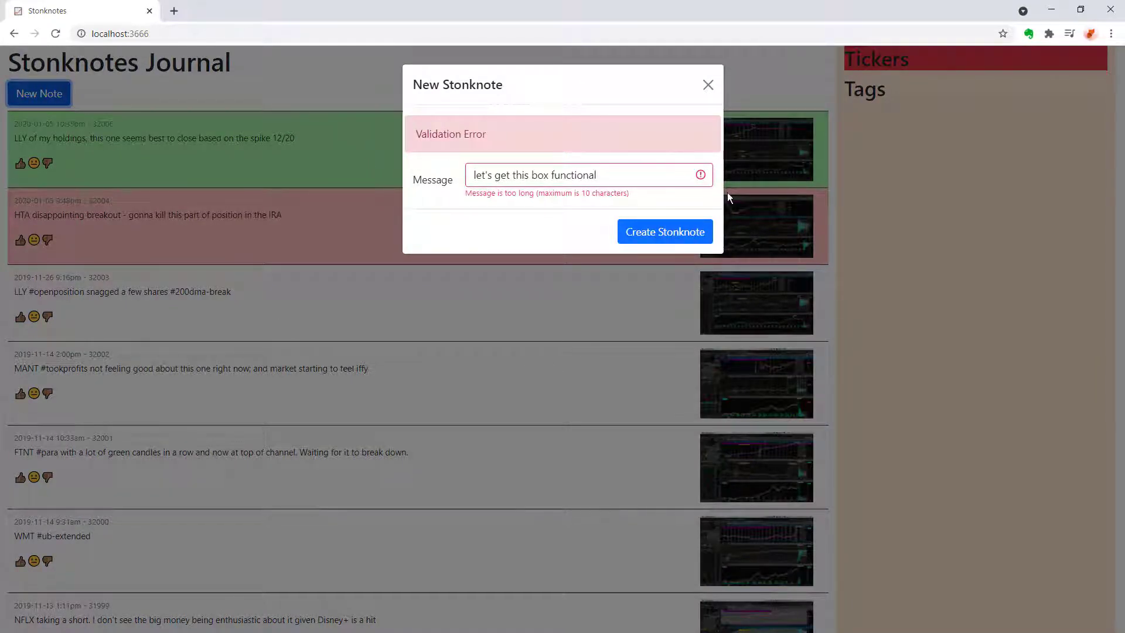
mouse_move(660, 216)
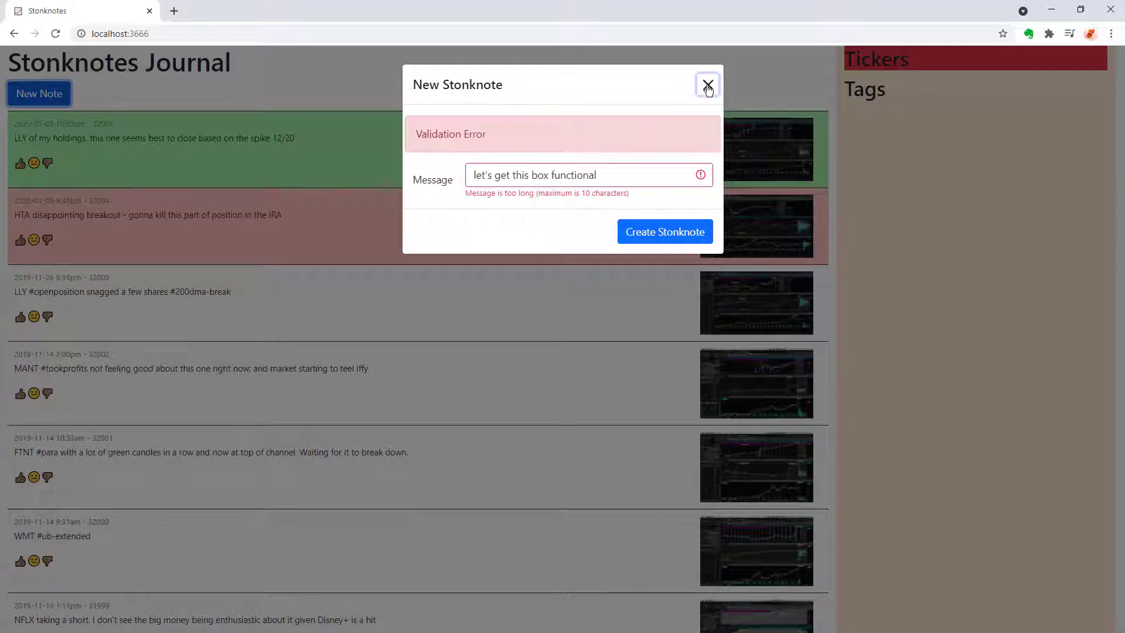
left_click(706, 84)
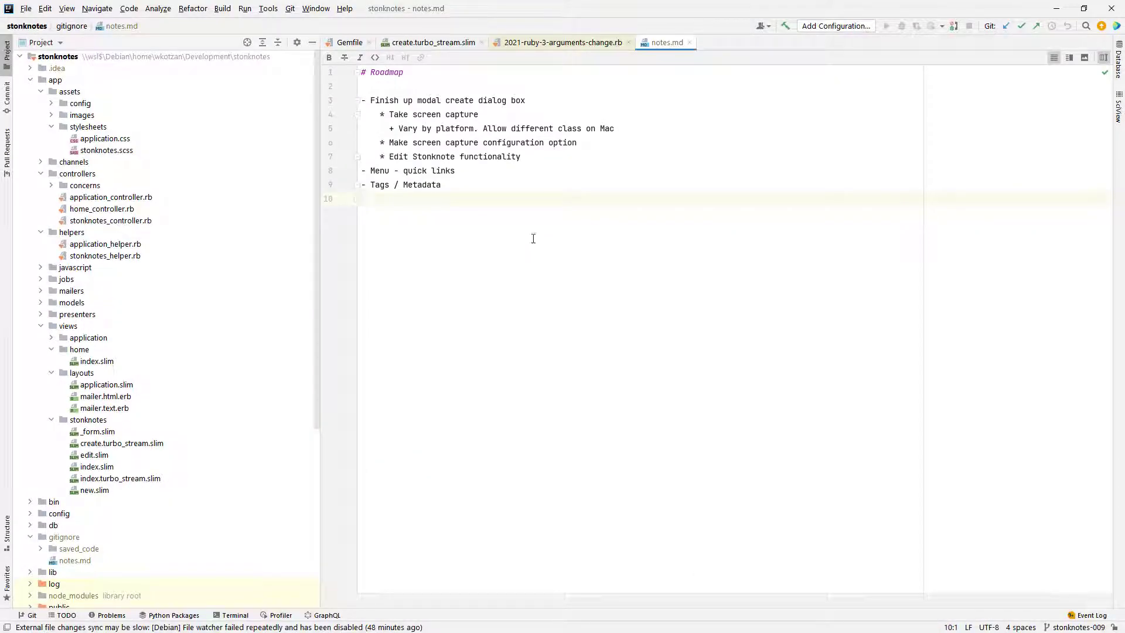
mouse_move(464, 89)
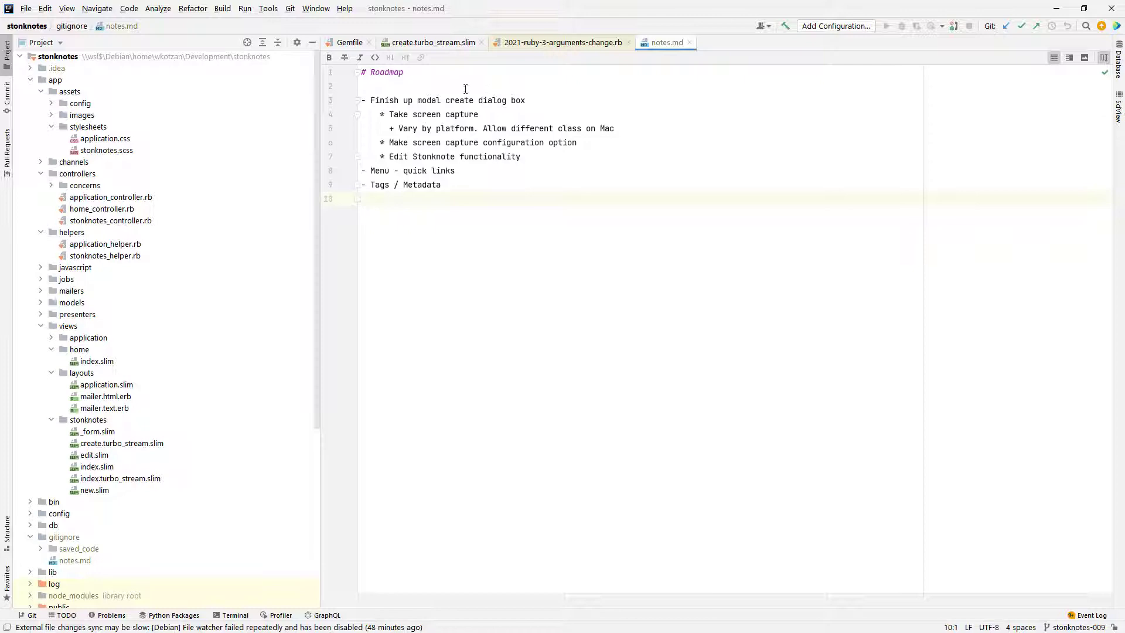
mouse_move(423, 89)
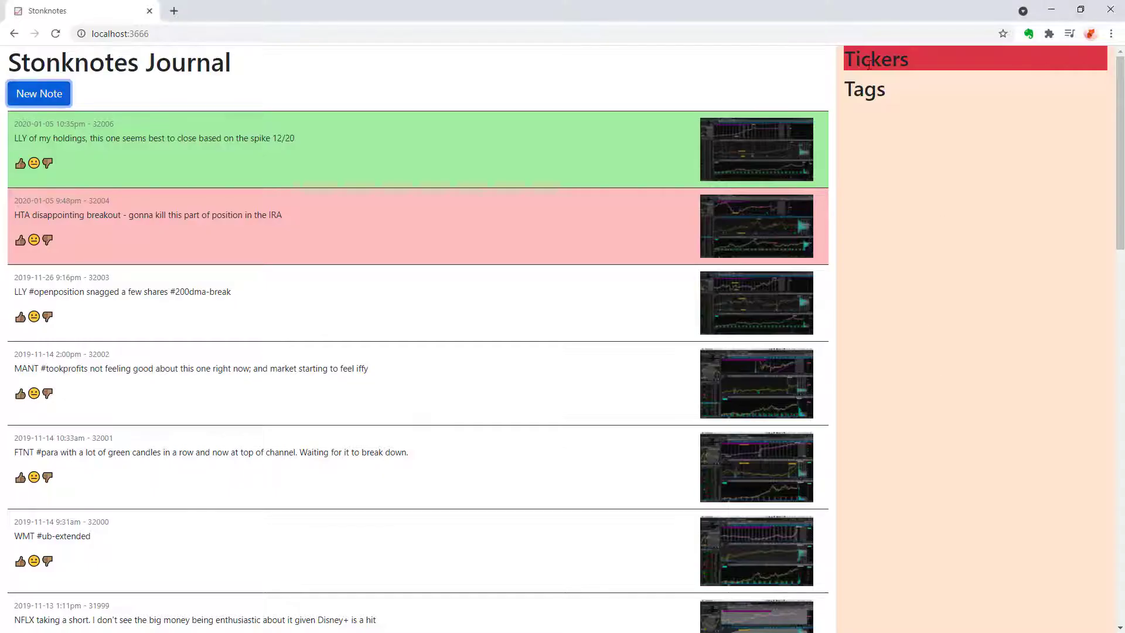
mouse_move(828, 171)
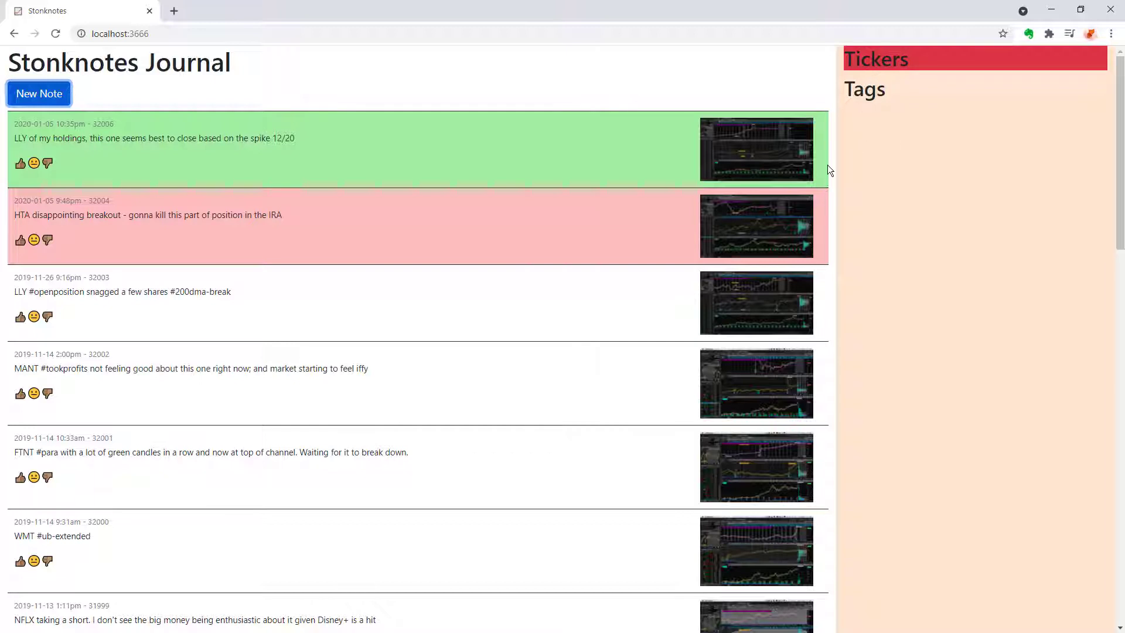
mouse_move(870, 290)
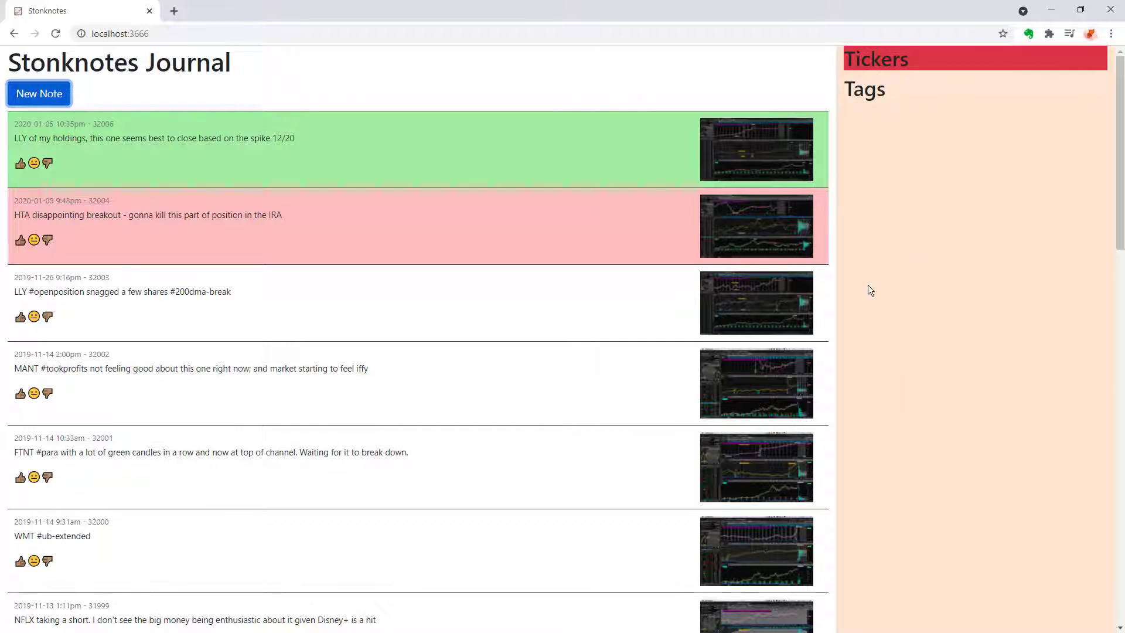
mouse_move(387, 133)
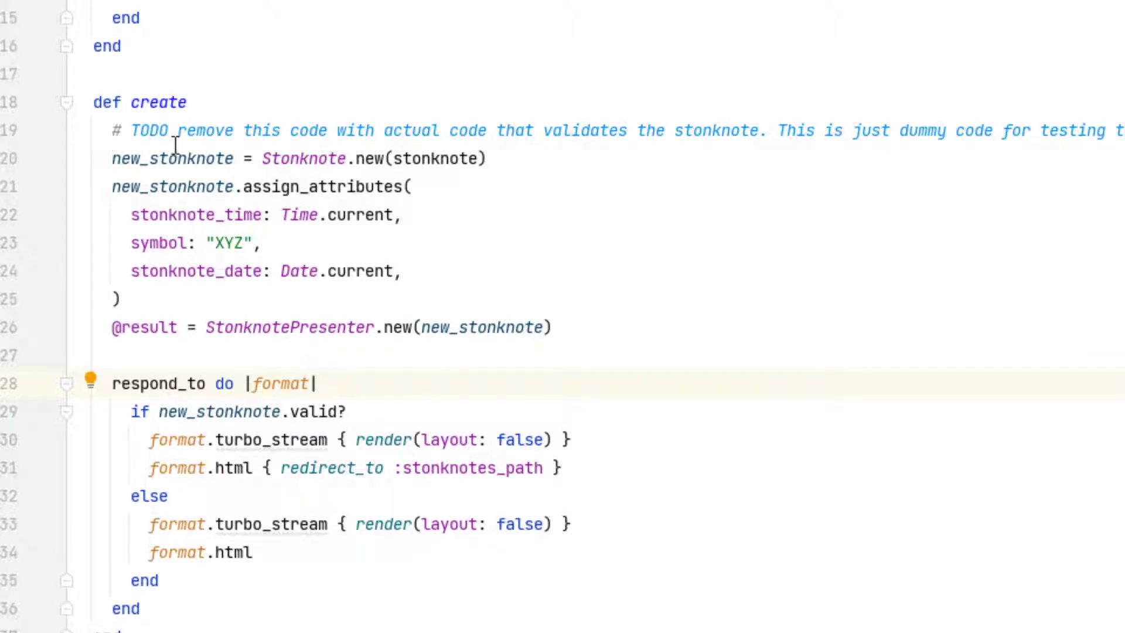
mouse_move(945, 161)
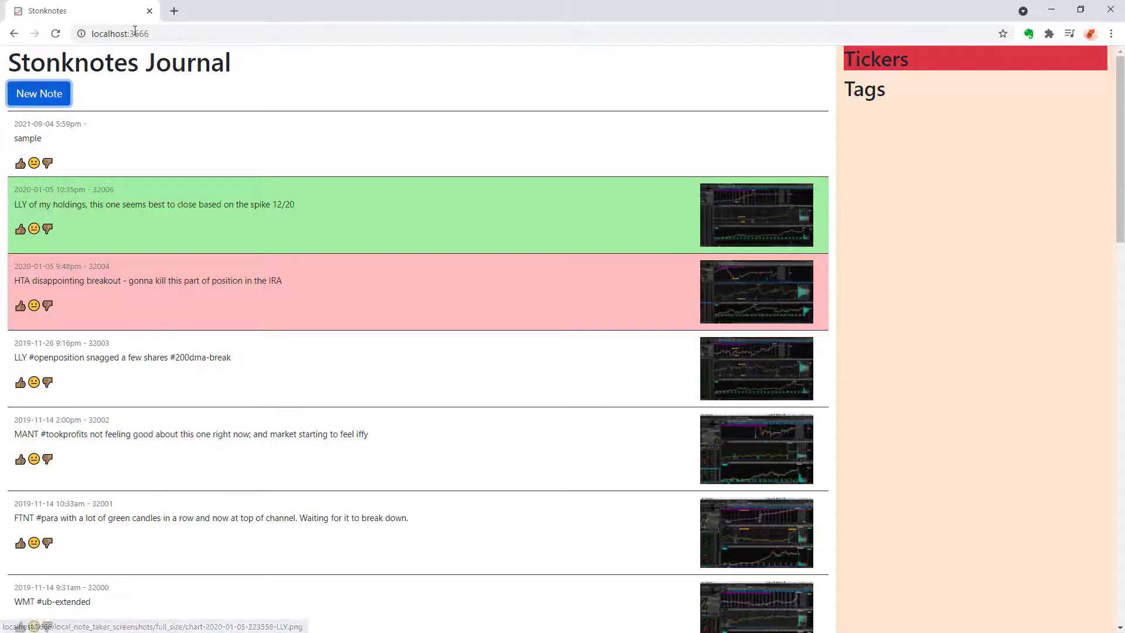
Submit a new note reading 'This message is too long' to trigger the length validation.
left_click(39, 94)
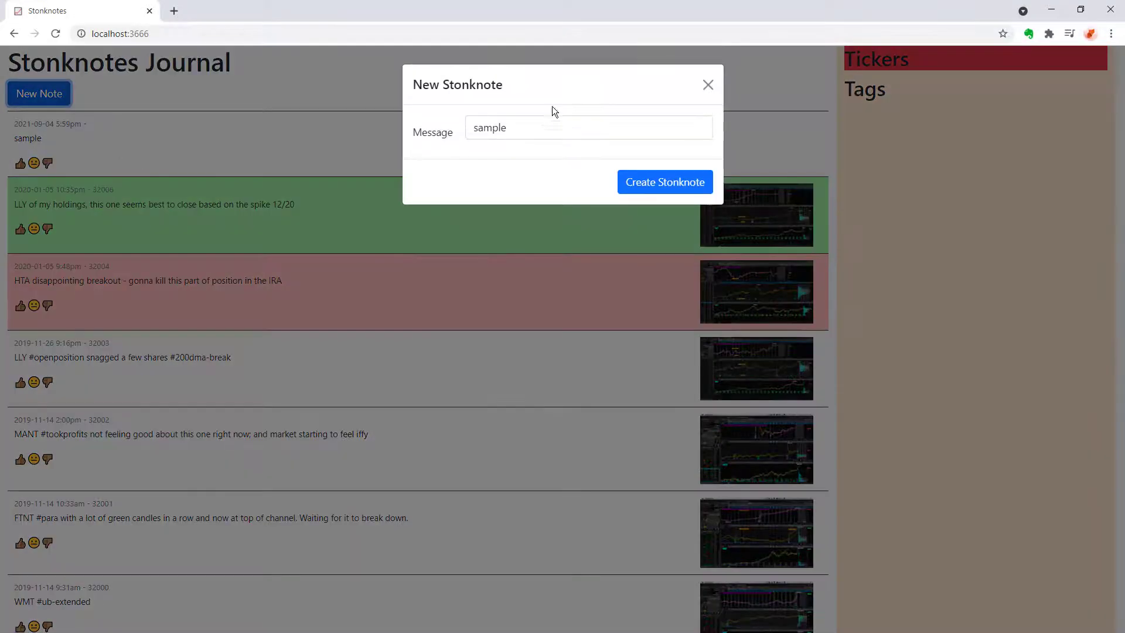
type("This")
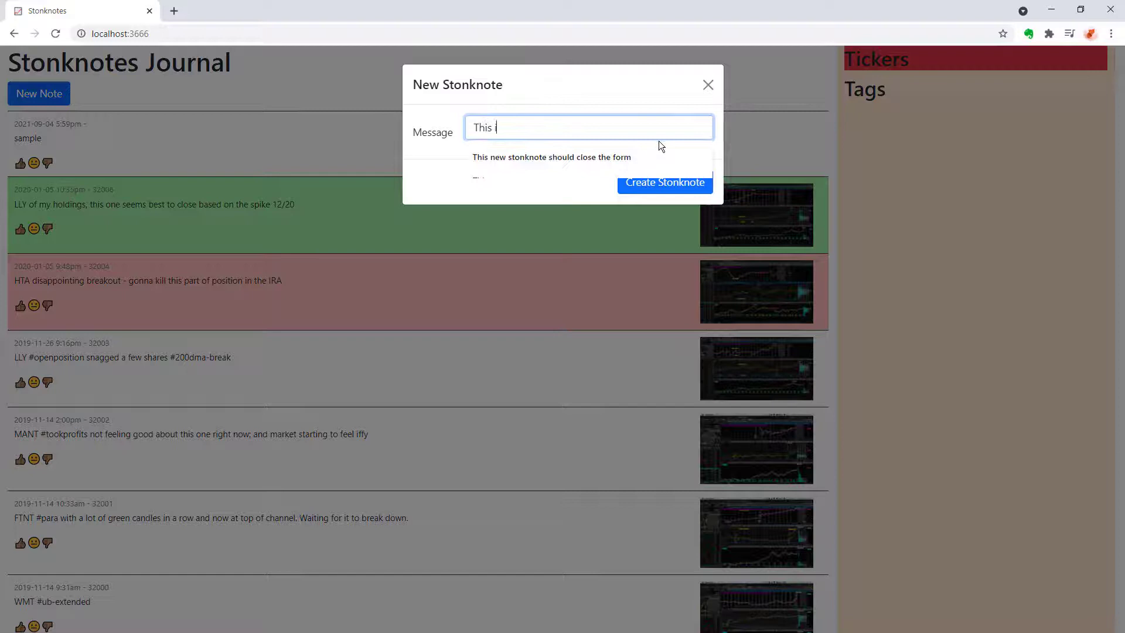
type("message is too long")
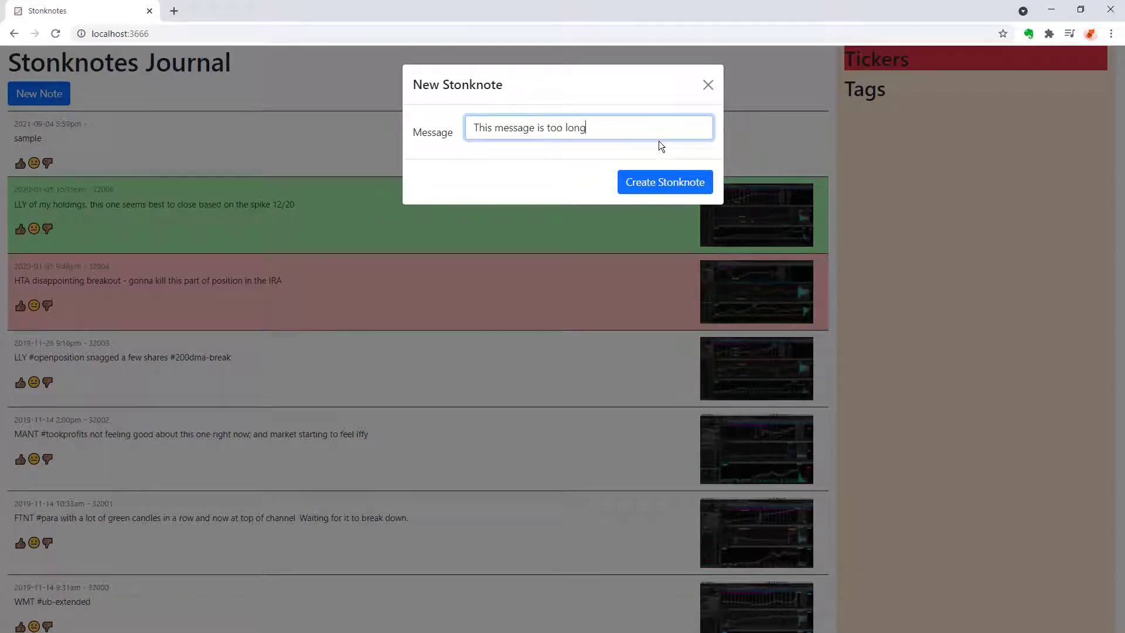
left_click(664, 181)
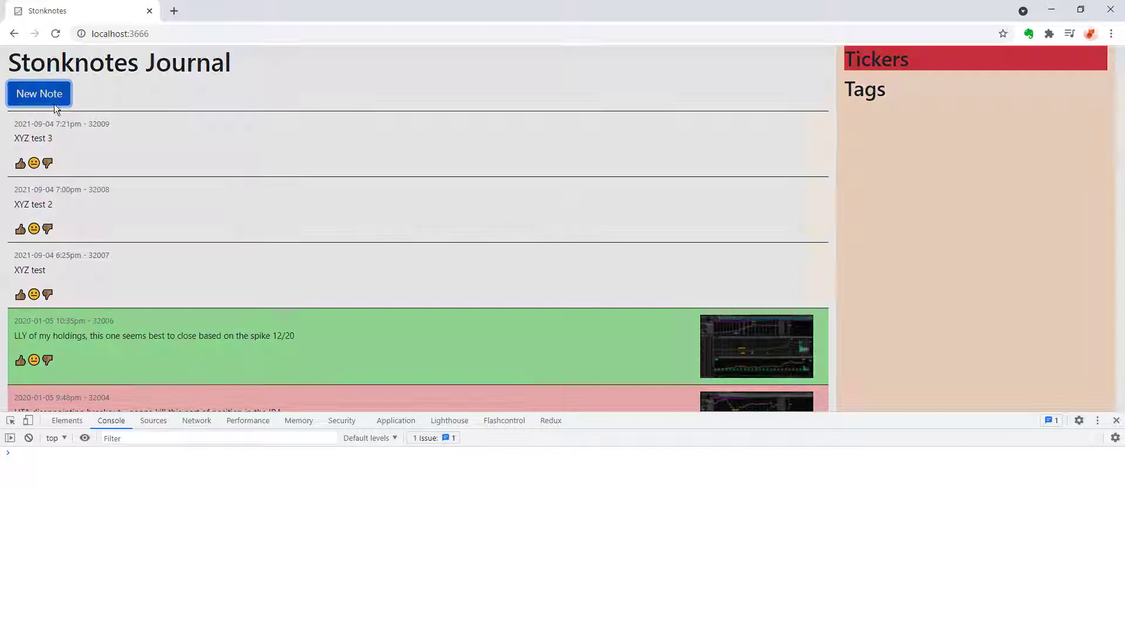
Submit a new note reading 'XYZ test ticker 4', which returns a 500 stonknote_path error.
left_click(39, 93)
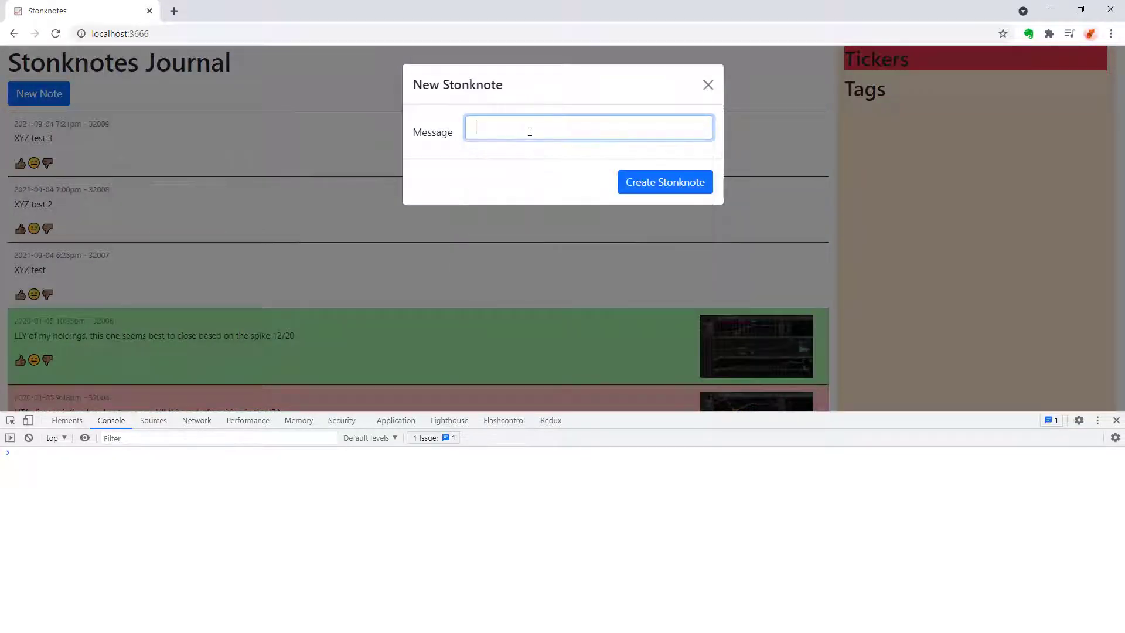
type("XYZ test ticker 4")
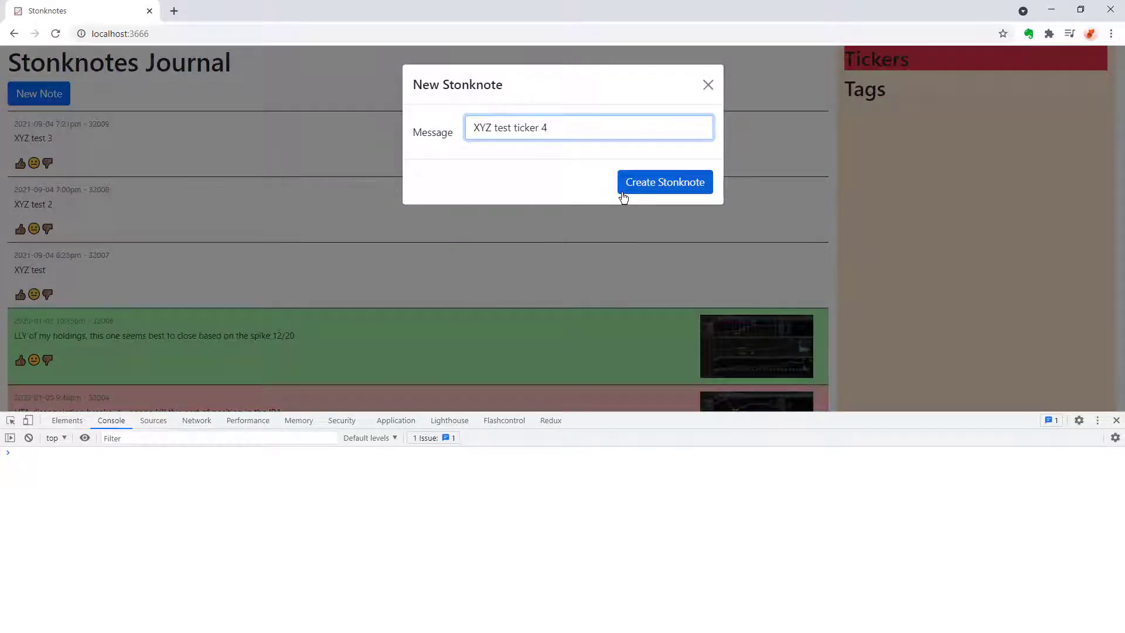
mouse_move(595, 194)
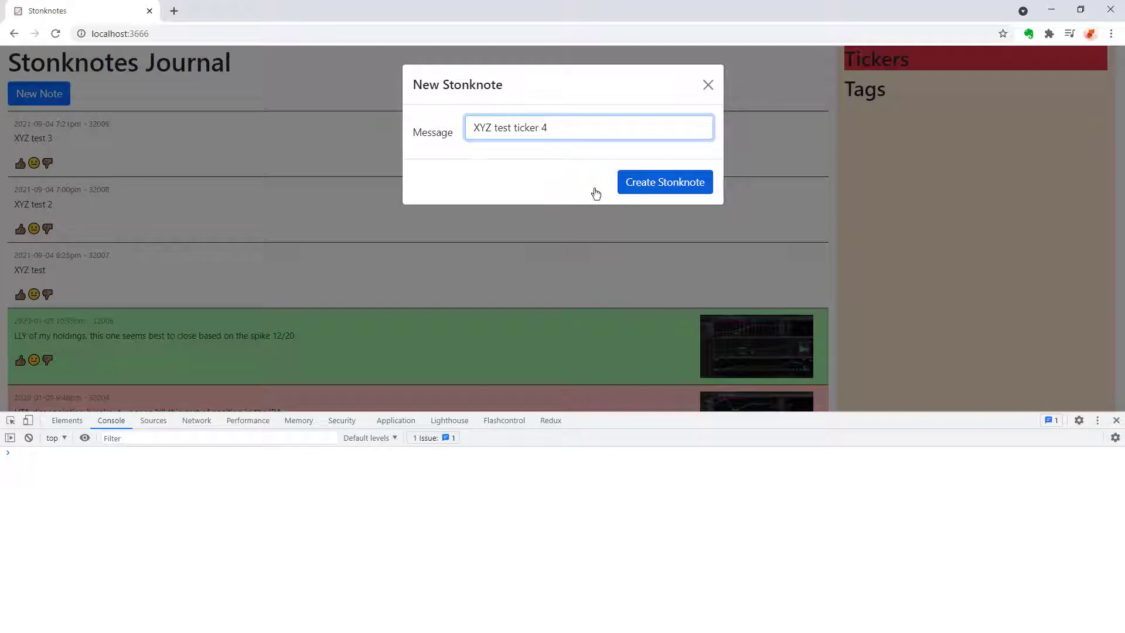
left_click(664, 181)
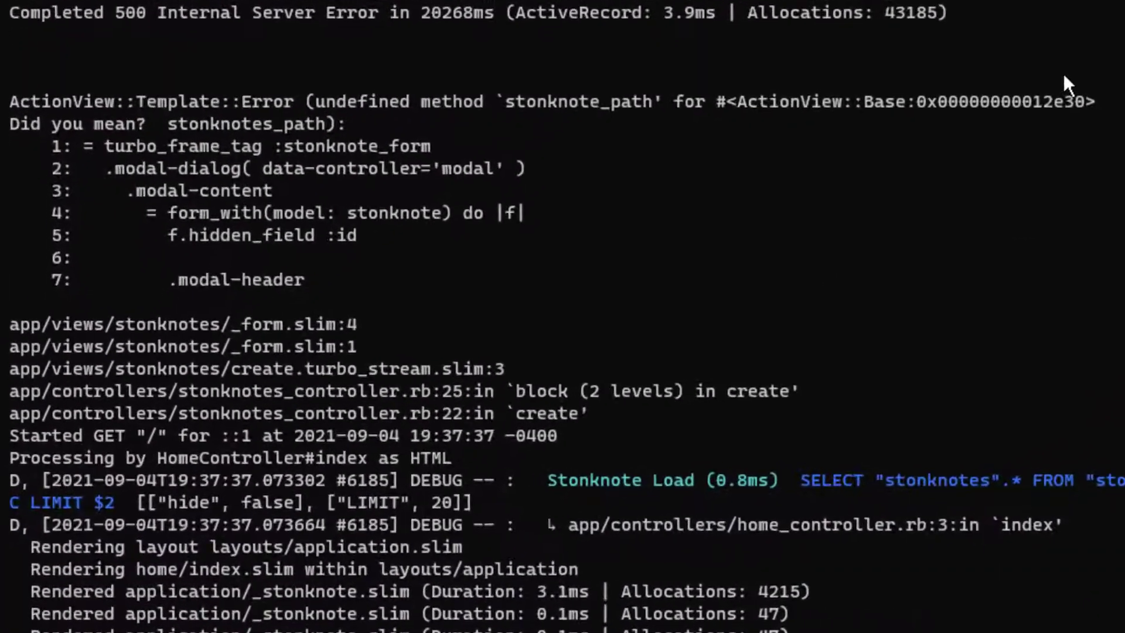
mouse_move(505, 301)
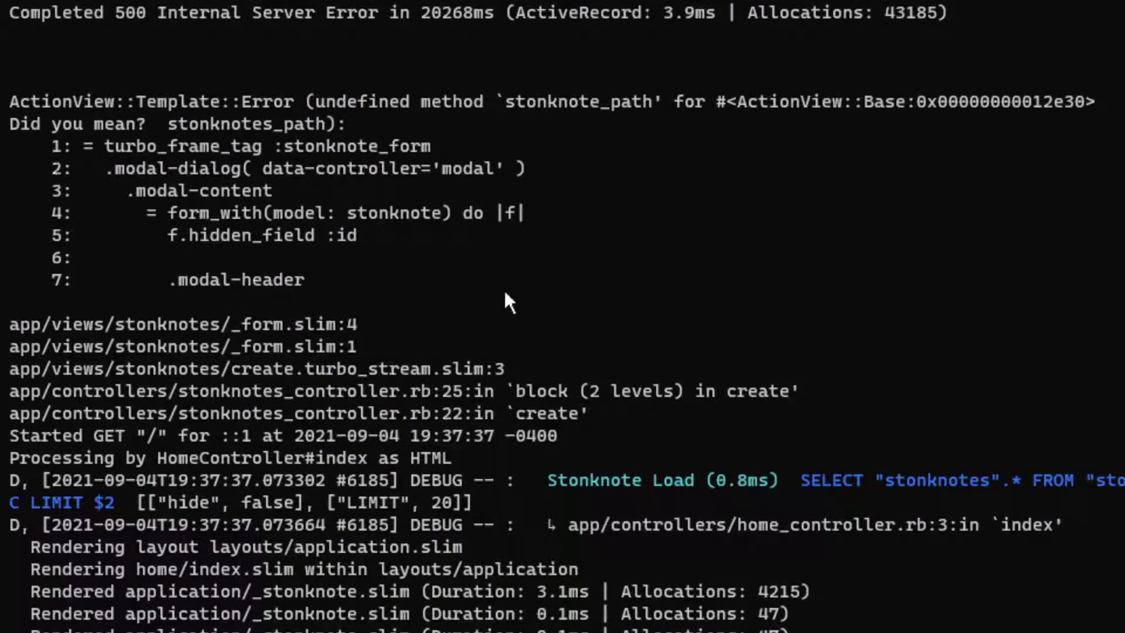
mouse_move(920, 210)
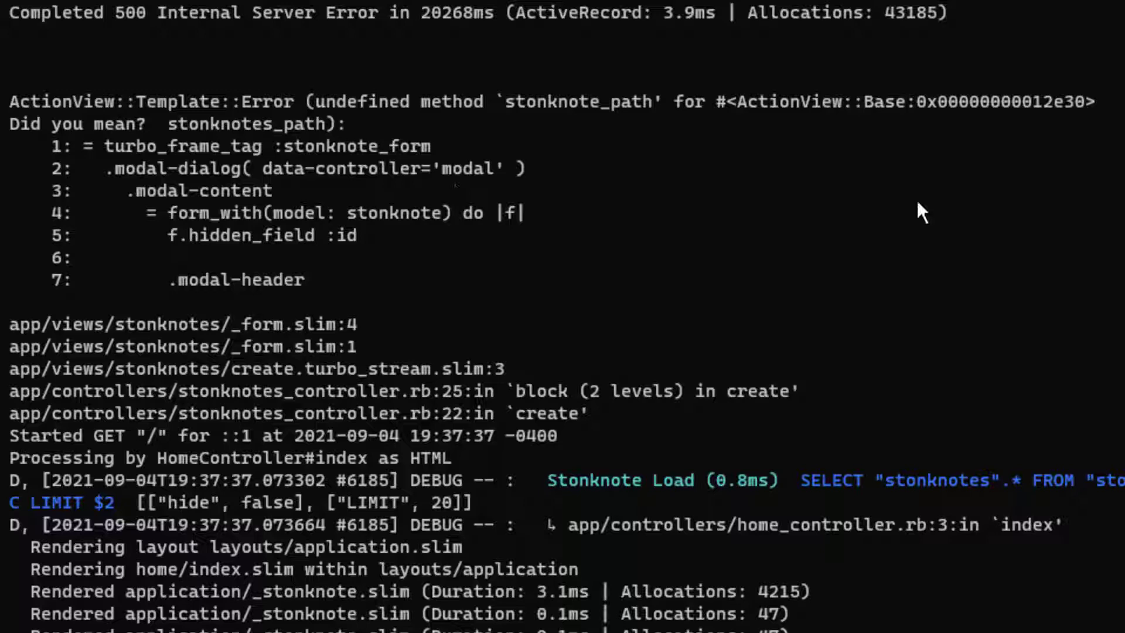
mouse_move(804, 142)
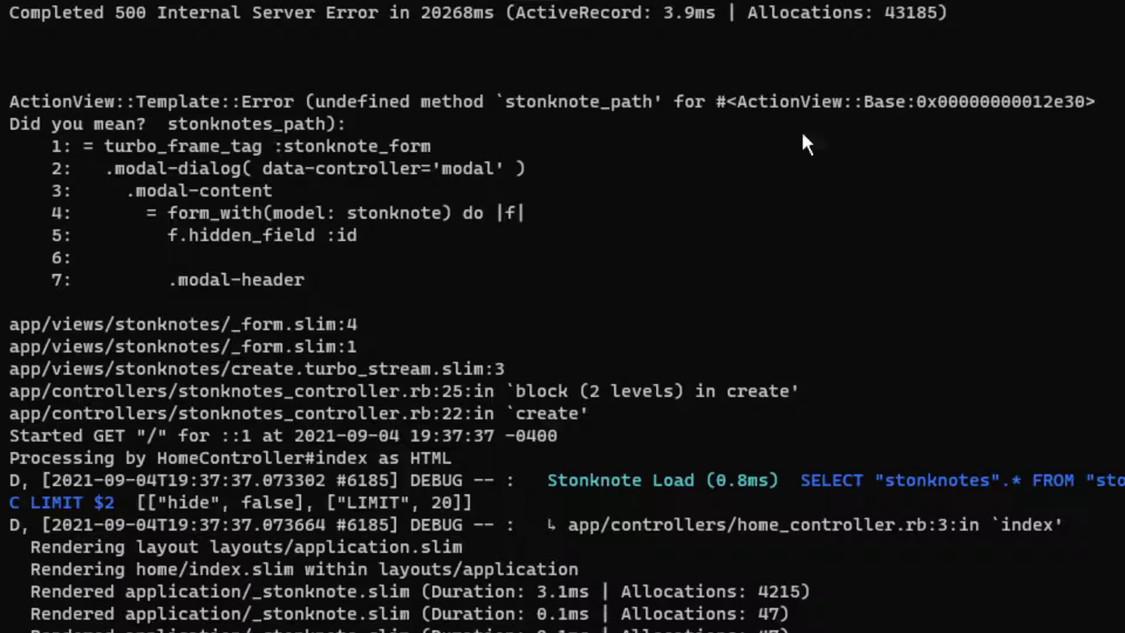
mouse_move(147, 233)
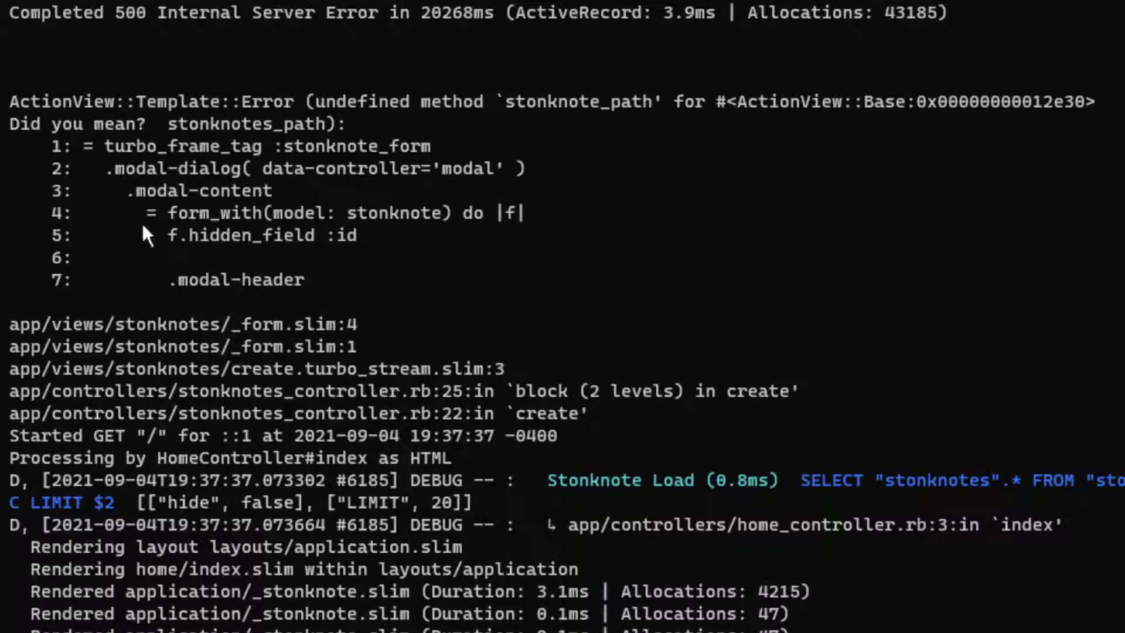
mouse_move(559, 108)
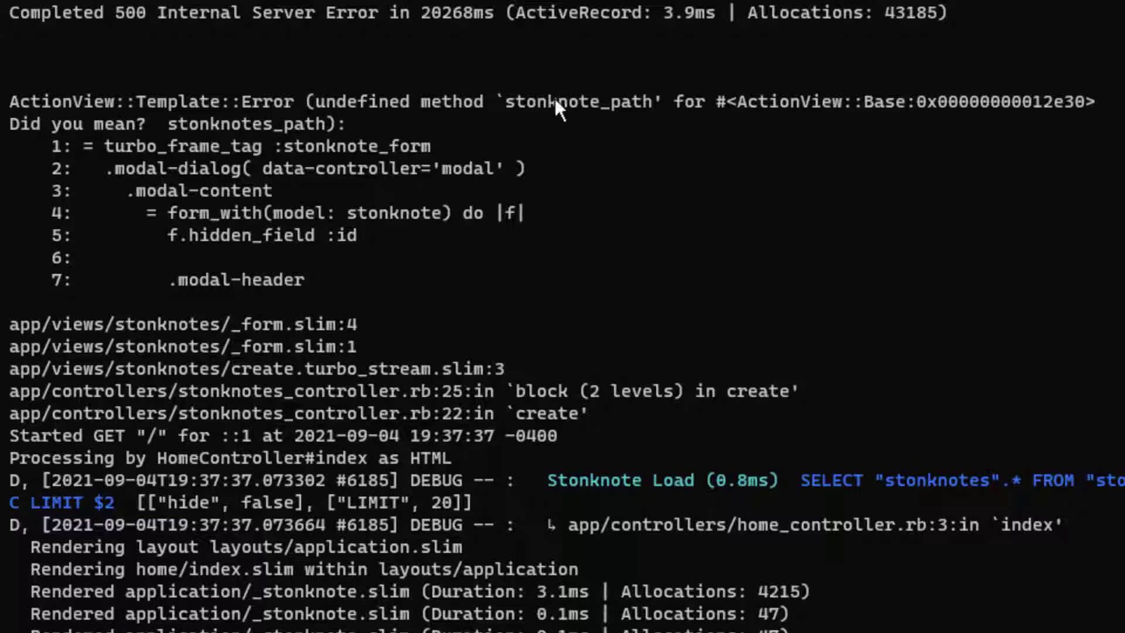
mouse_move(847, 283)
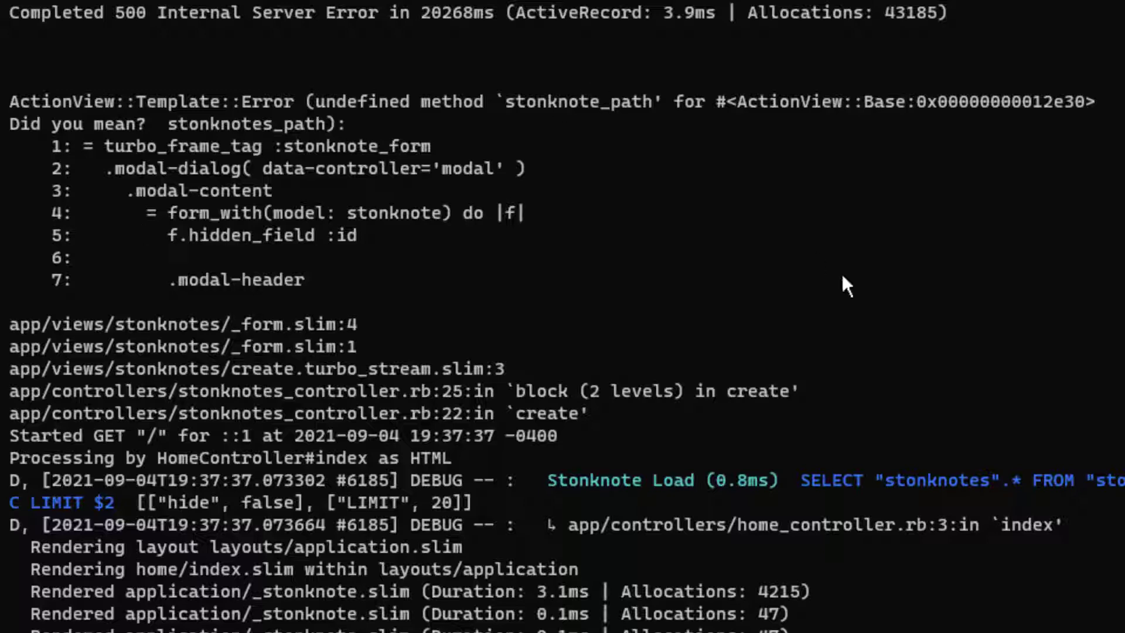
mouse_move(247, 176)
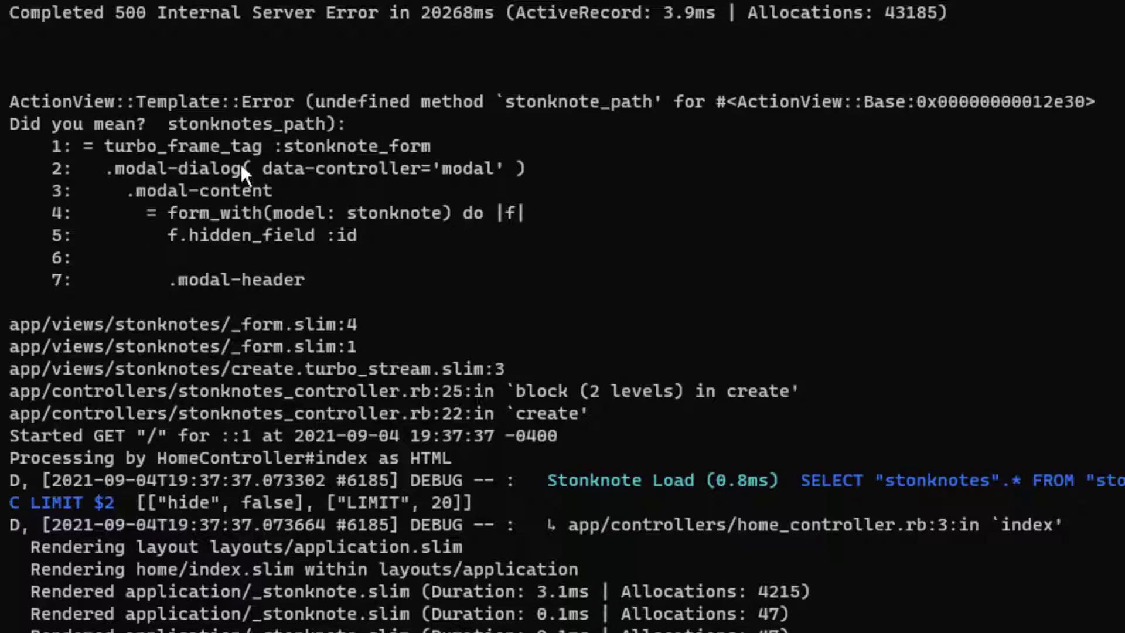
double_click(214, 212)
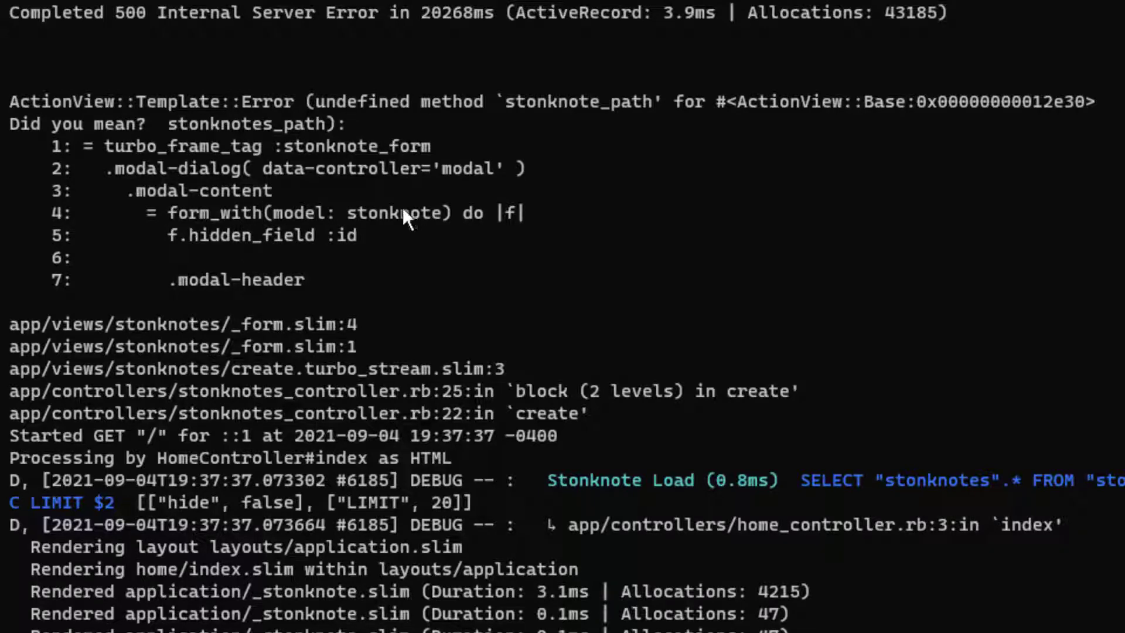
mouse_move(369, 228)
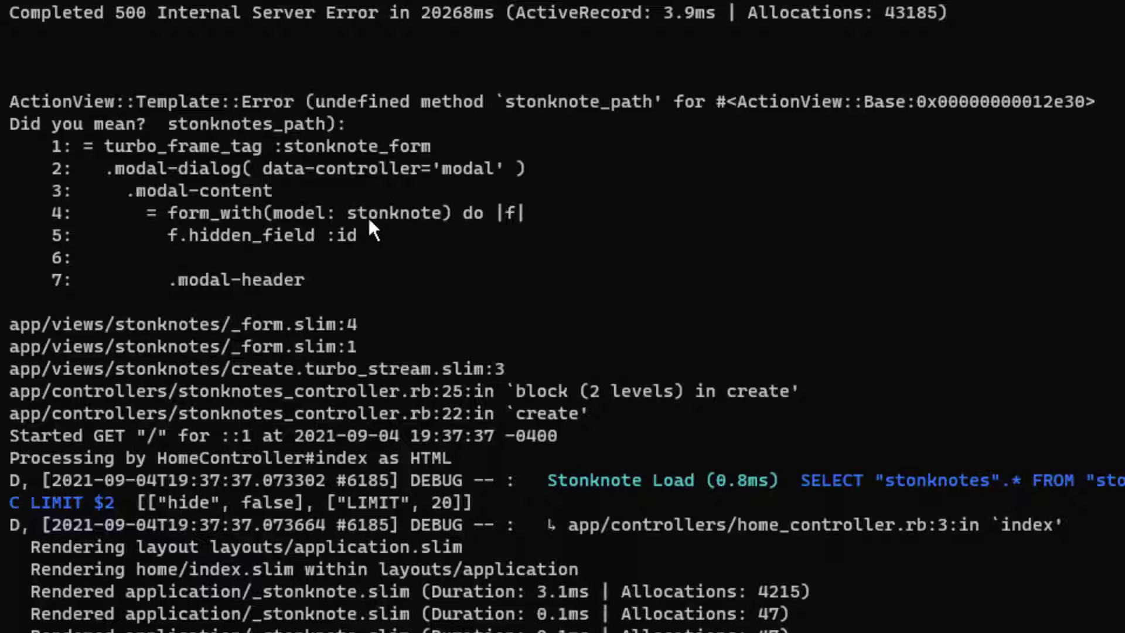
mouse_move(404, 228)
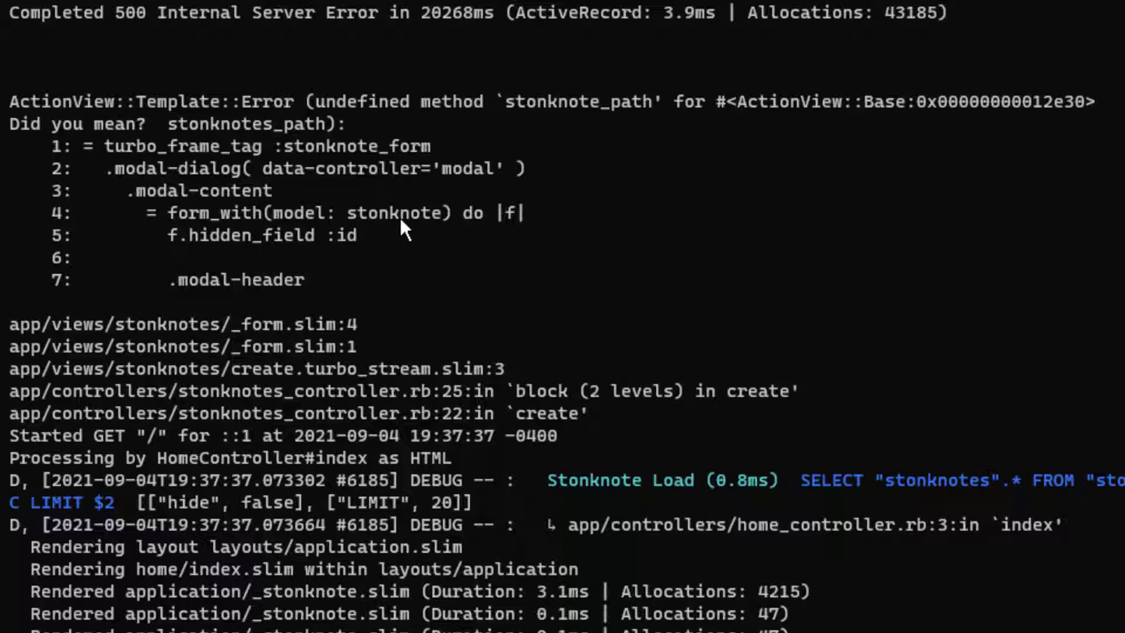
mouse_move(406, 237)
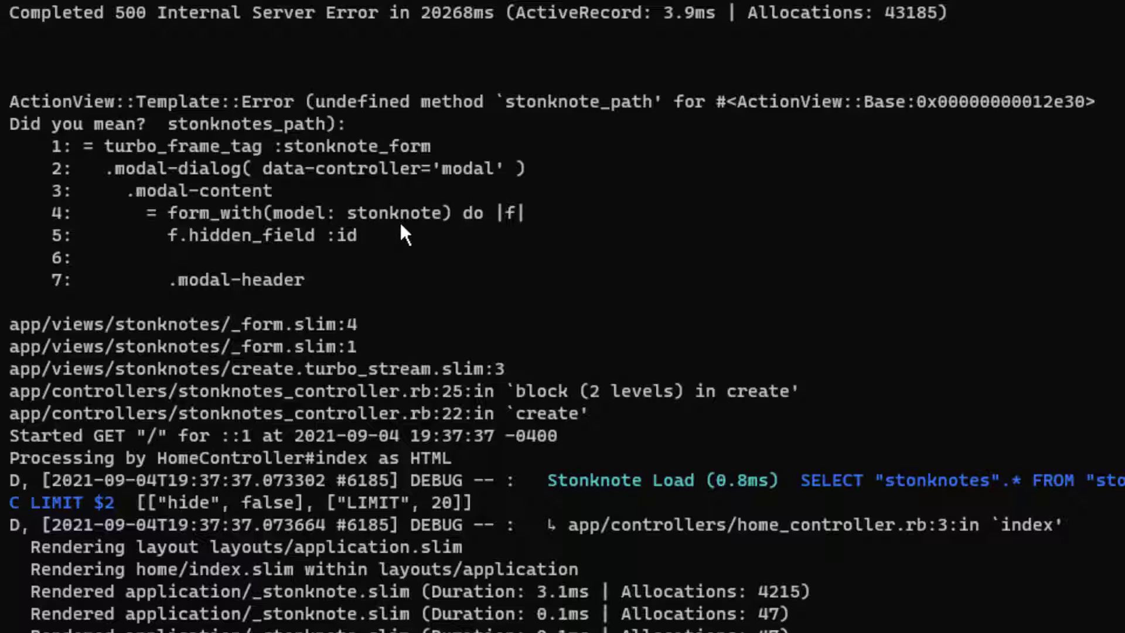
mouse_move(410, 229)
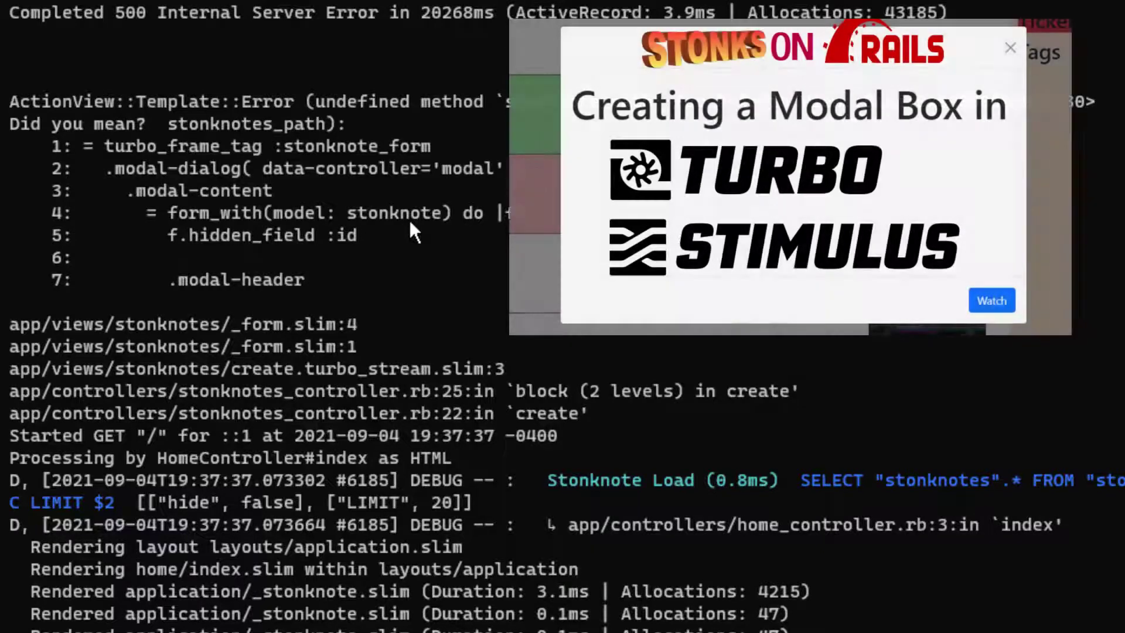
mouse_move(341, 204)
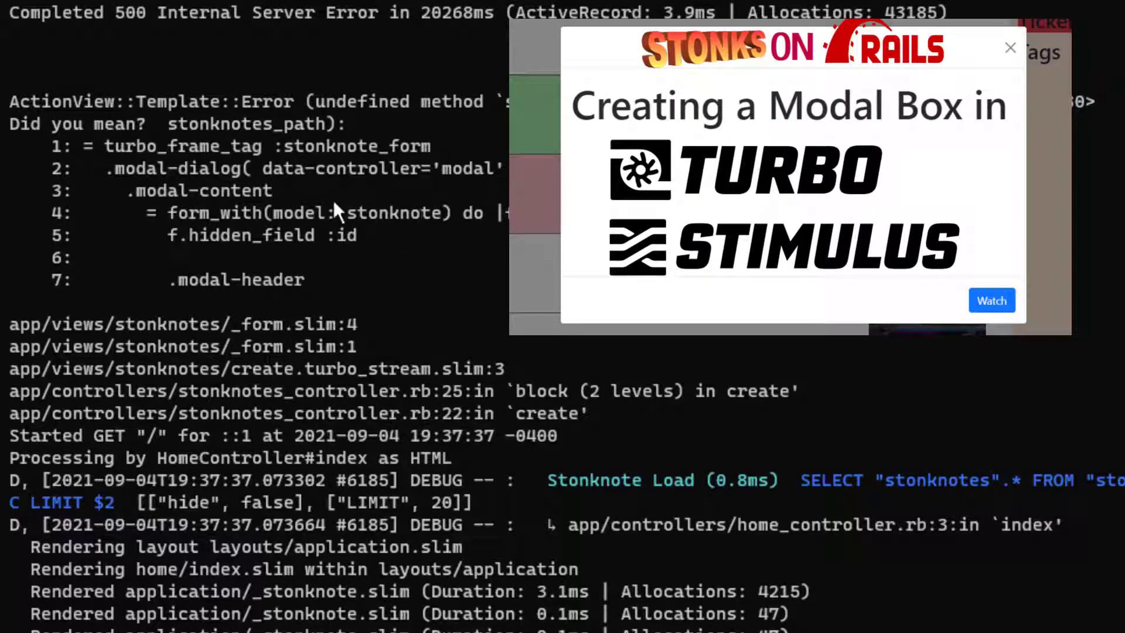
mouse_move(301, 185)
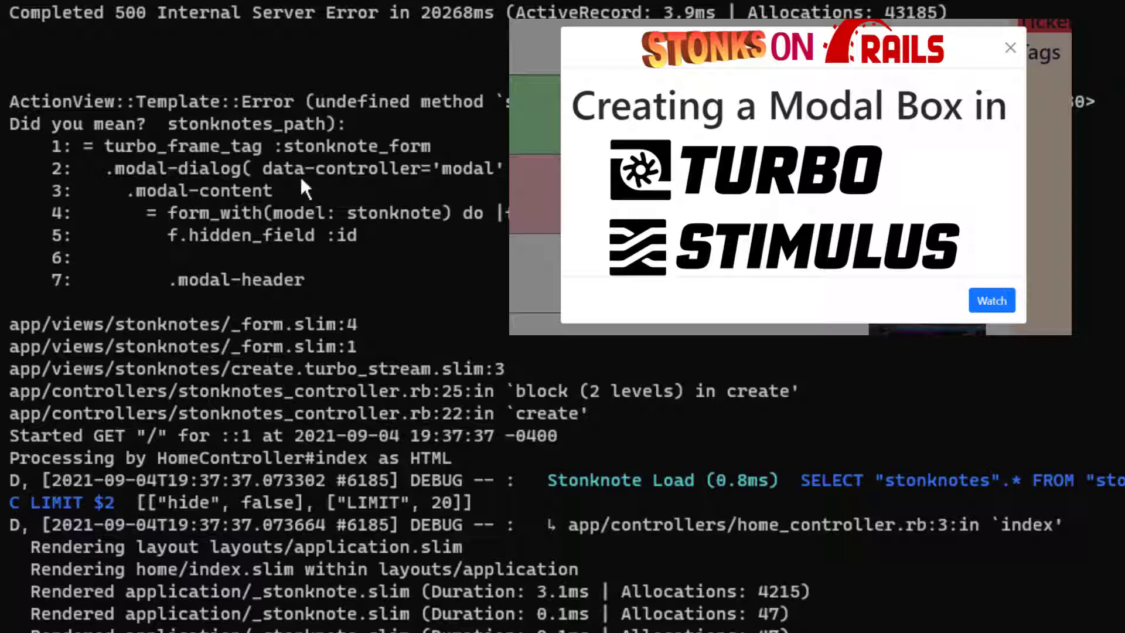
left_click(1010, 48)
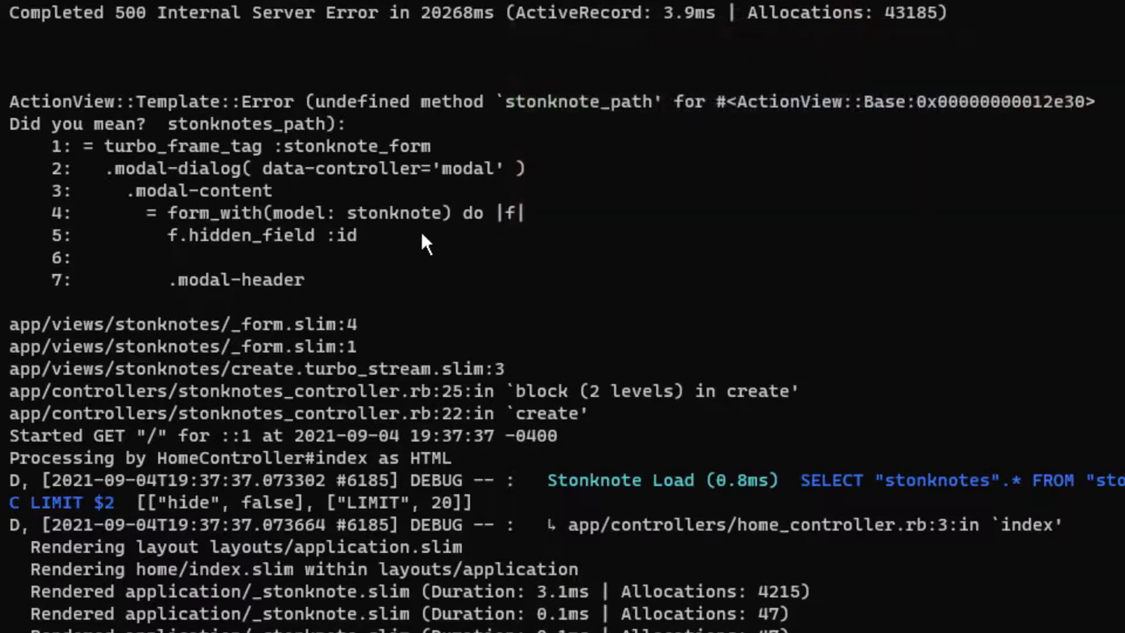
mouse_move(255, 244)
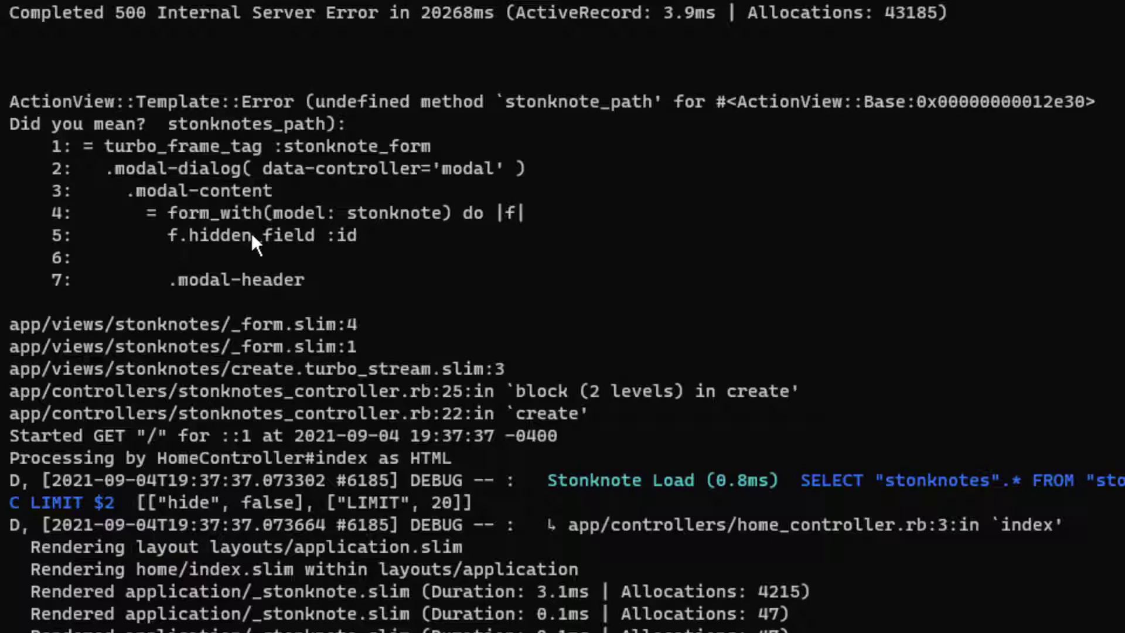
mouse_move(384, 226)
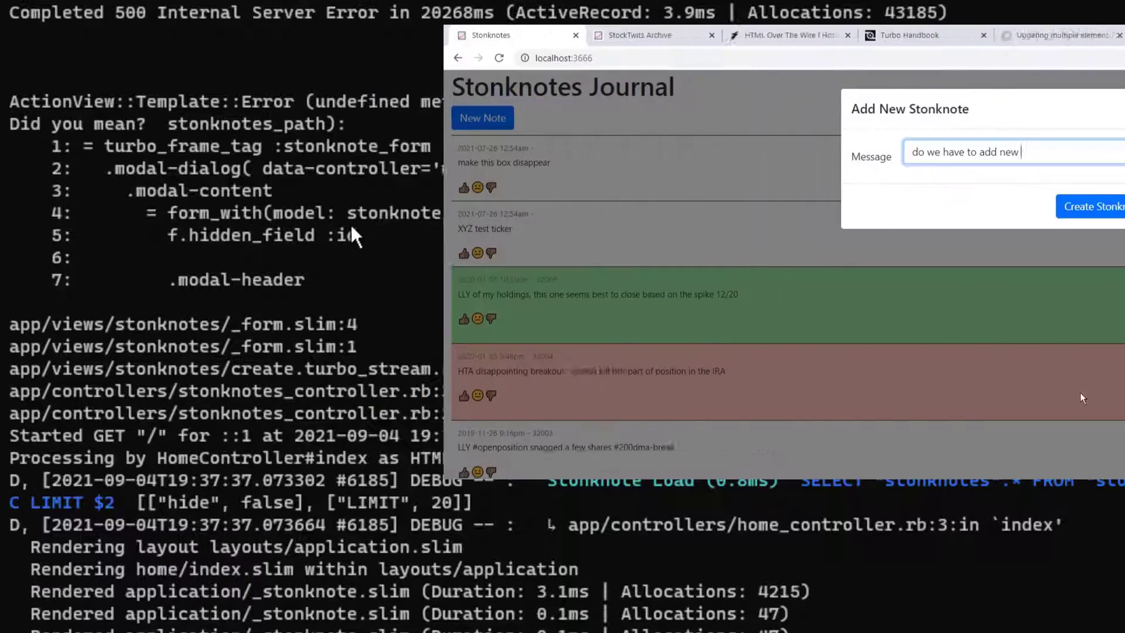
type("JS to close this upon submi")
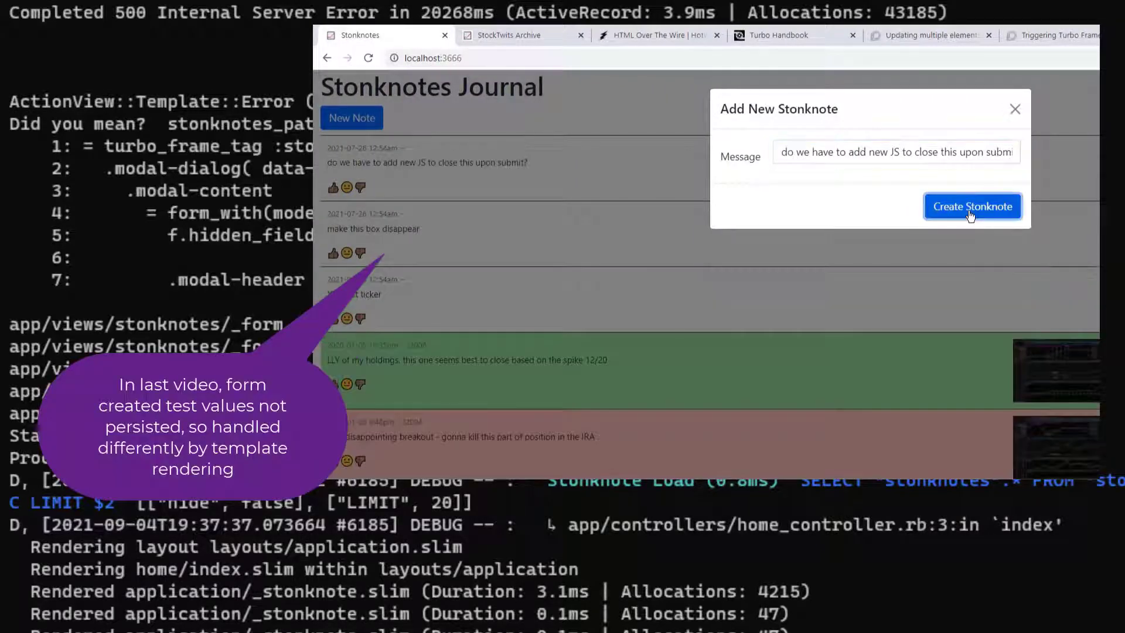
left_click(972, 206)
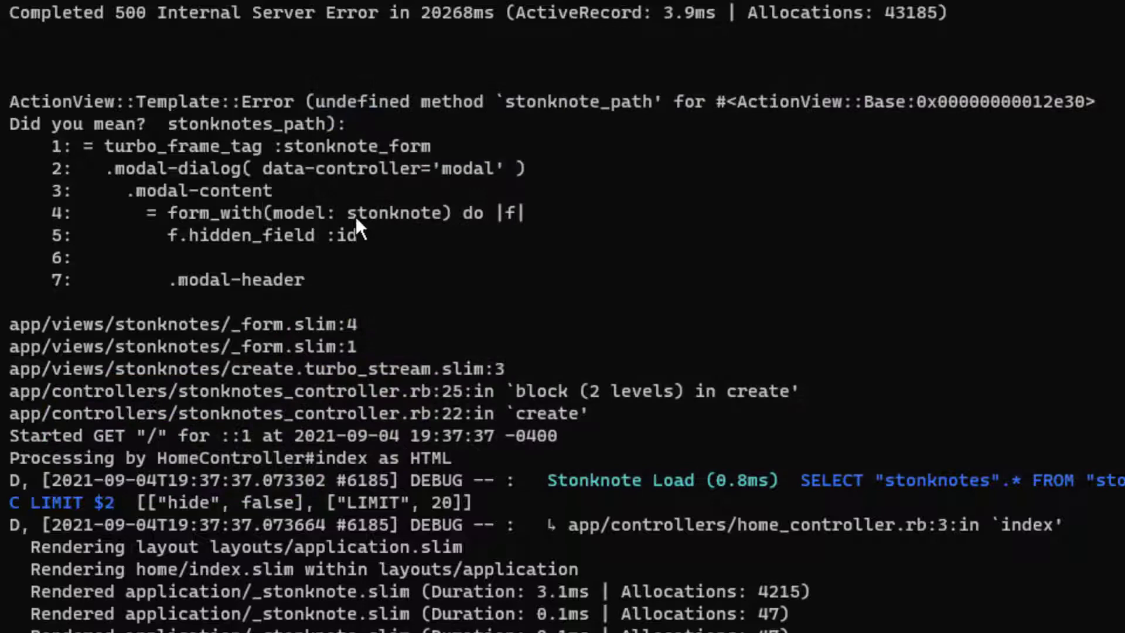
mouse_move(341, 215)
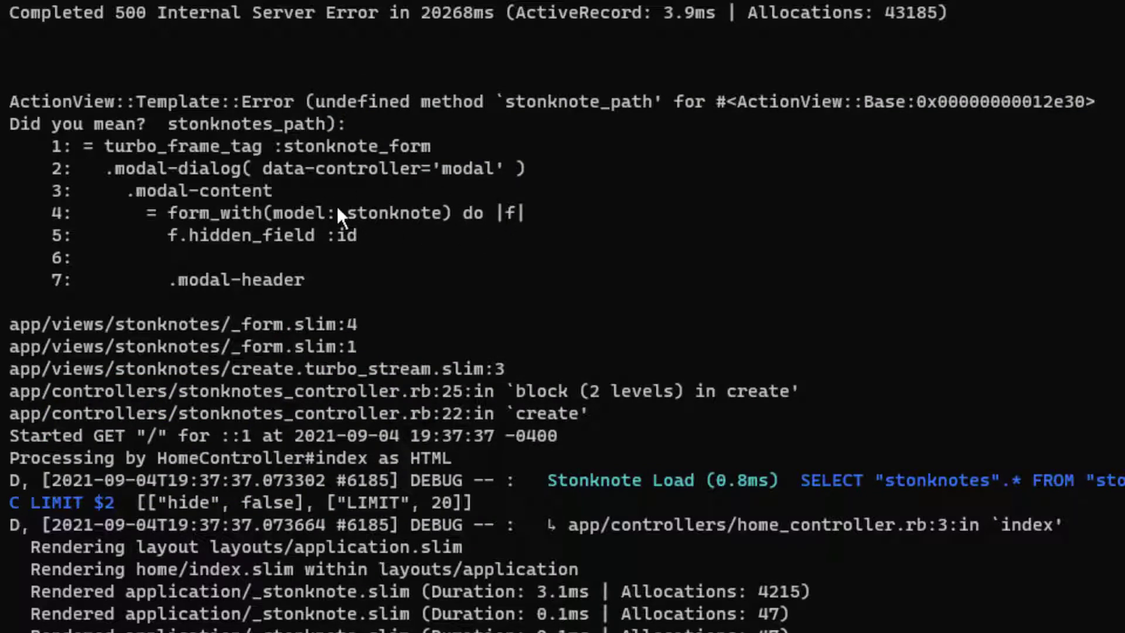
mouse_move(357, 243)
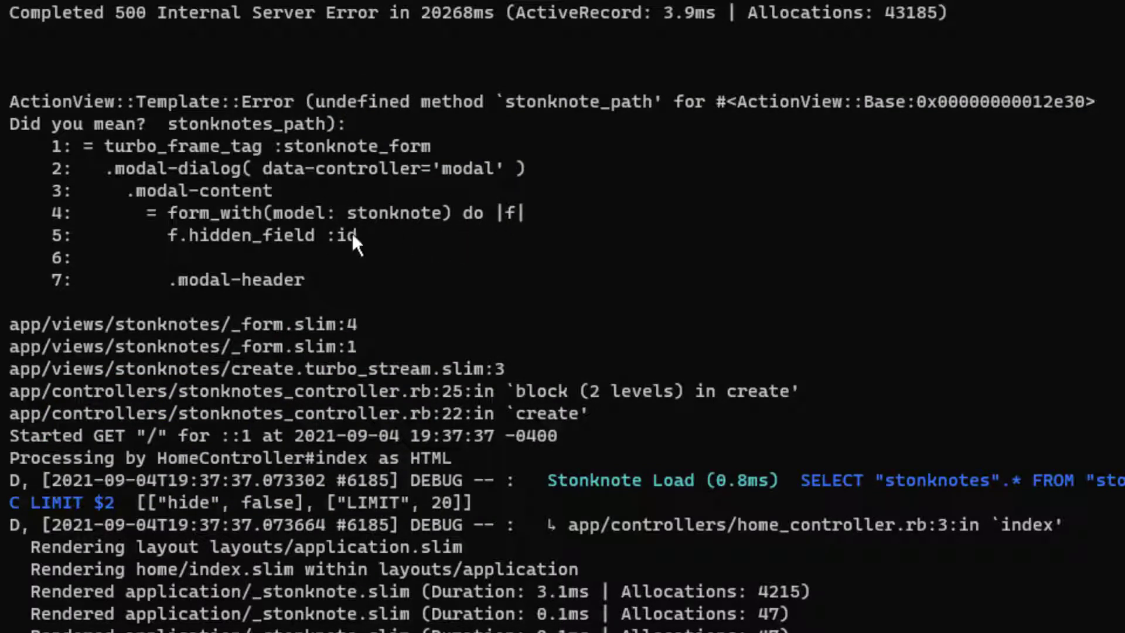
mouse_move(520, 183)
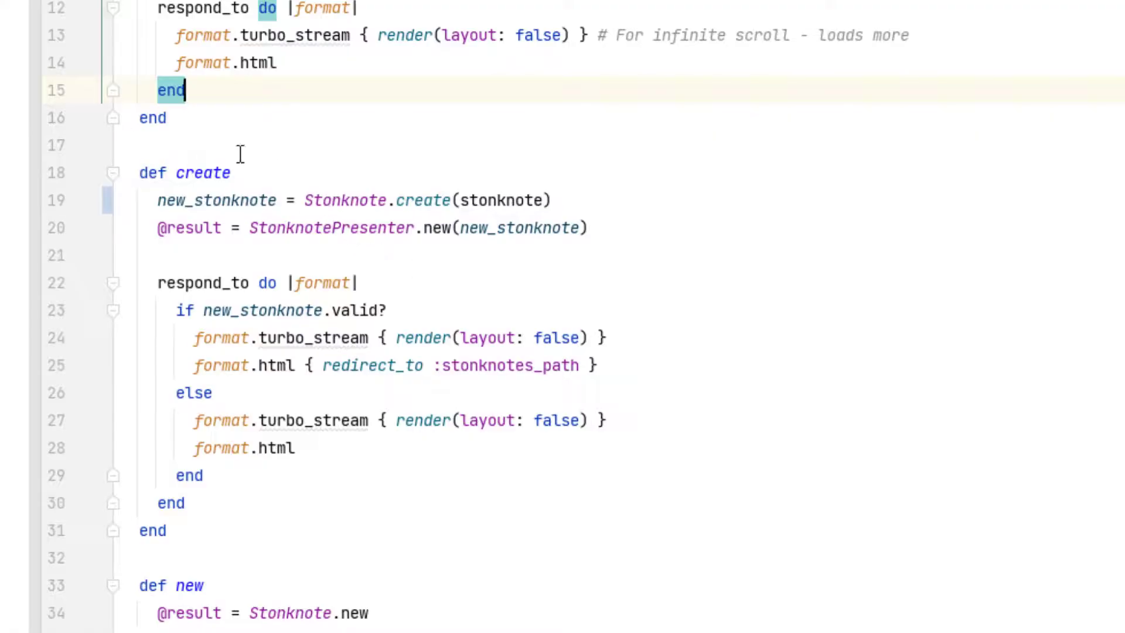
mouse_move(513, 208)
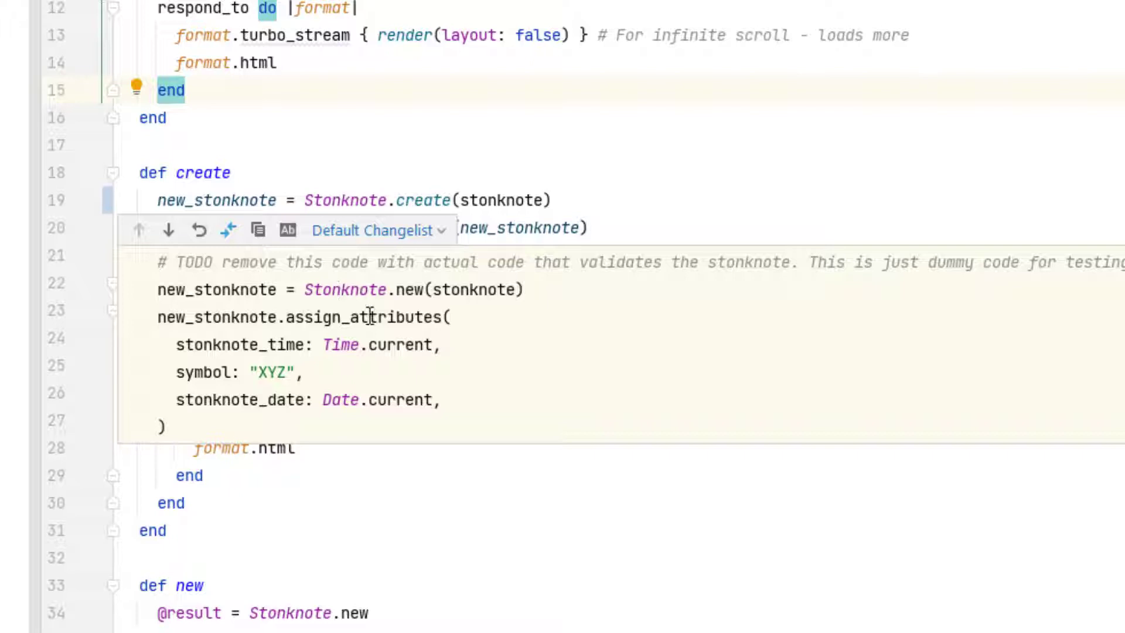
mouse_move(323, 434)
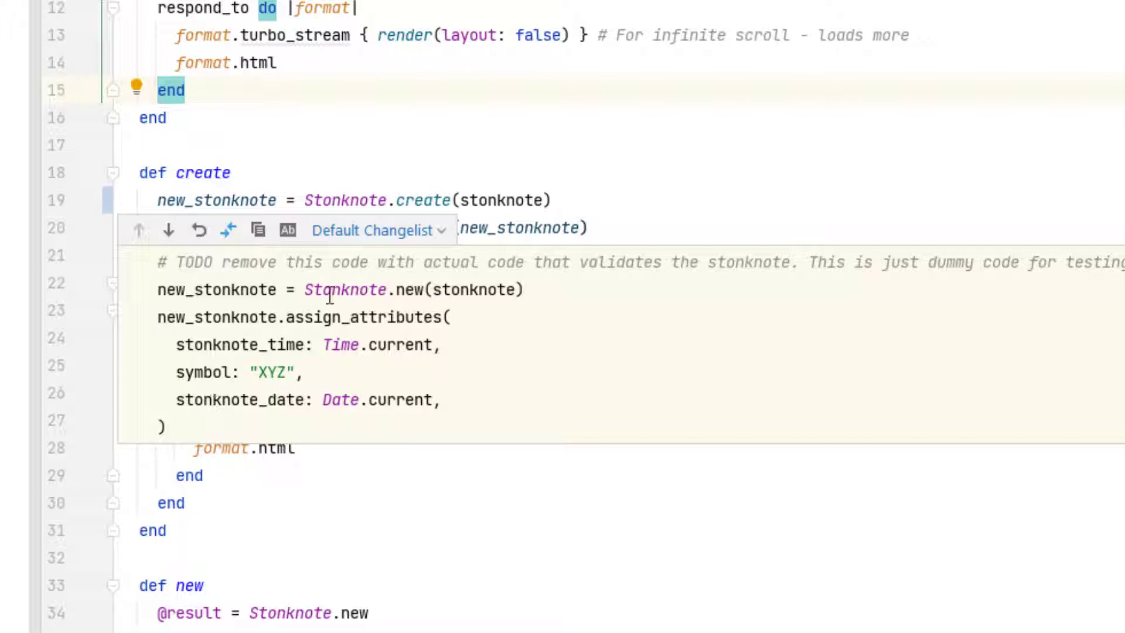
mouse_move(394, 378)
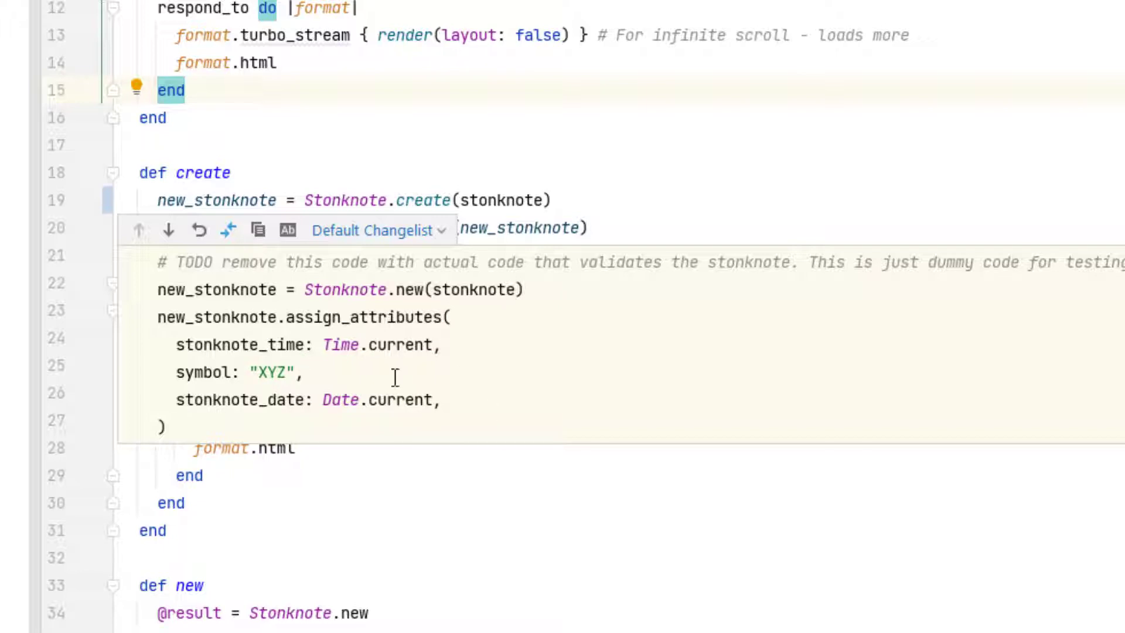
mouse_move(422, 399)
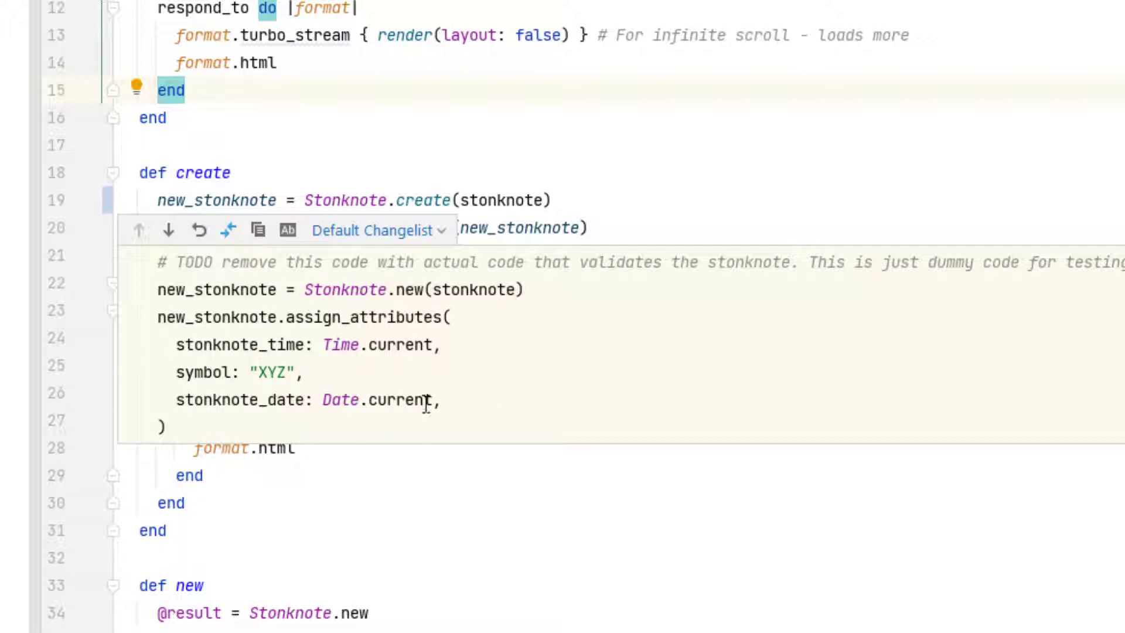
mouse_move(486, 310)
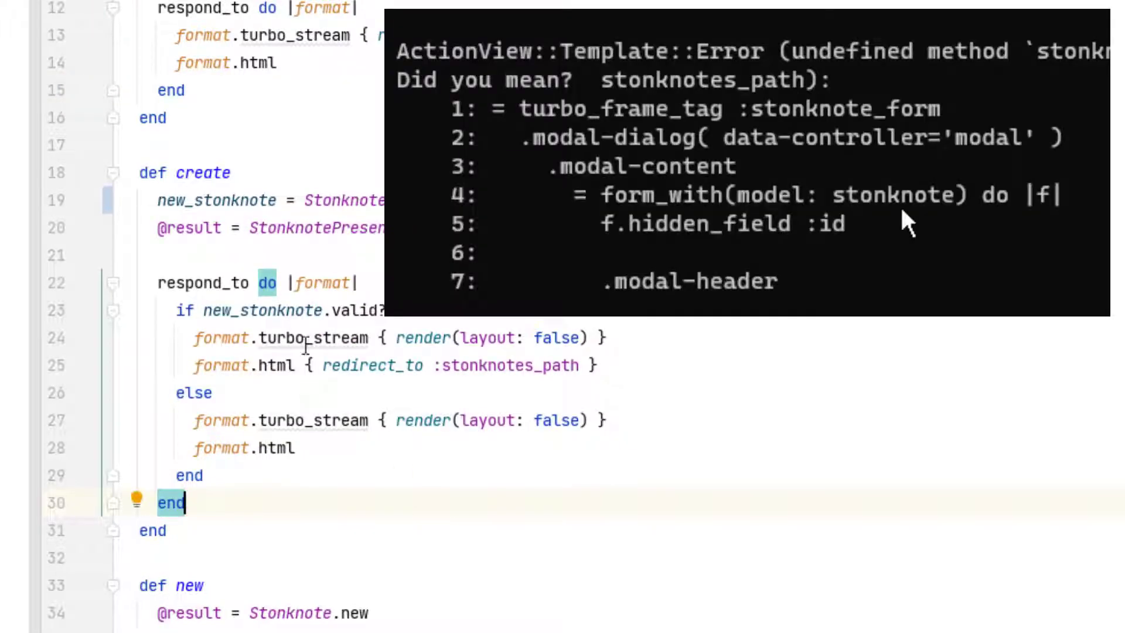
mouse_move(314, 338)
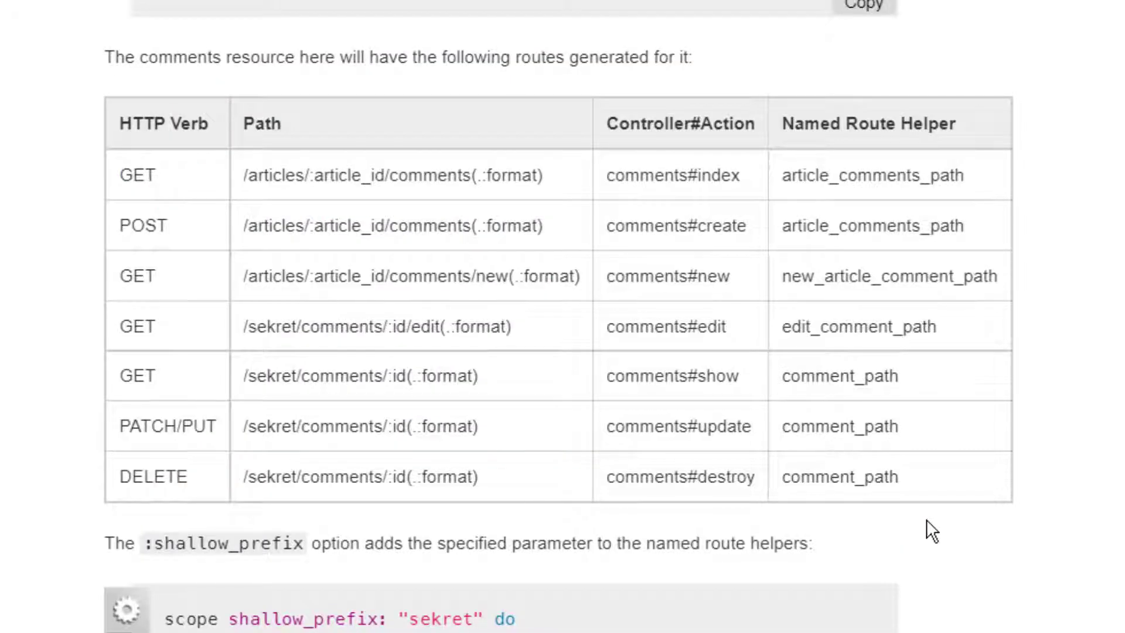
mouse_move(144, 233)
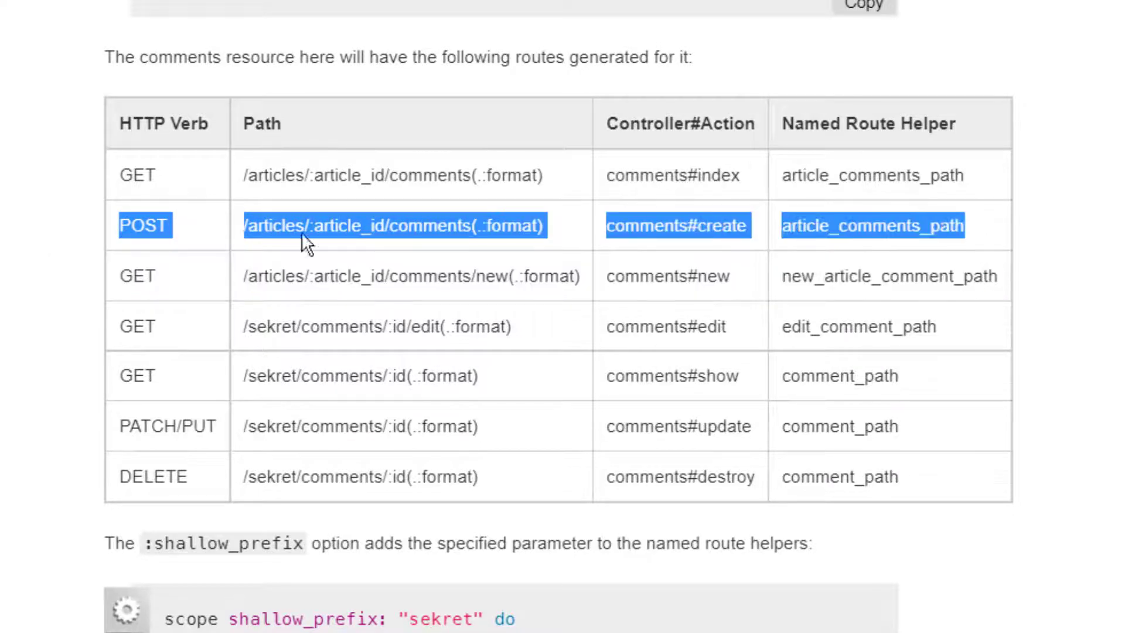
mouse_move(749, 223)
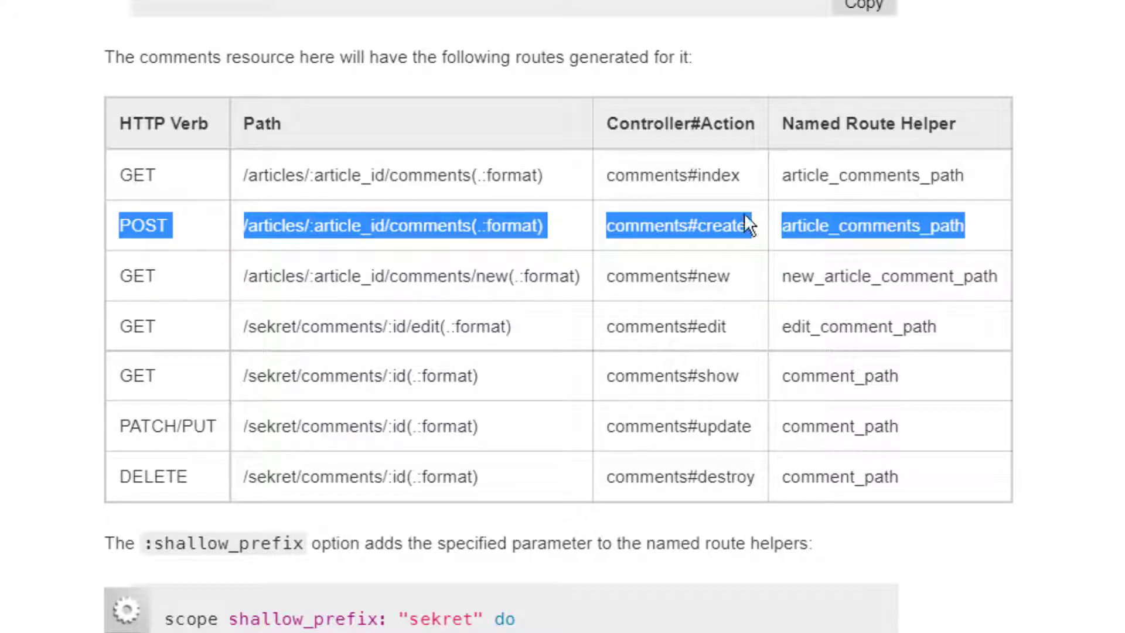
Review the create action's respond_to block serving Turbo Stream or HTML.
left_click(412, 208)
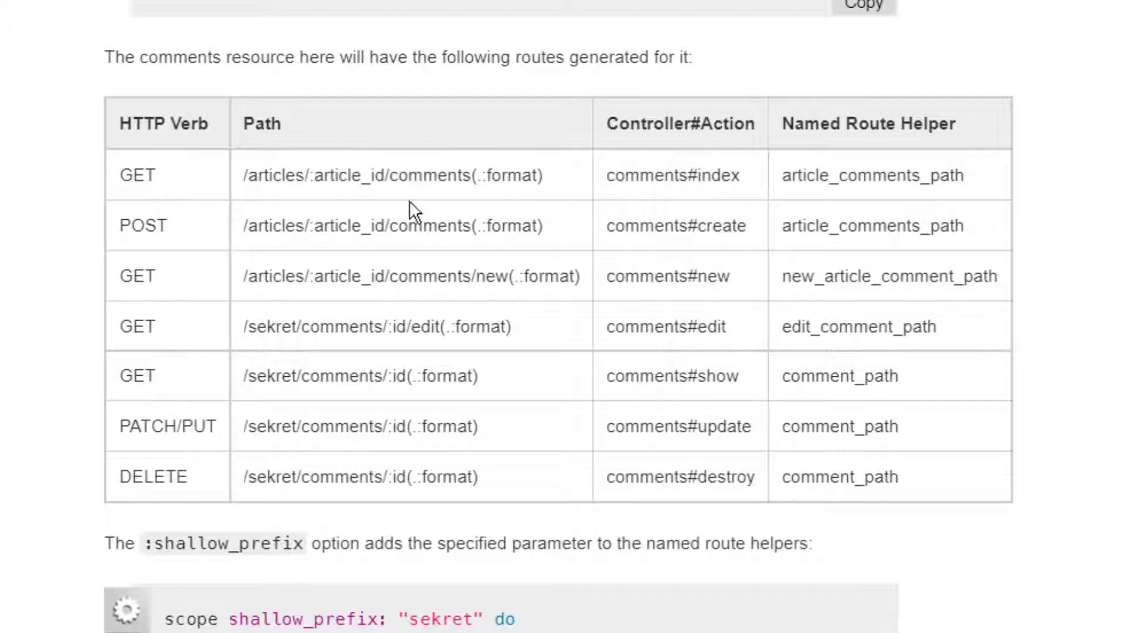
mouse_move(125, 327)
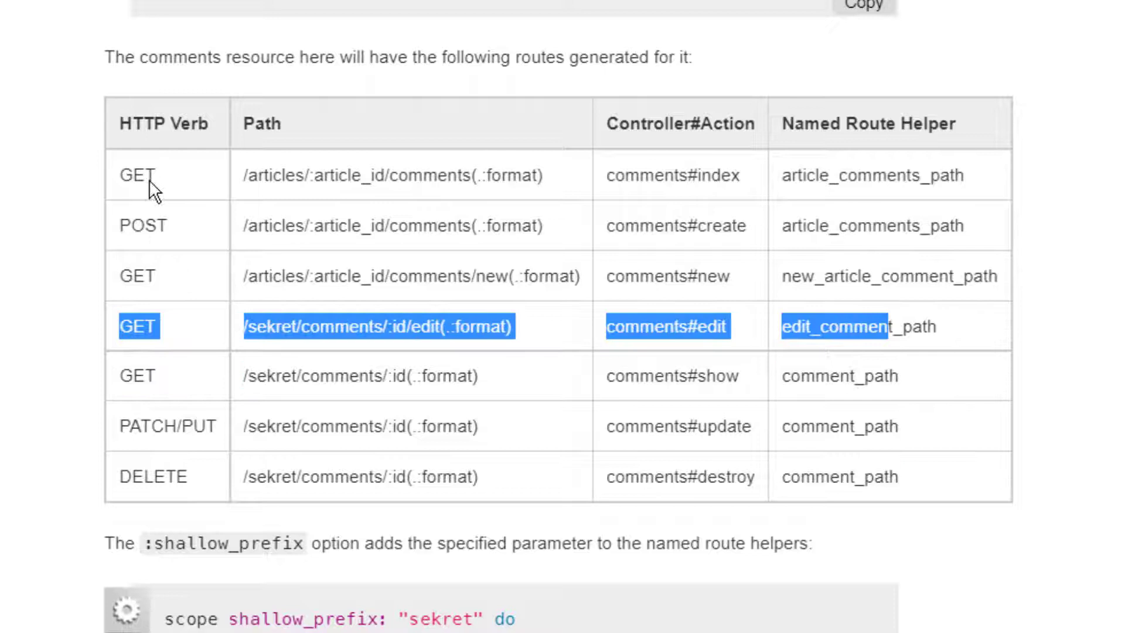
mouse_move(125, 427)
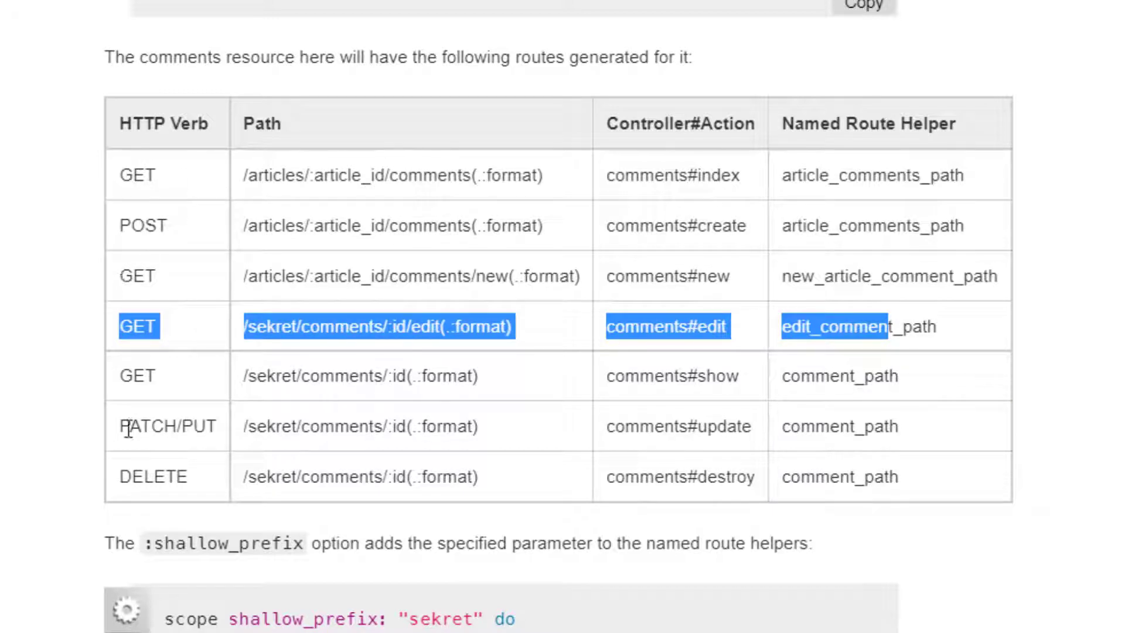
left_click(445, 445)
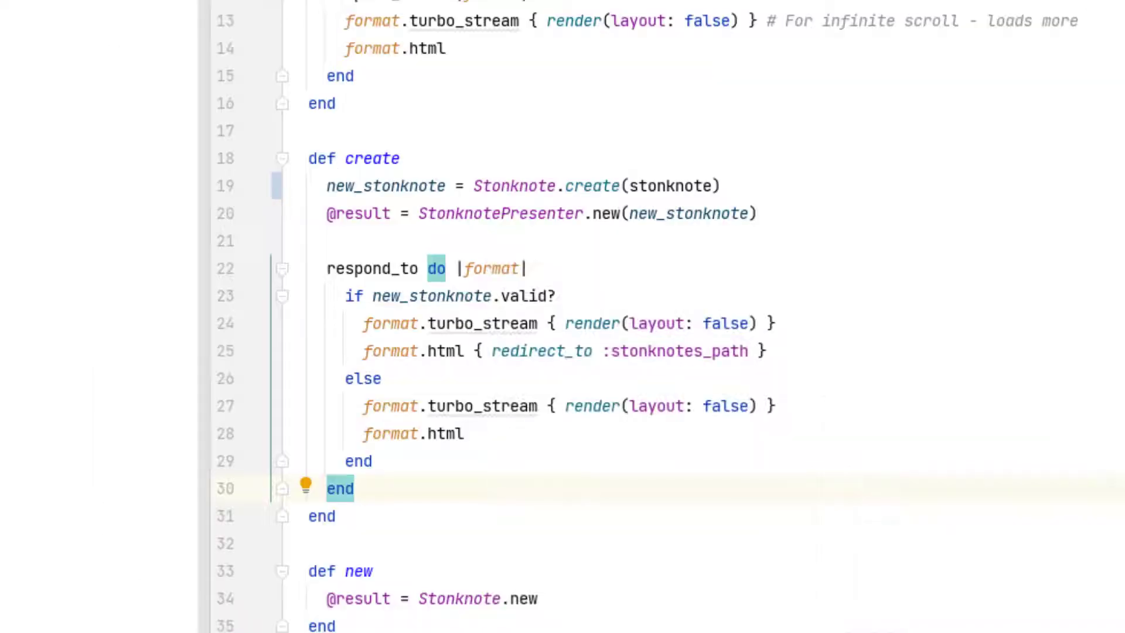
left_click(629, 42)
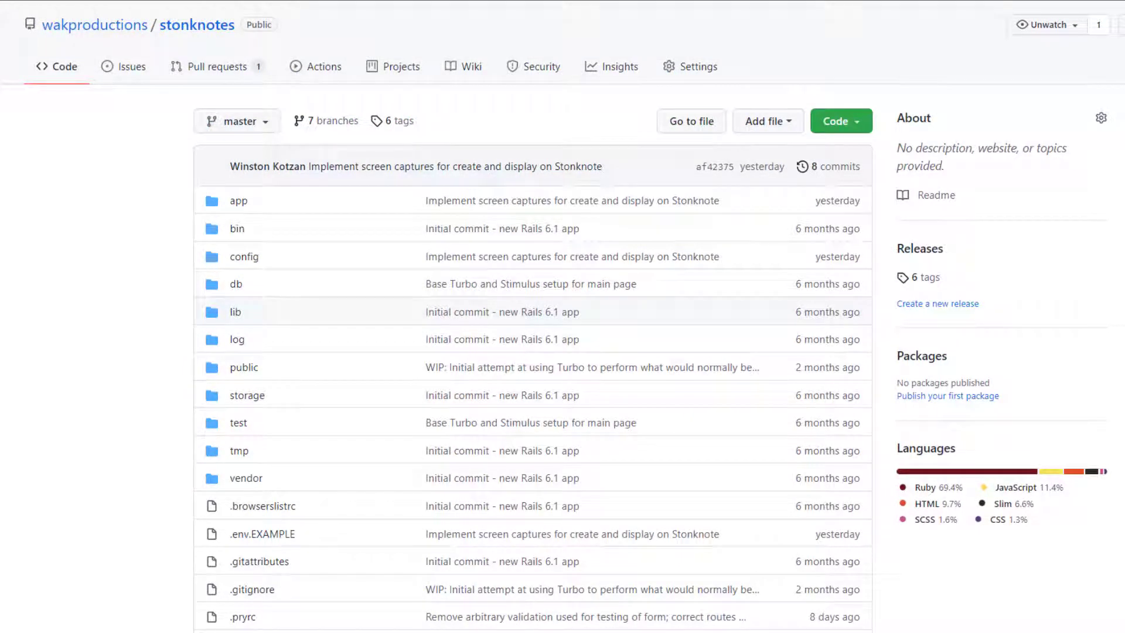
mouse_move(61, 294)
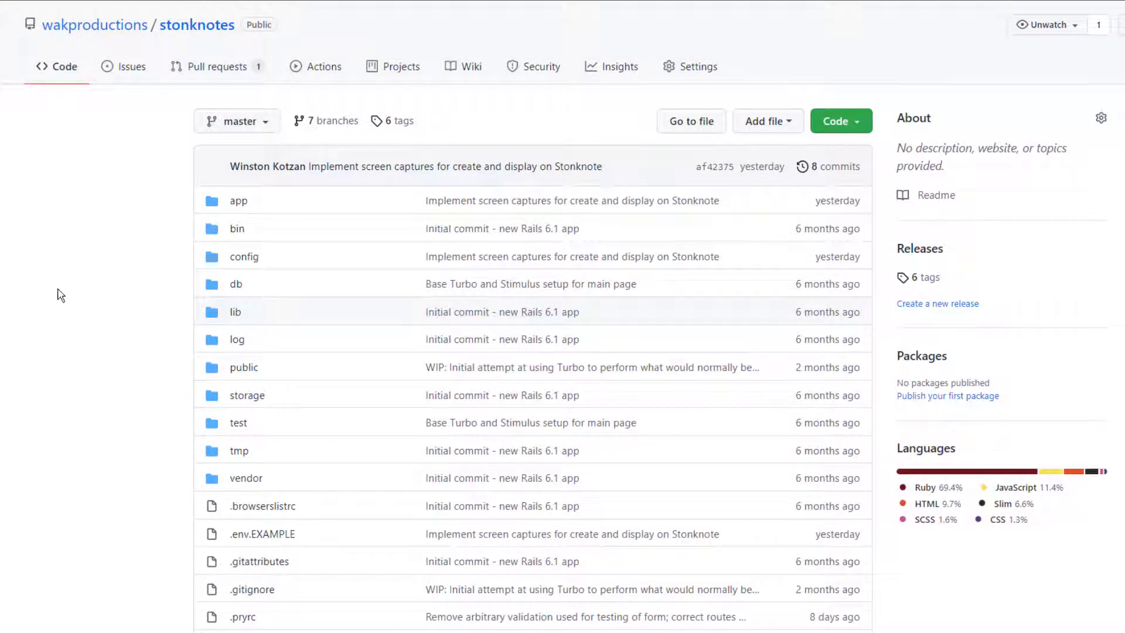
Switch the repository view to the stonknotes-009-interactors-delivering-file-assets tag.
left_click(237, 120)
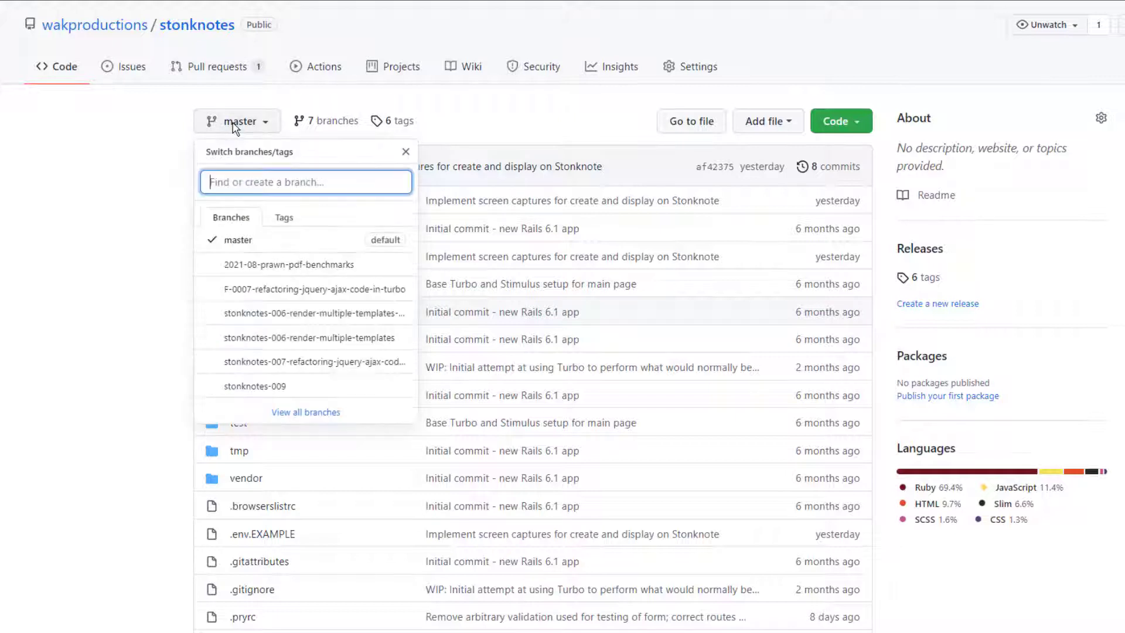
left_click(284, 217)
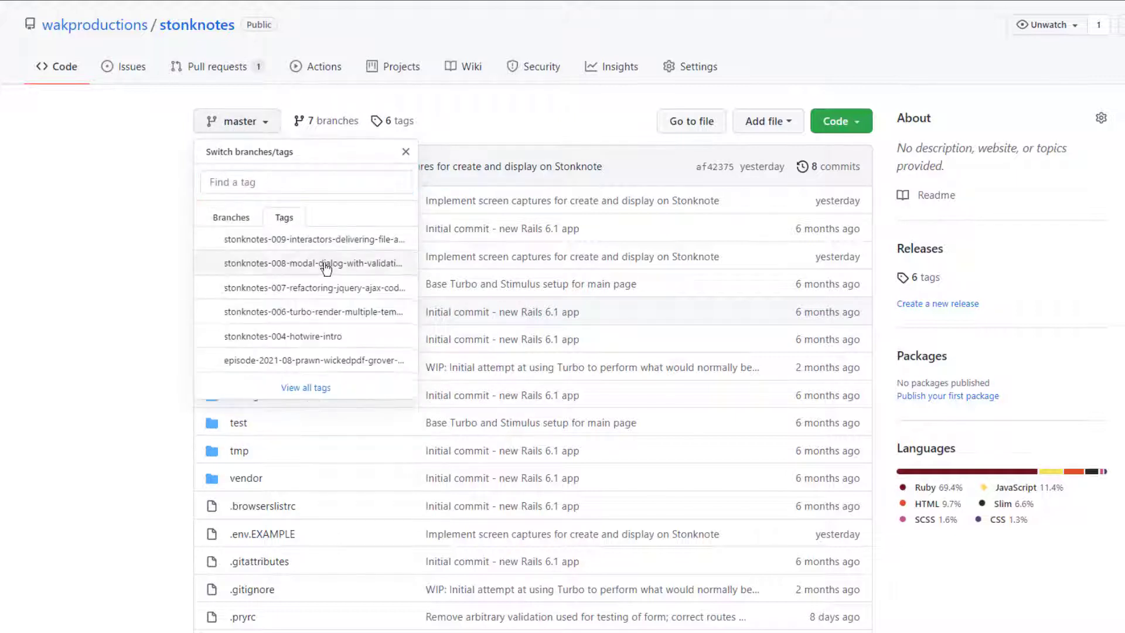
mouse_move(314, 240)
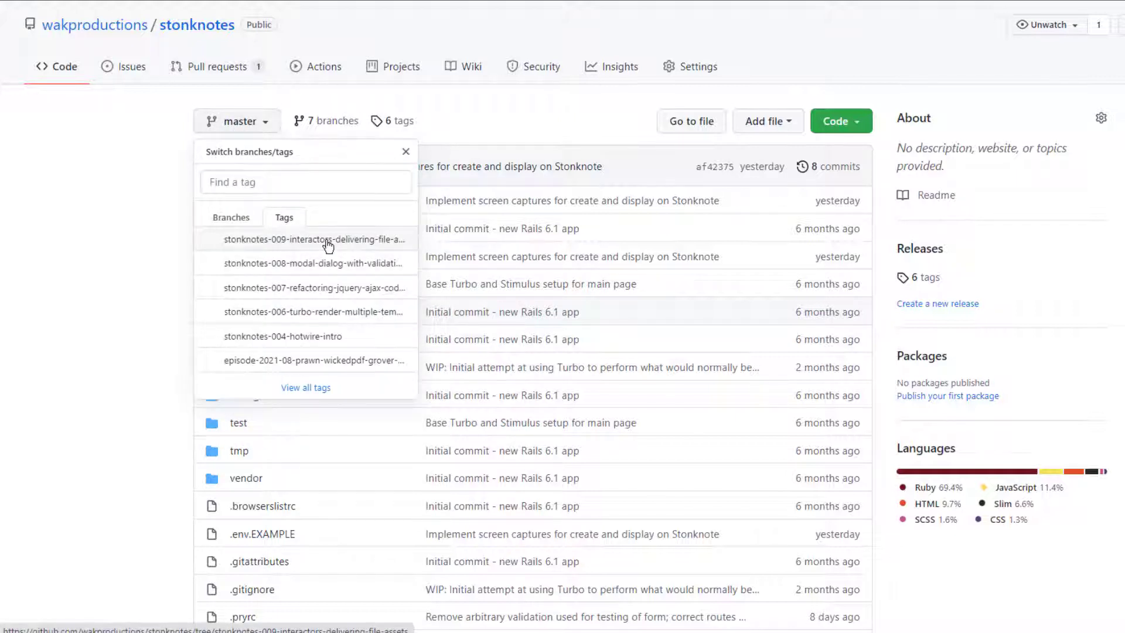
left_click(314, 239)
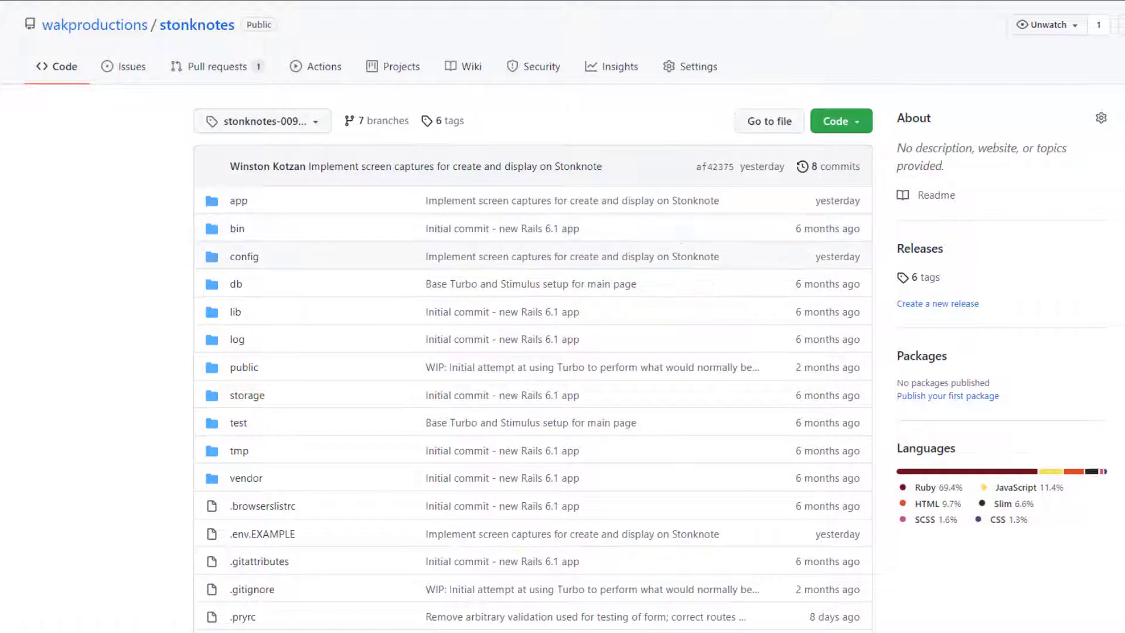
Browse into the app folder and its models subfolder at that tag.
scroll("down", 3)
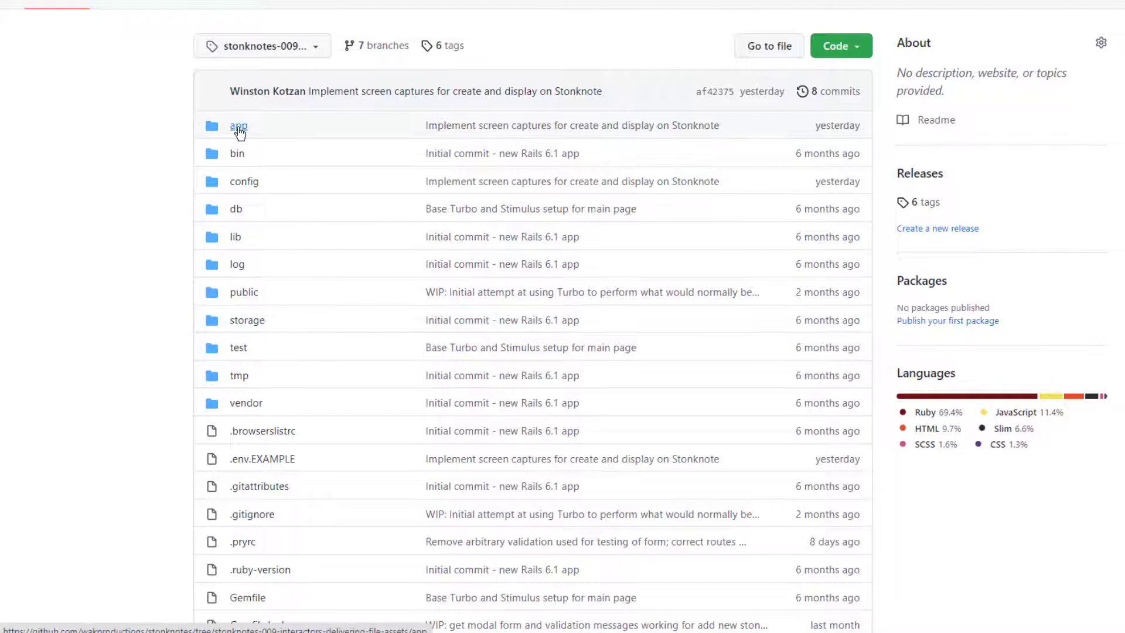
left_click(239, 126)
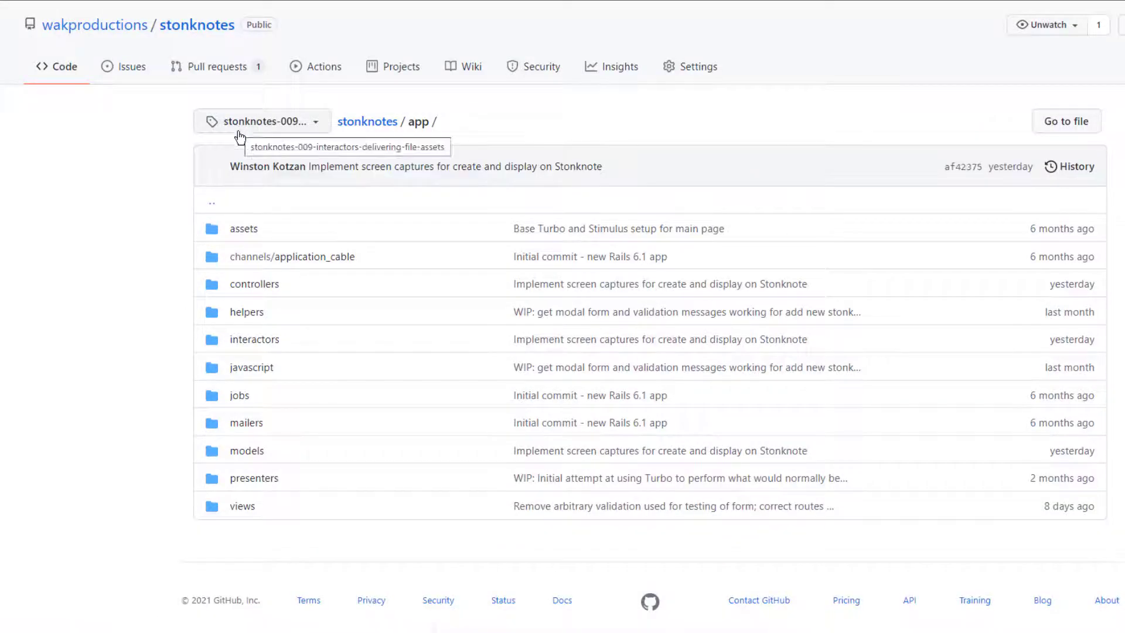
mouse_move(253, 281)
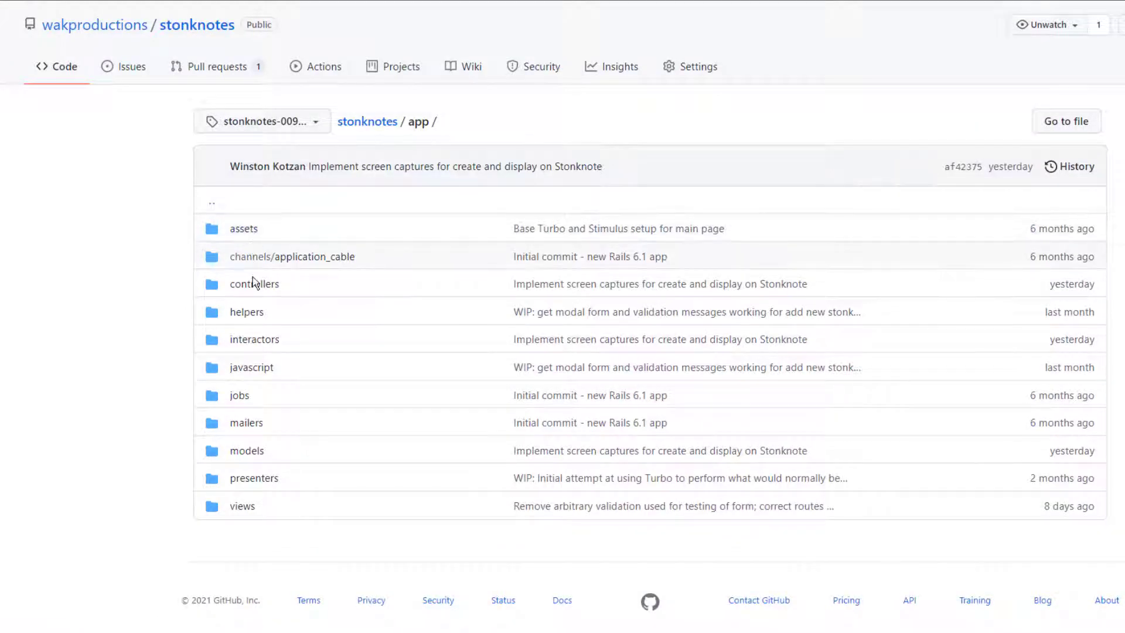
mouse_move(246, 451)
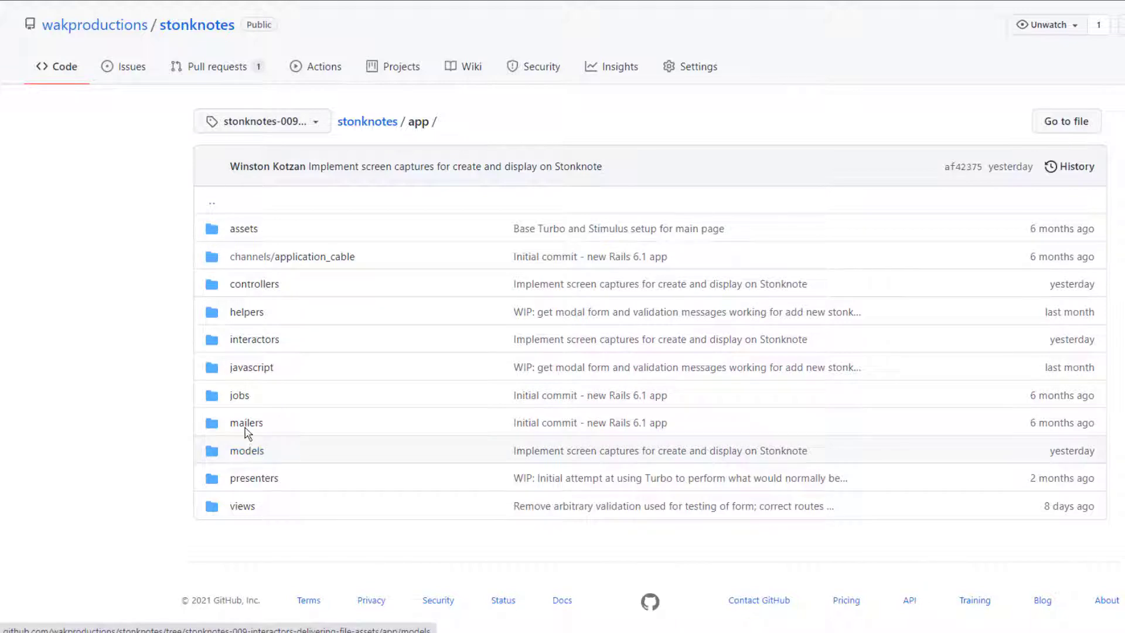
left_click(253, 339)
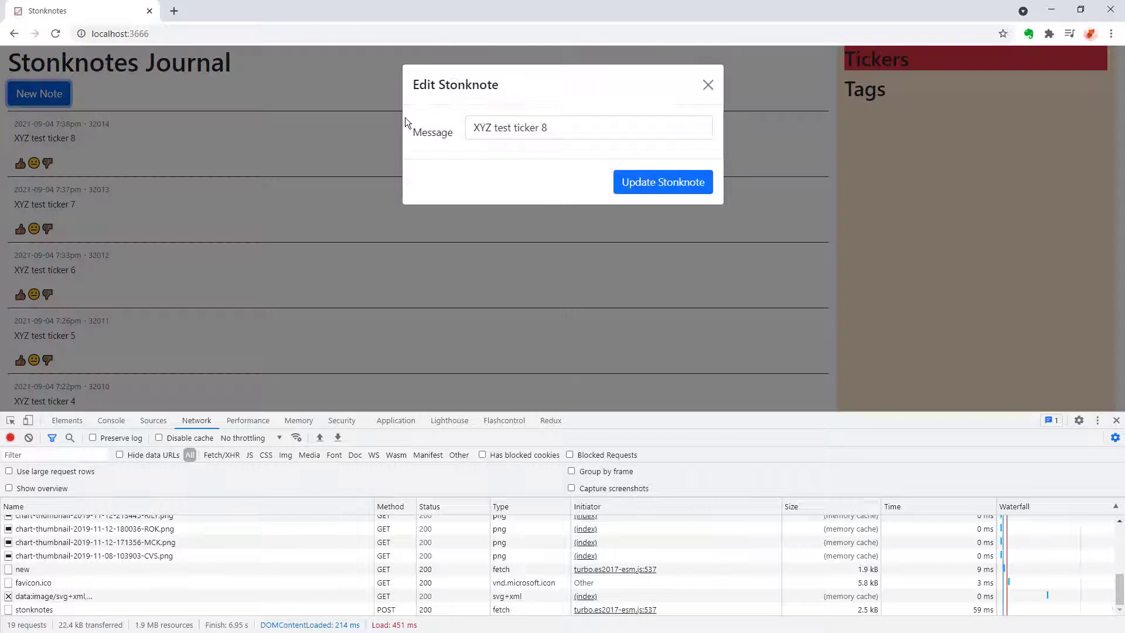
mouse_move(696, 90)
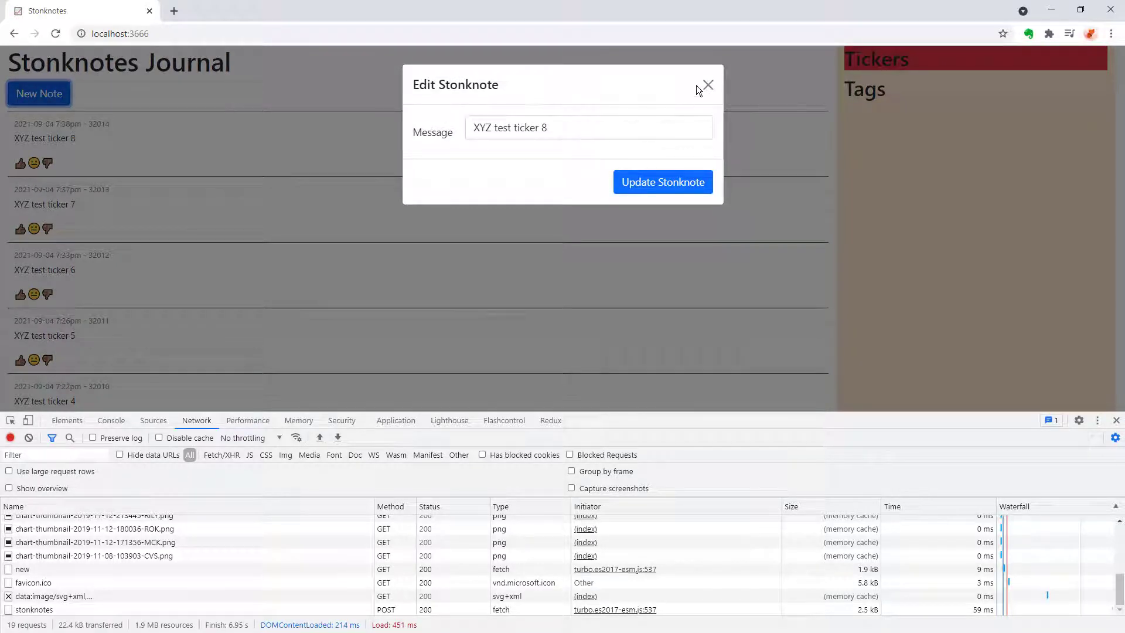
Bring up the Edit Stonknote dialog for the XYZ test ticker 8 note.
left_click(706, 85)
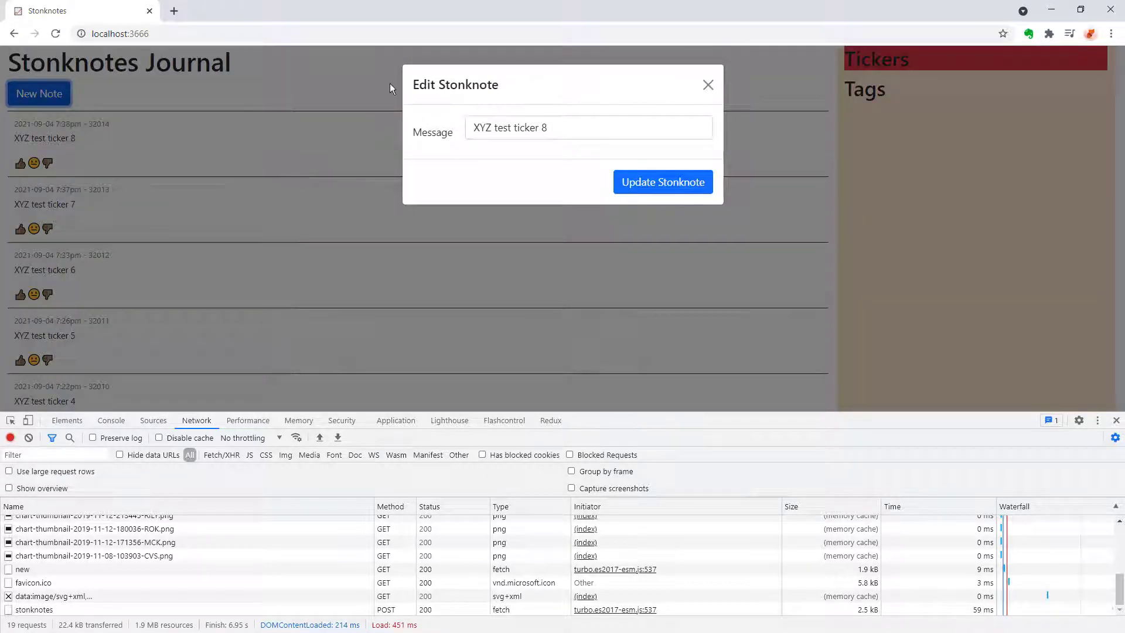
mouse_move(387, 161)
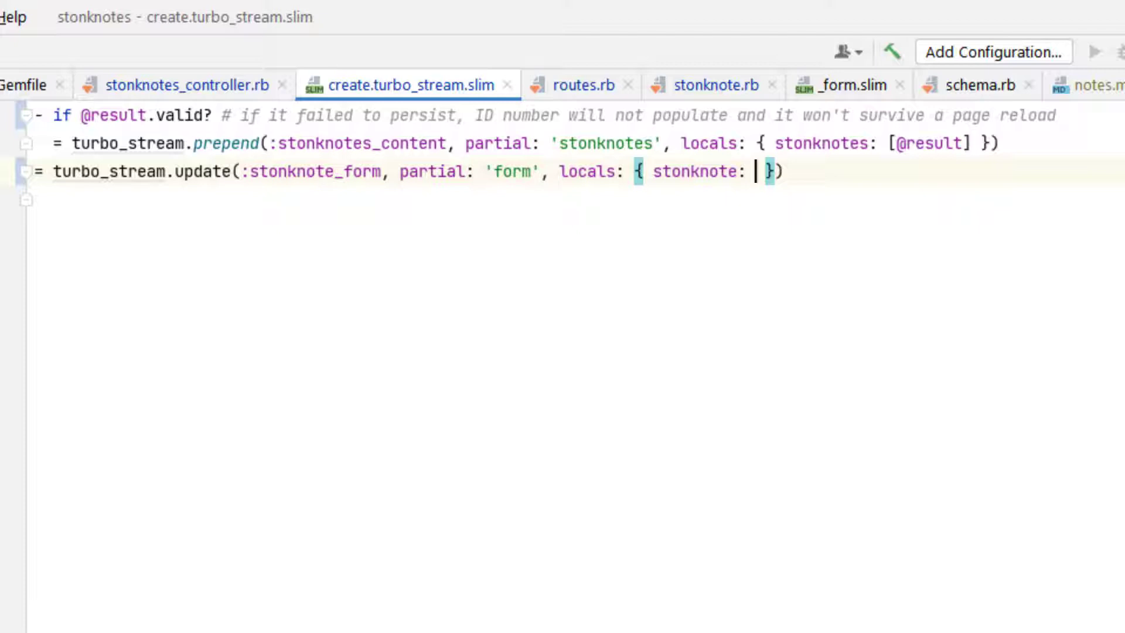
Submit the 'XYZ test ticker 9' note, then confirm the reopened form is blank and start 'XYZ test ticker 1'.
type("Stonknot")
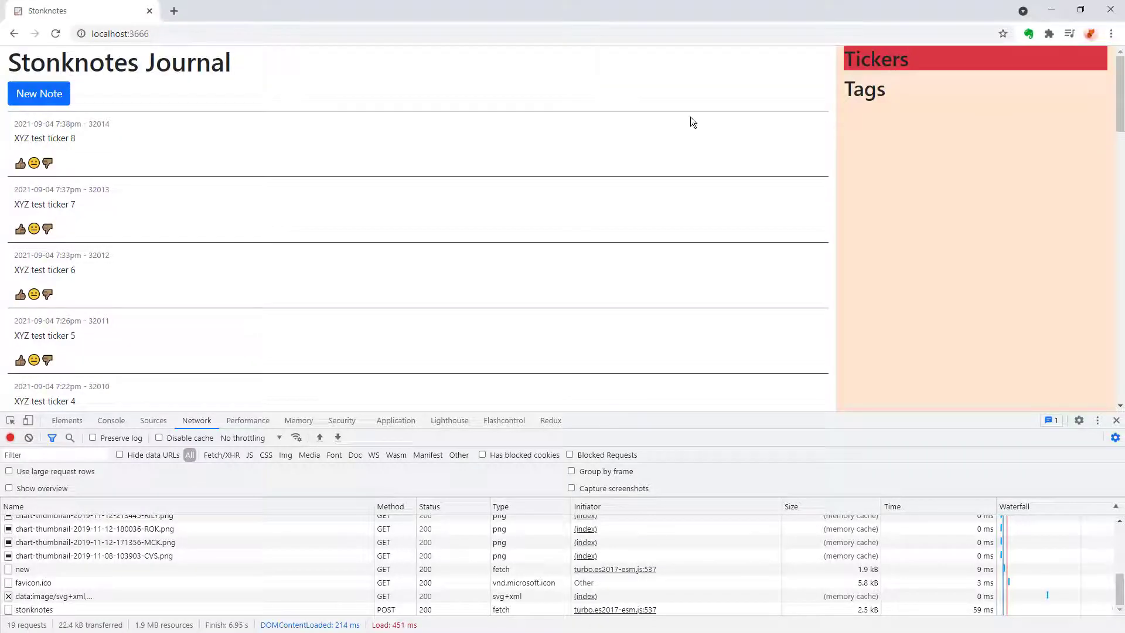
left_click(39, 93)
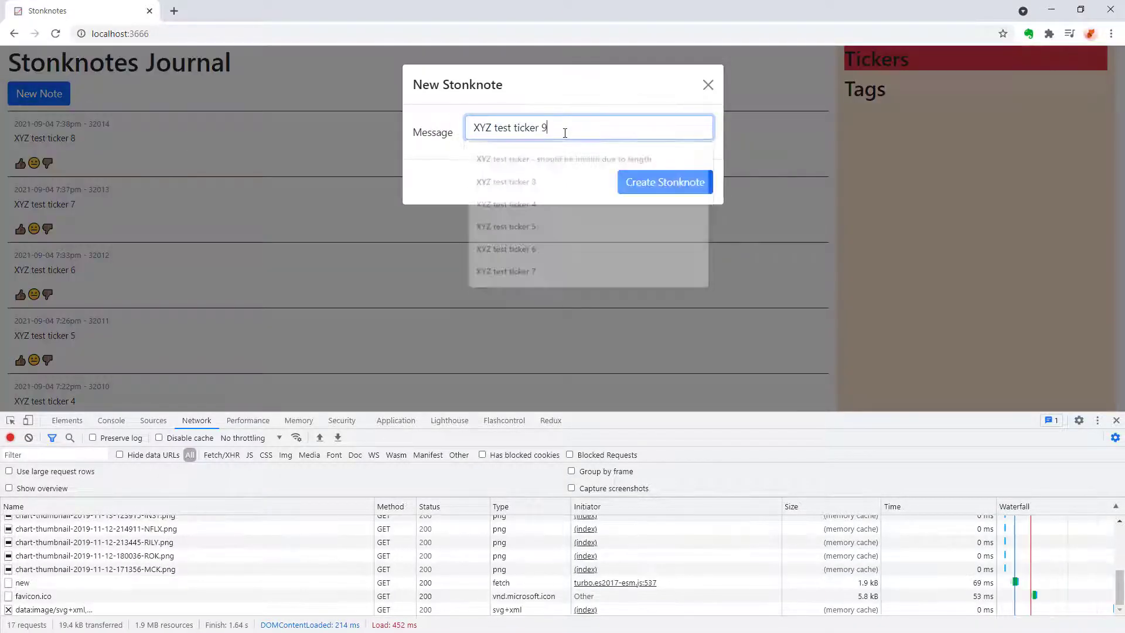
left_click(663, 182)
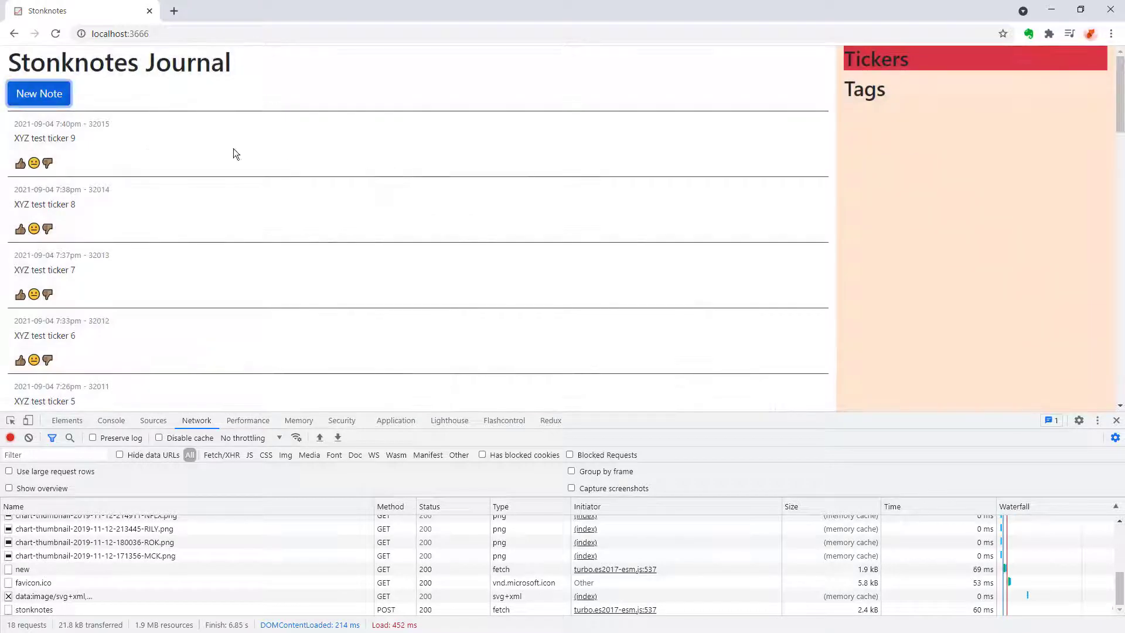
left_click(39, 93)
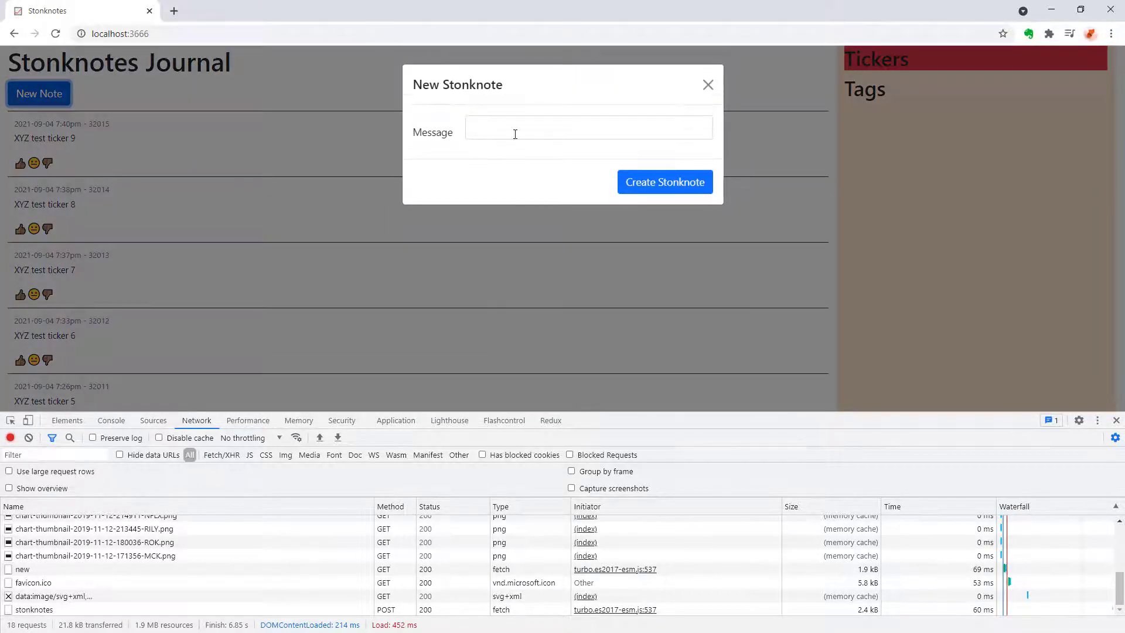
type("XYZ test ticker 1")
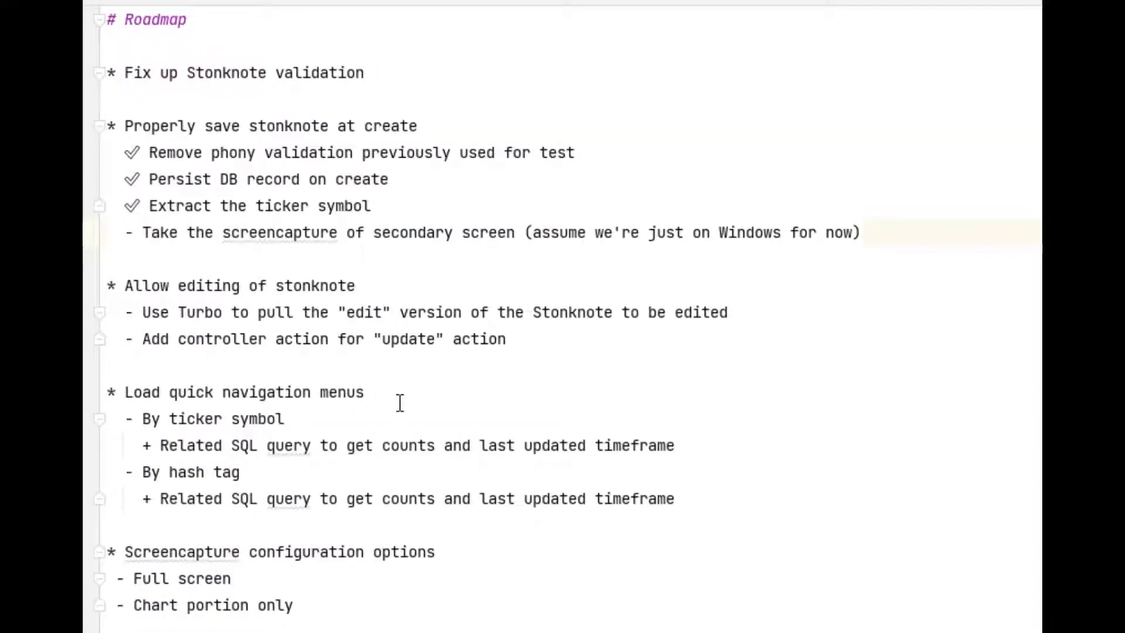
mouse_move(335, 240)
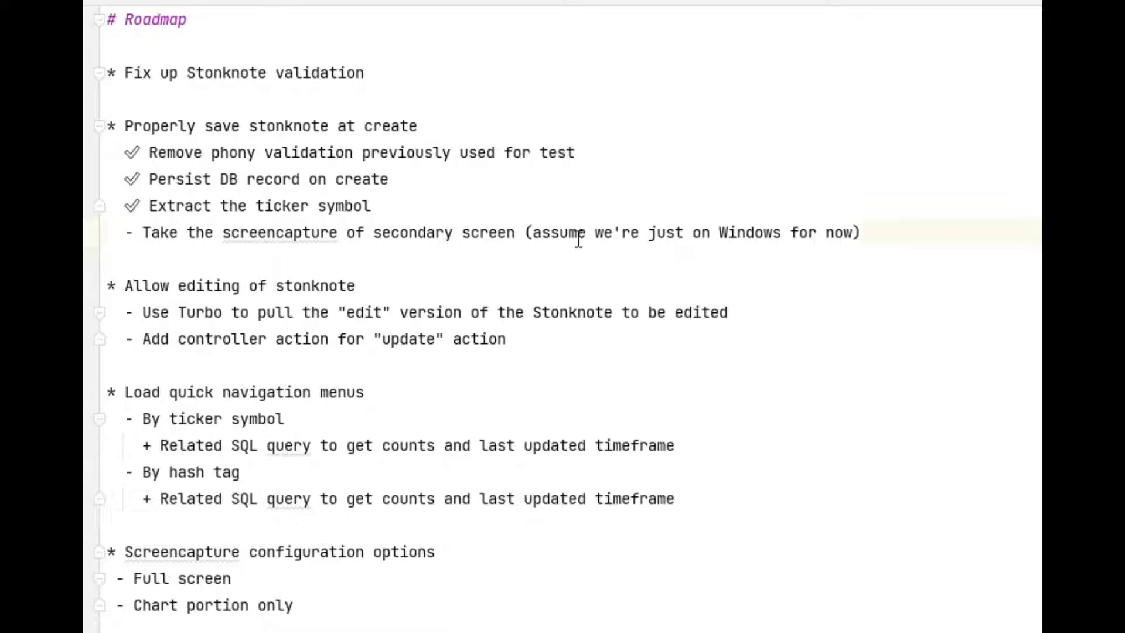
mouse_move(208, 231)
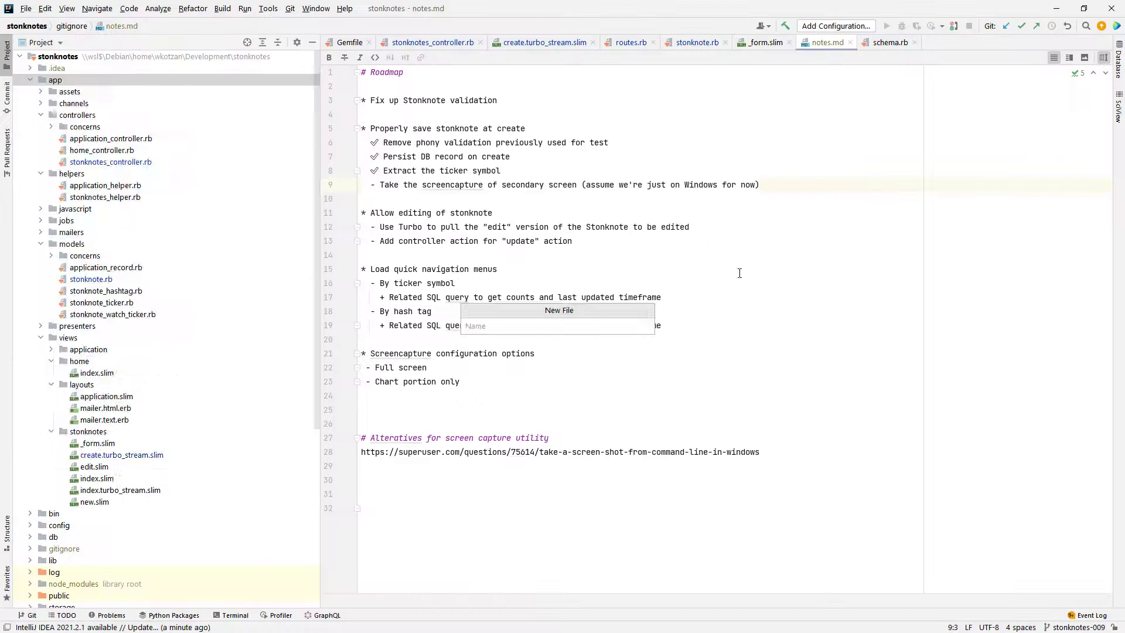
Create interactors/take_local_screenshot.rb under the app folder.
type("interactors/take_loscreenshot.")
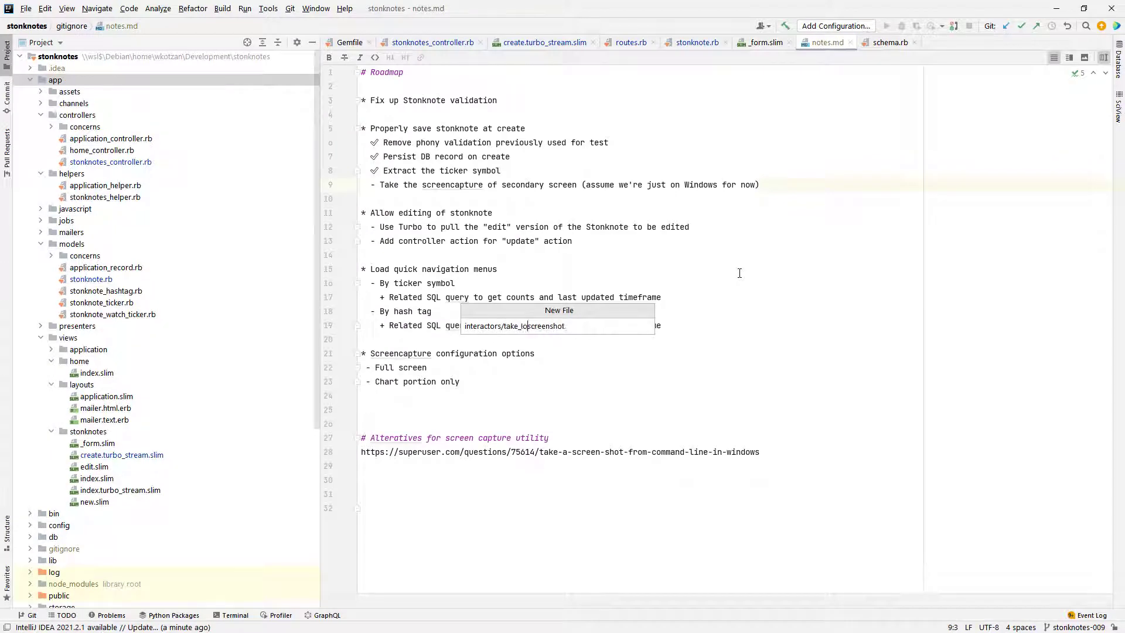
key("Enter")
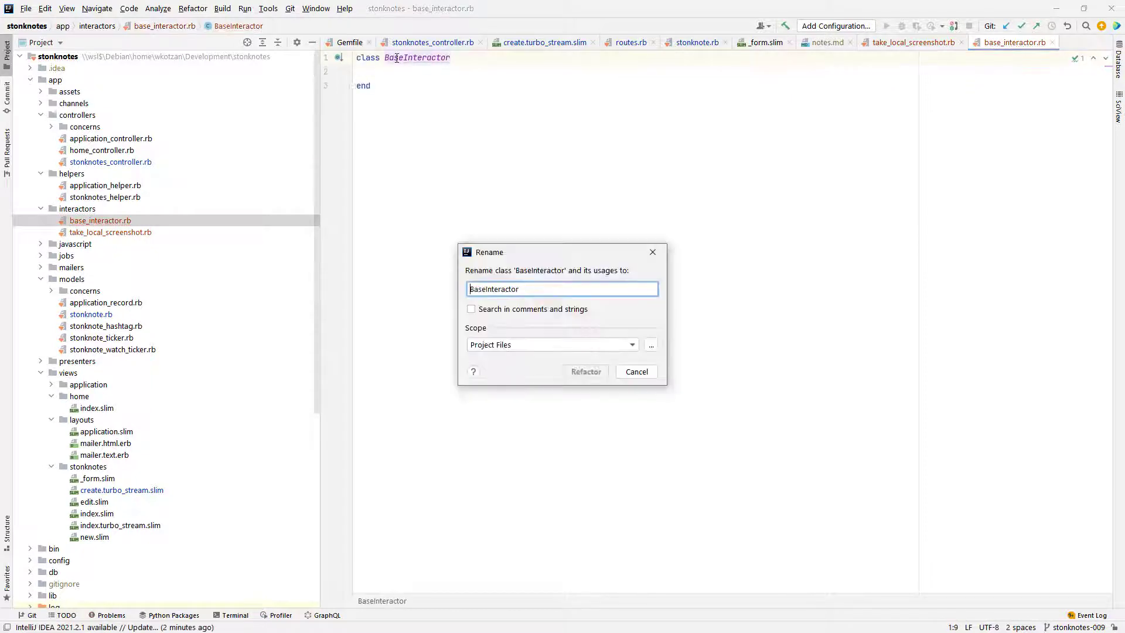
left_click(584, 371)
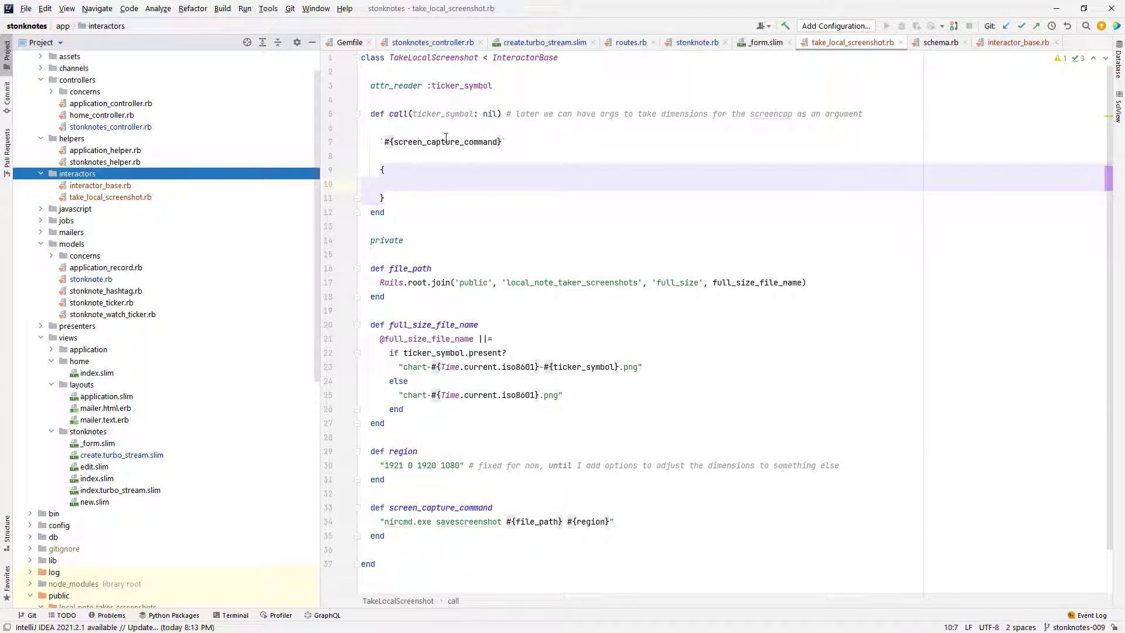
mouse_move(563, 461)
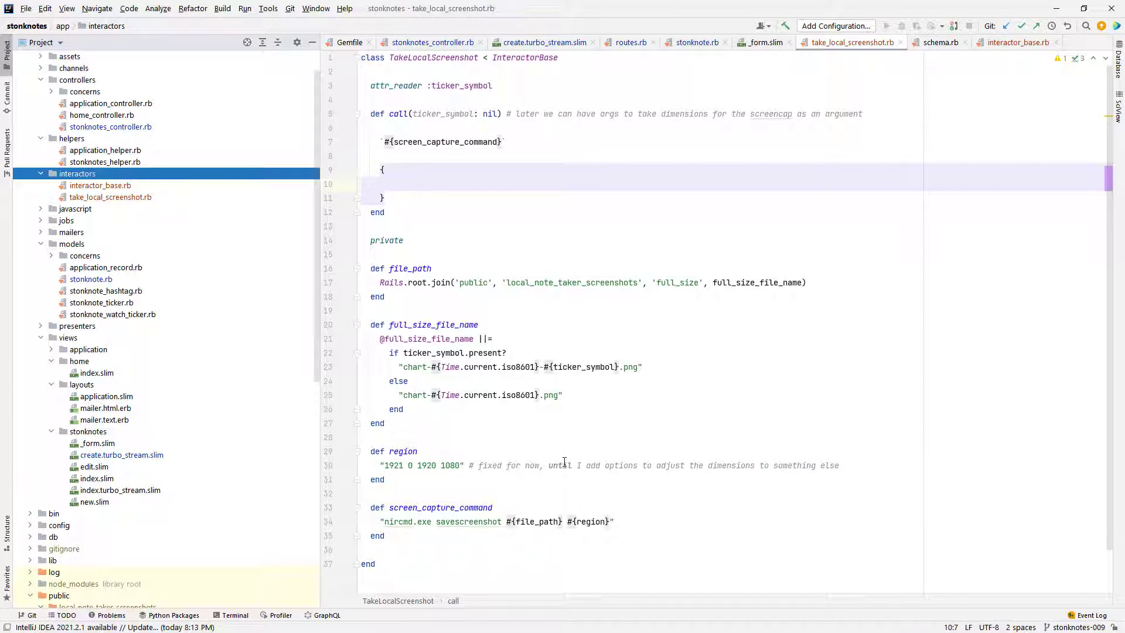
mouse_move(540, 210)
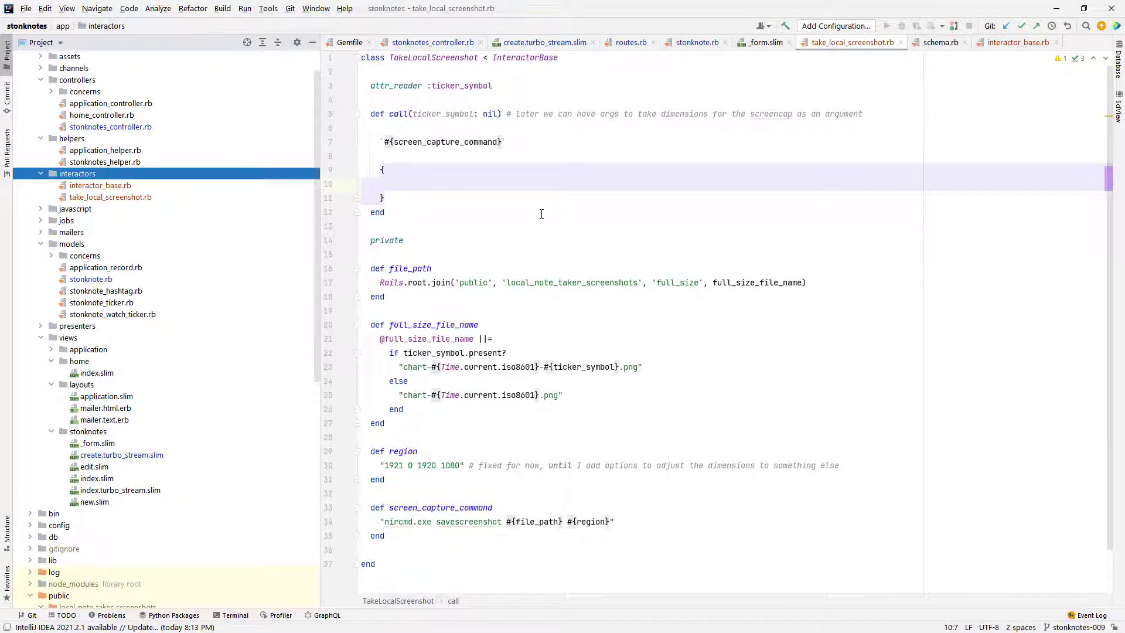
mouse_move(419, 177)
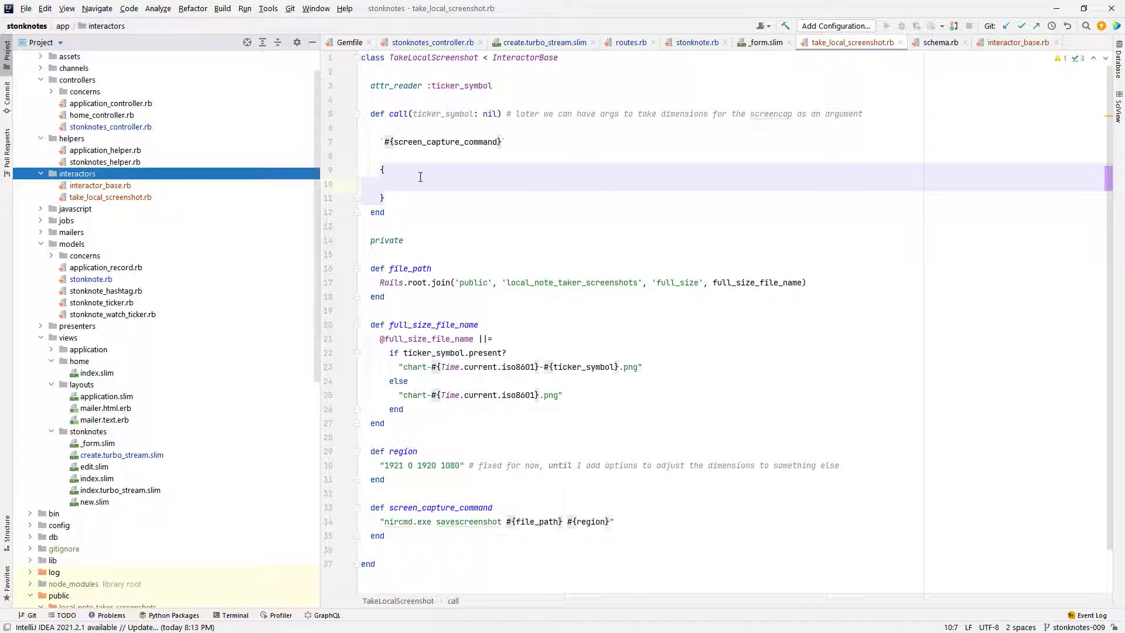
mouse_move(496, 476)
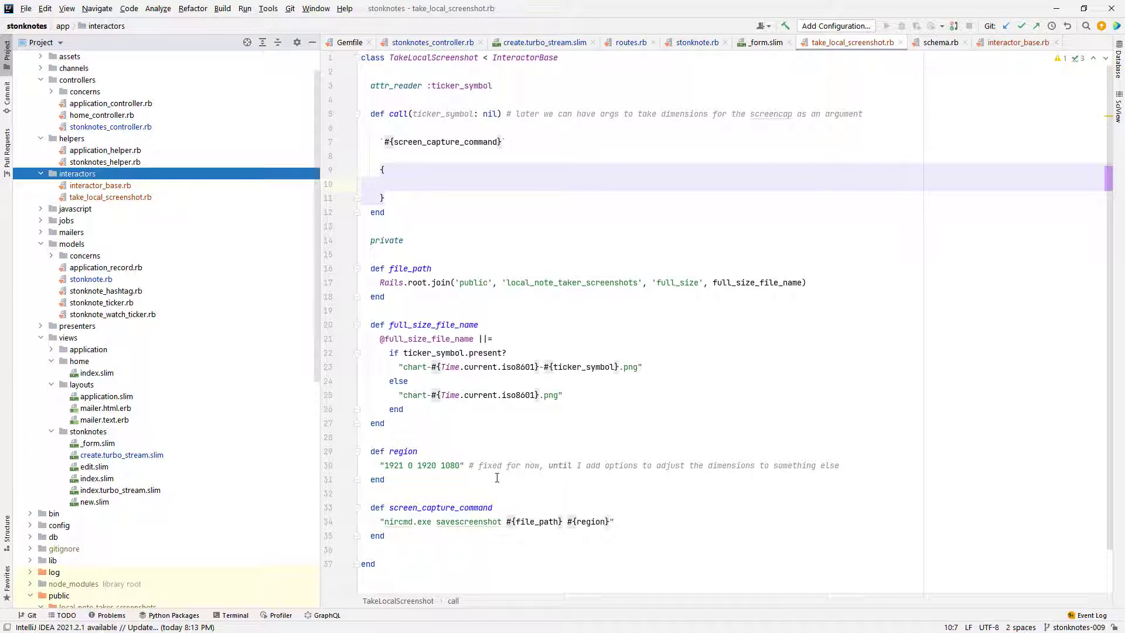
mouse_move(556, 470)
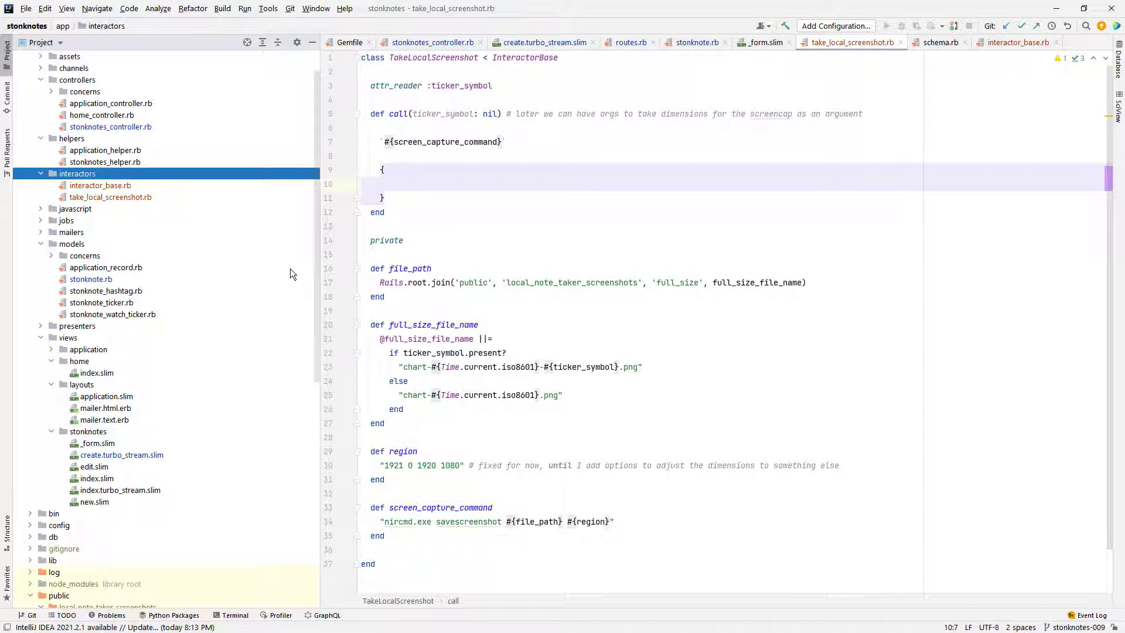
mouse_move(520, 301)
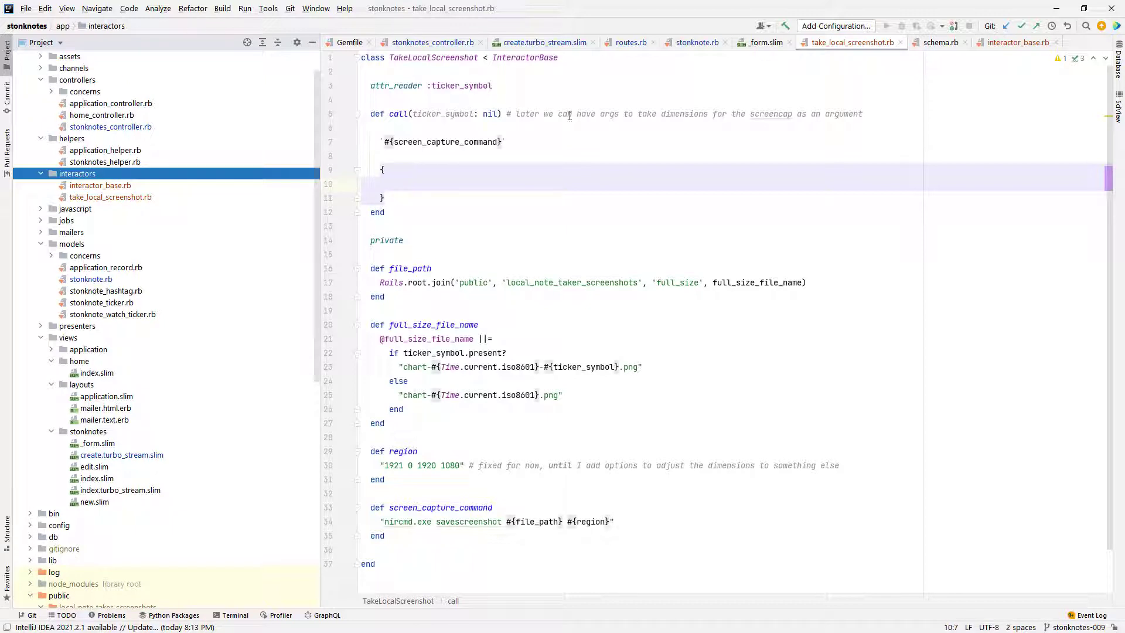
mouse_move(544, 287)
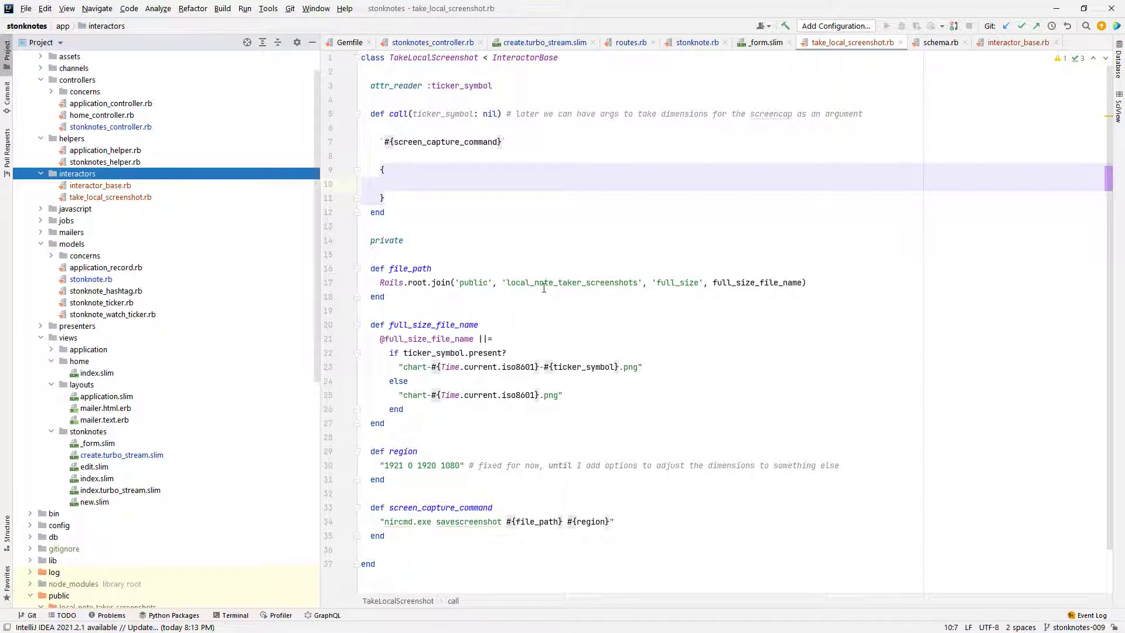
mouse_move(369, 416)
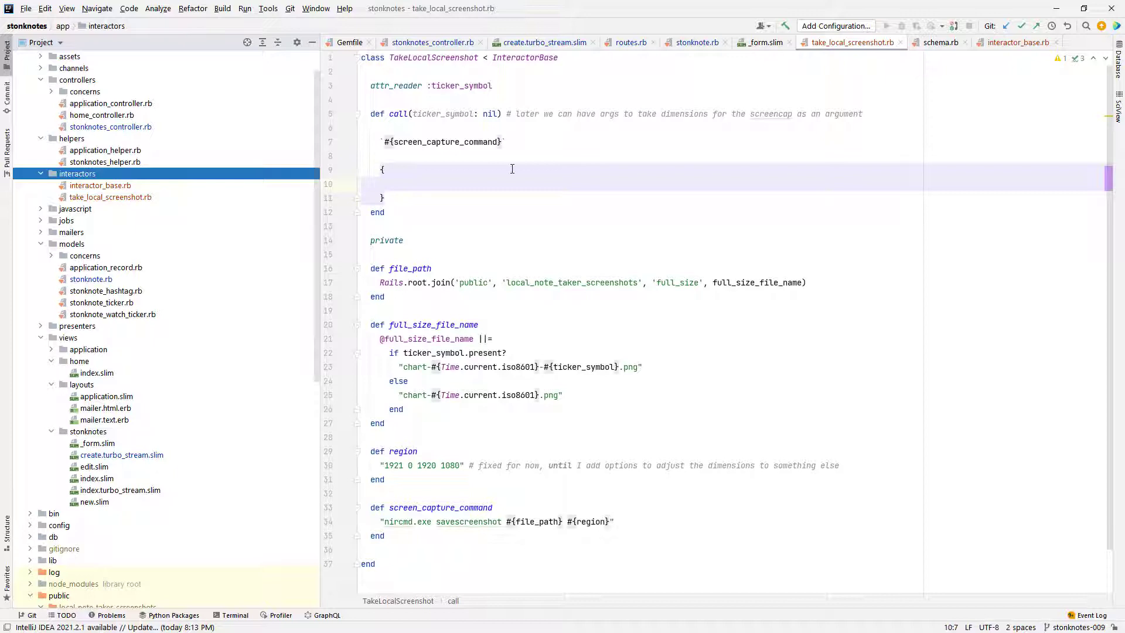
mouse_move(531, 406)
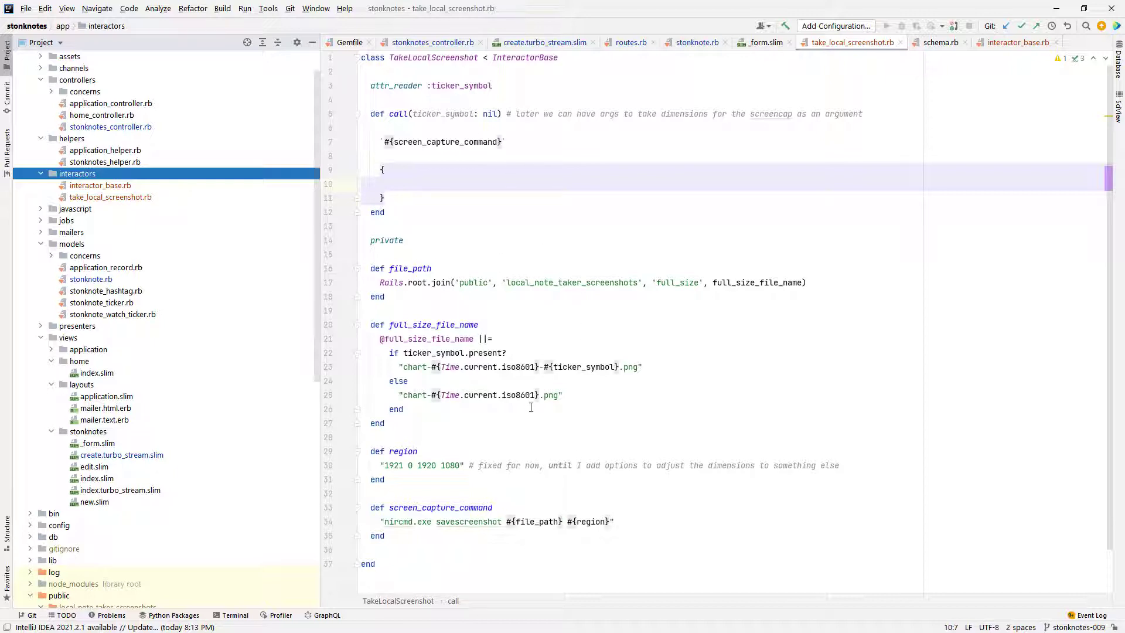
mouse_move(463, 224)
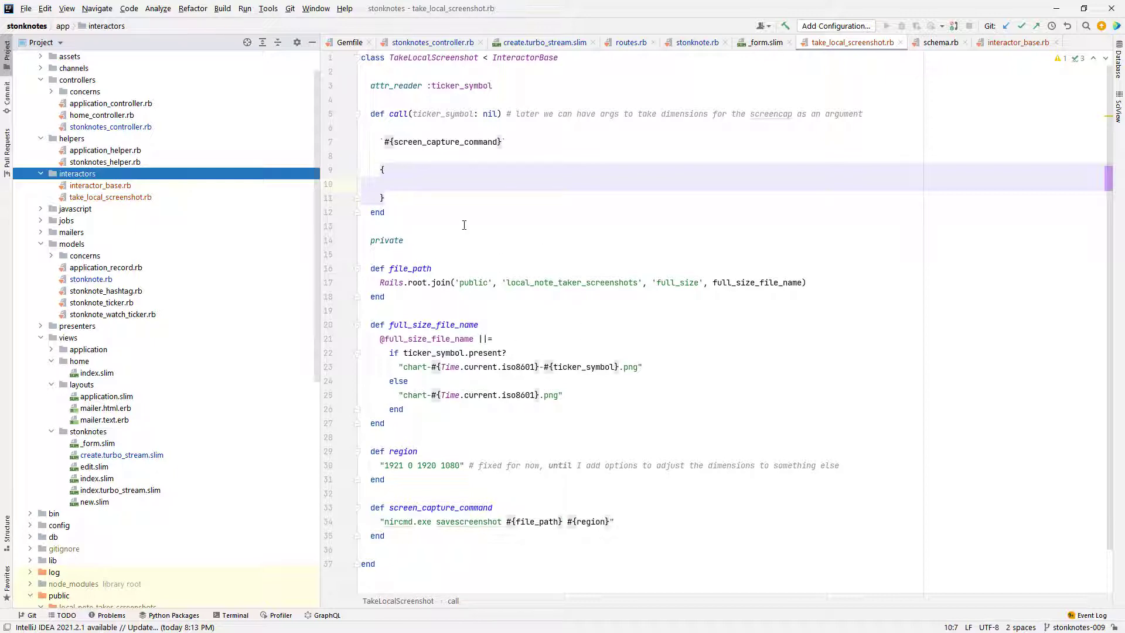
mouse_move(325, 517)
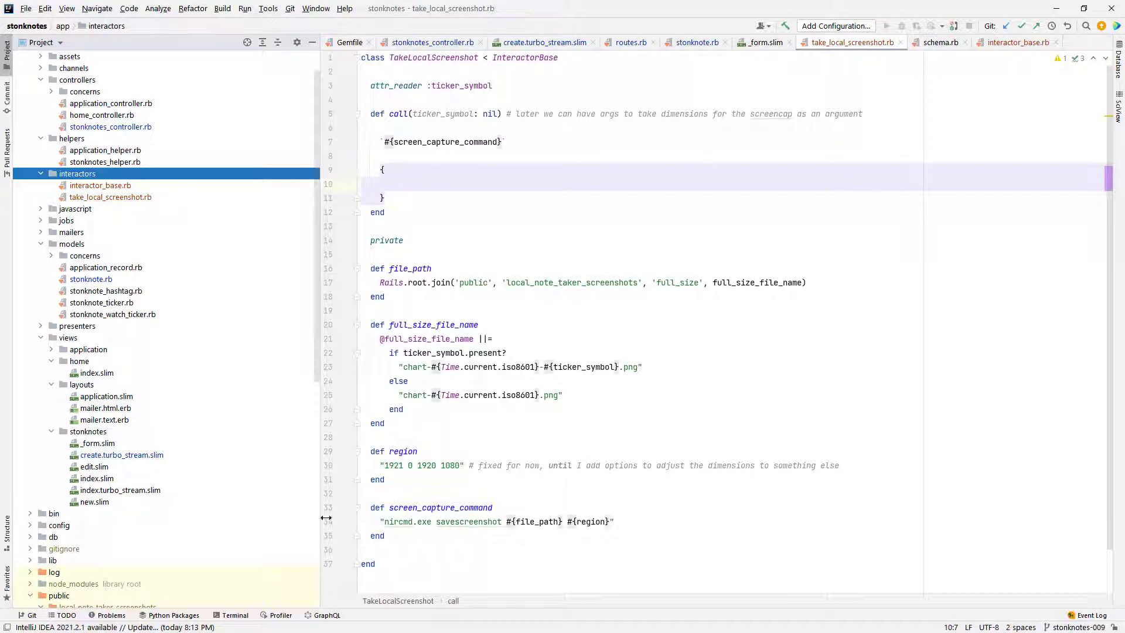
left_click(396, 168)
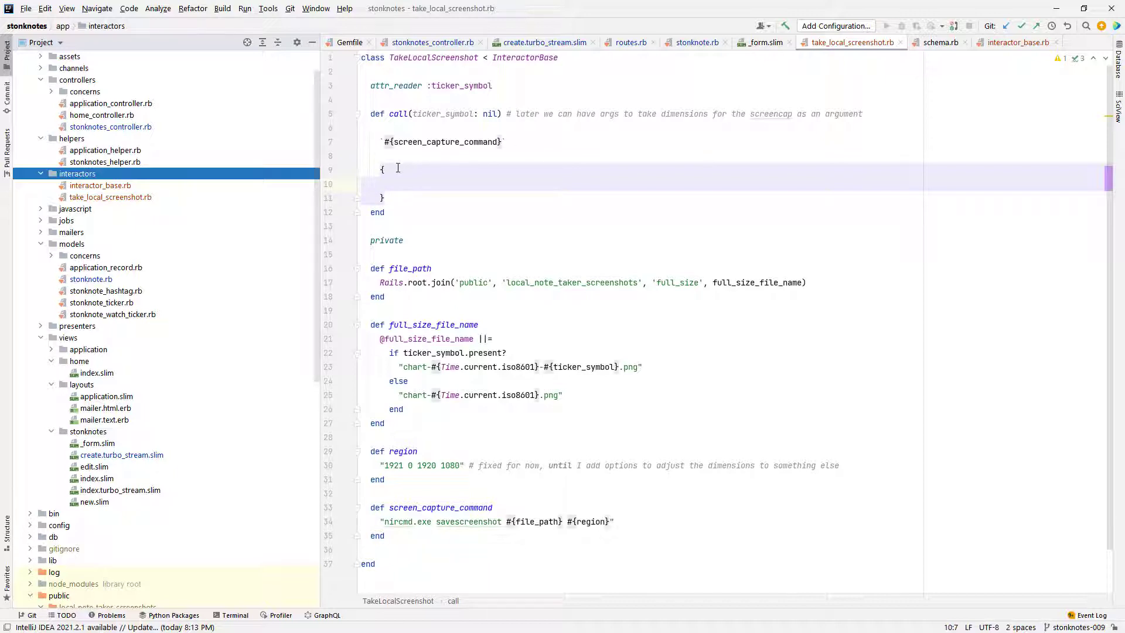
mouse_move(495, 214)
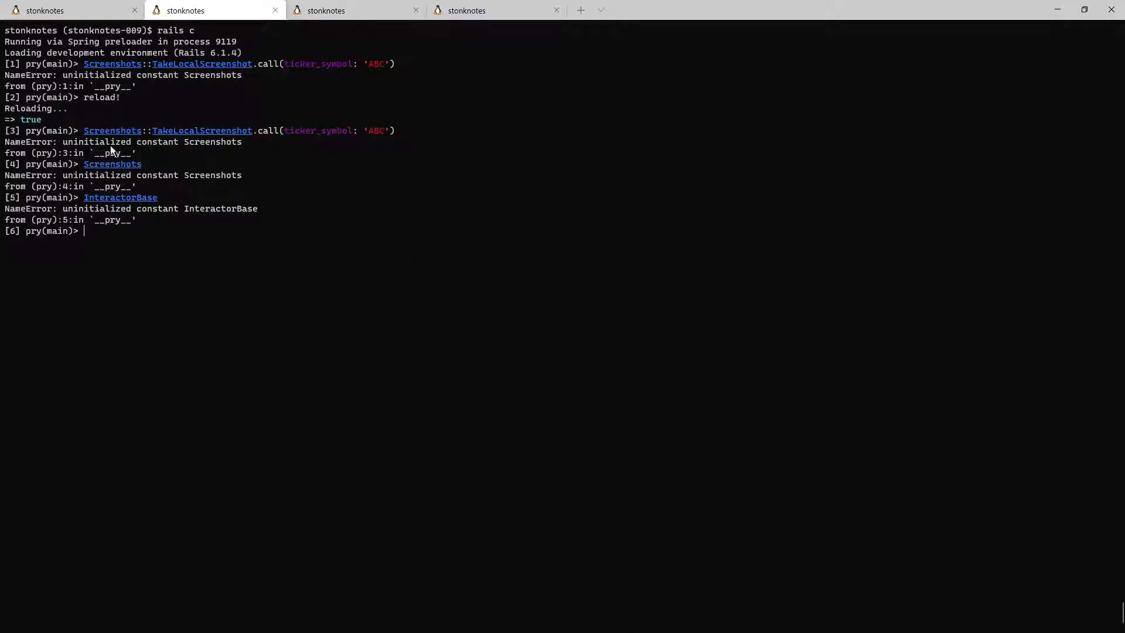
mouse_move(215, 92)
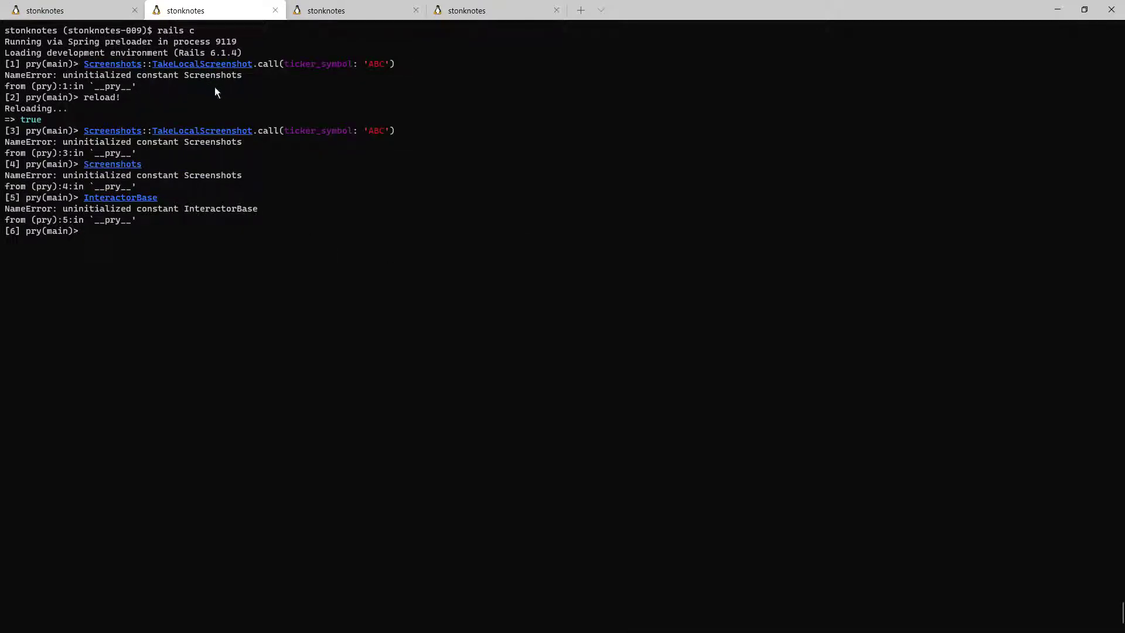
mouse_move(248, 105)
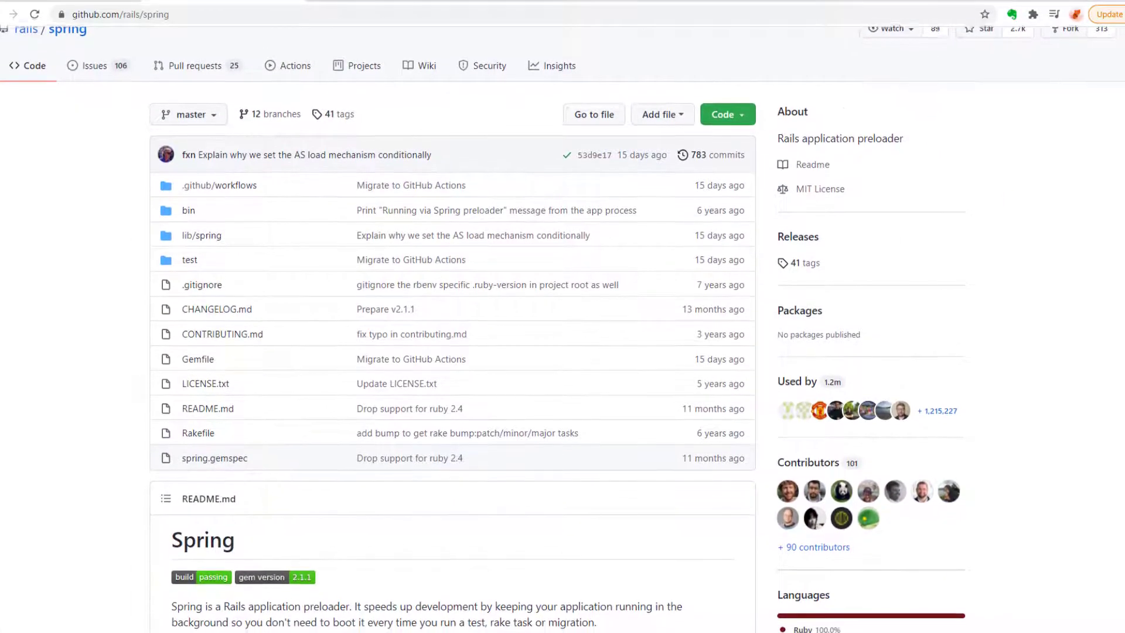
scroll("down", 3)
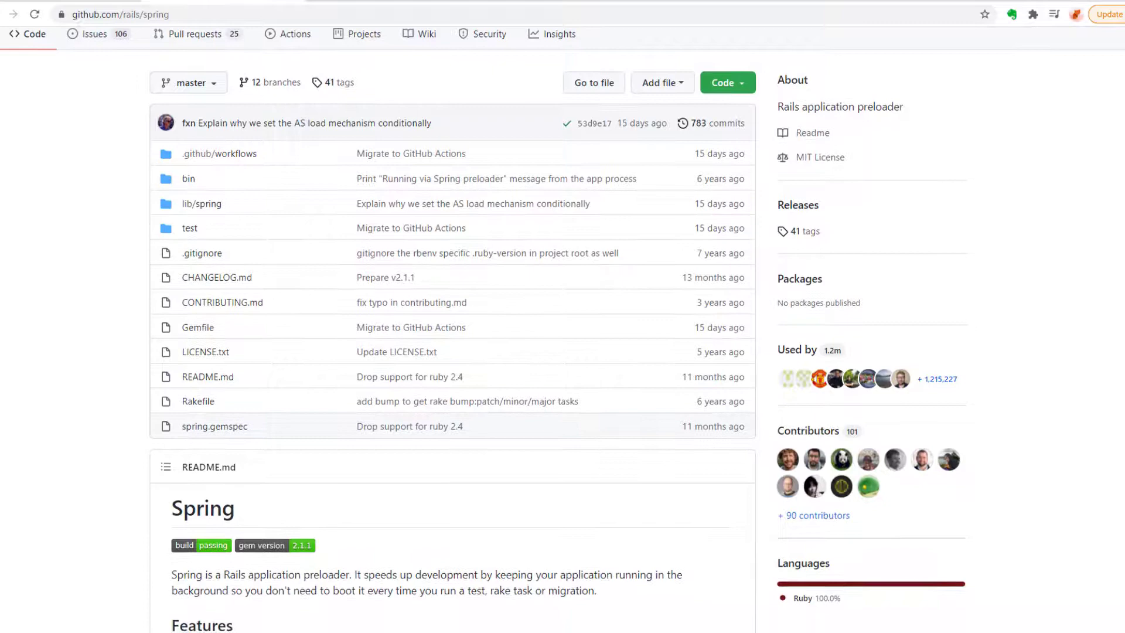
scroll("down", 3)
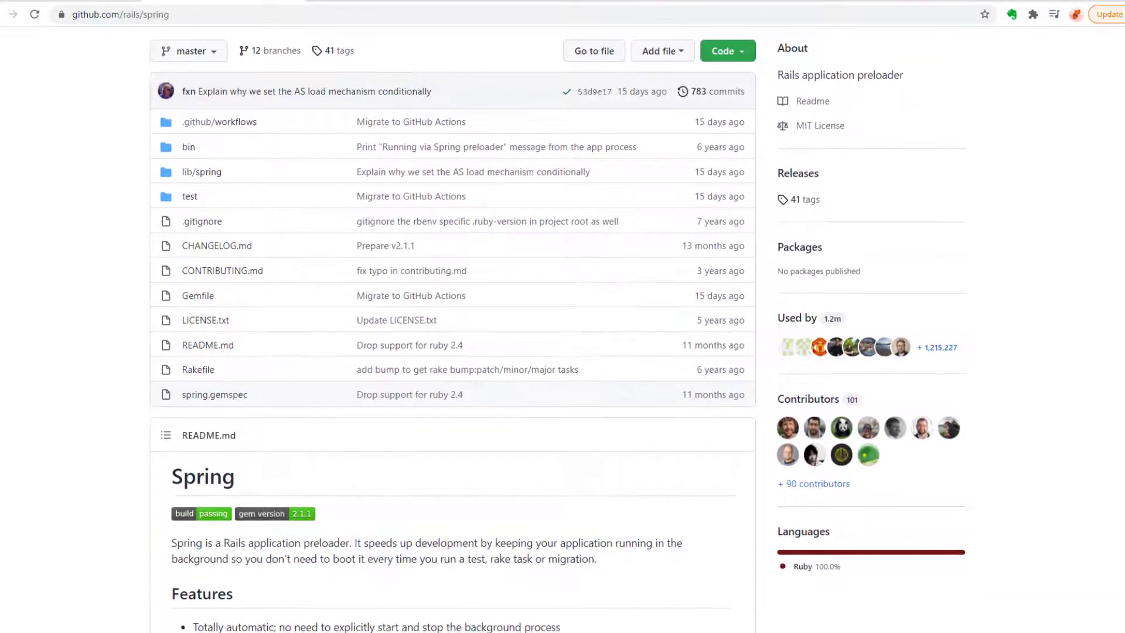
scroll("down", 3)
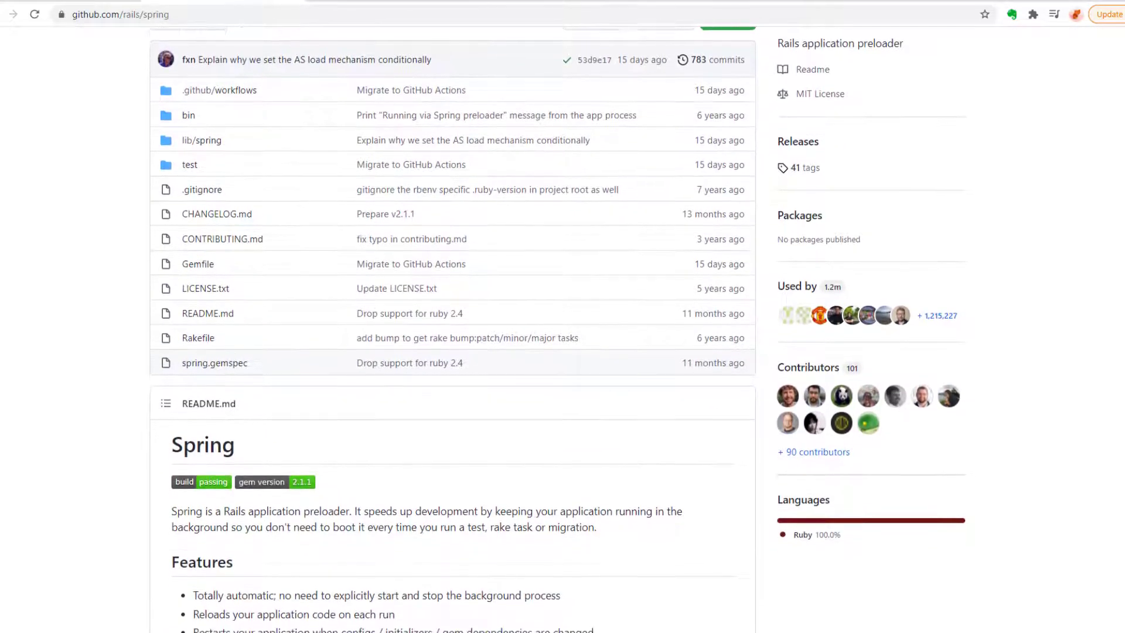
scroll("down", 3)
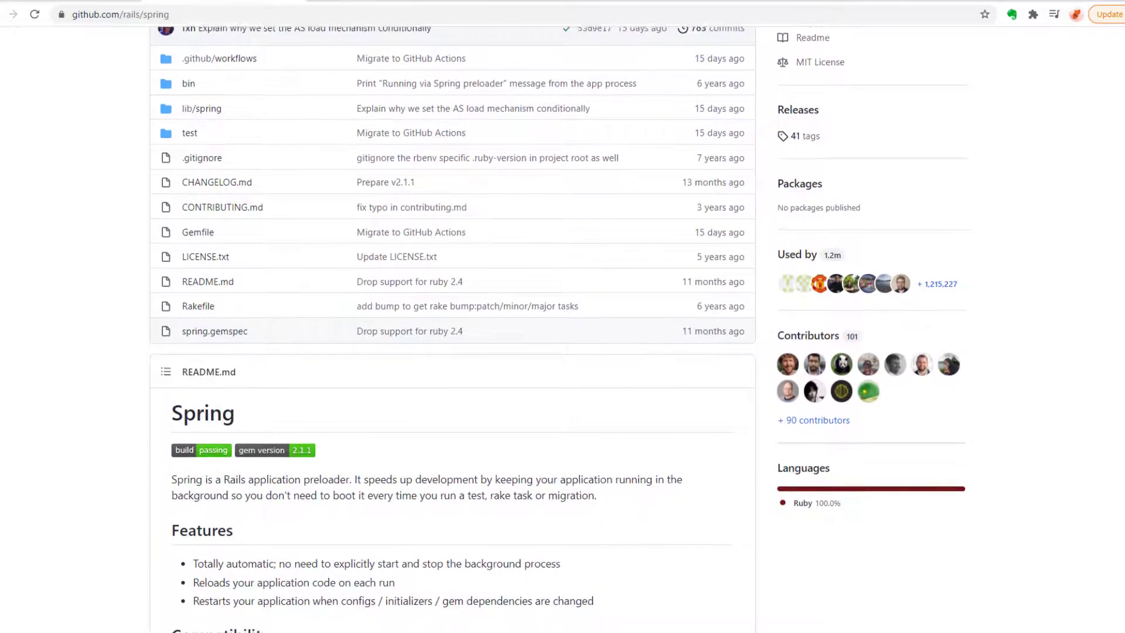
scroll("down", 3)
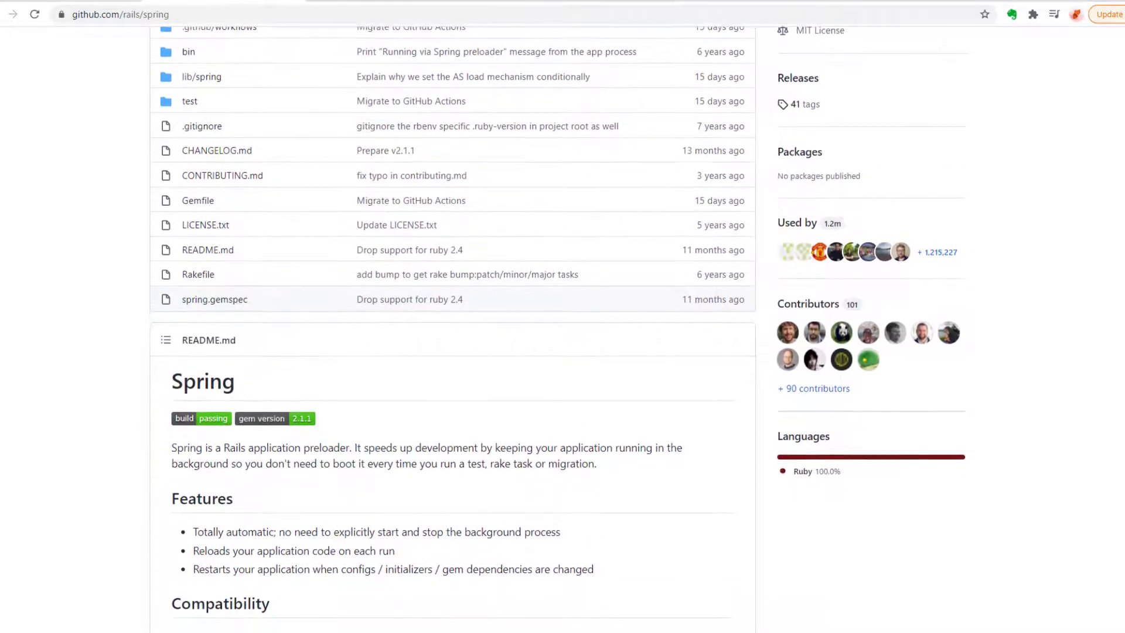
scroll("down", 3)
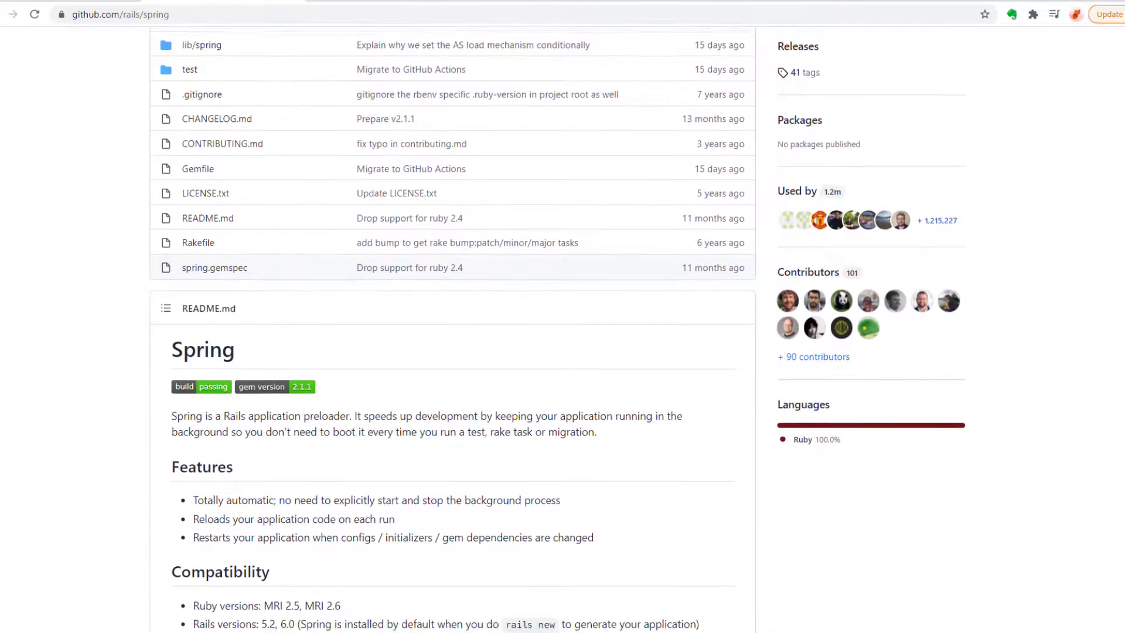
scroll("down", 3)
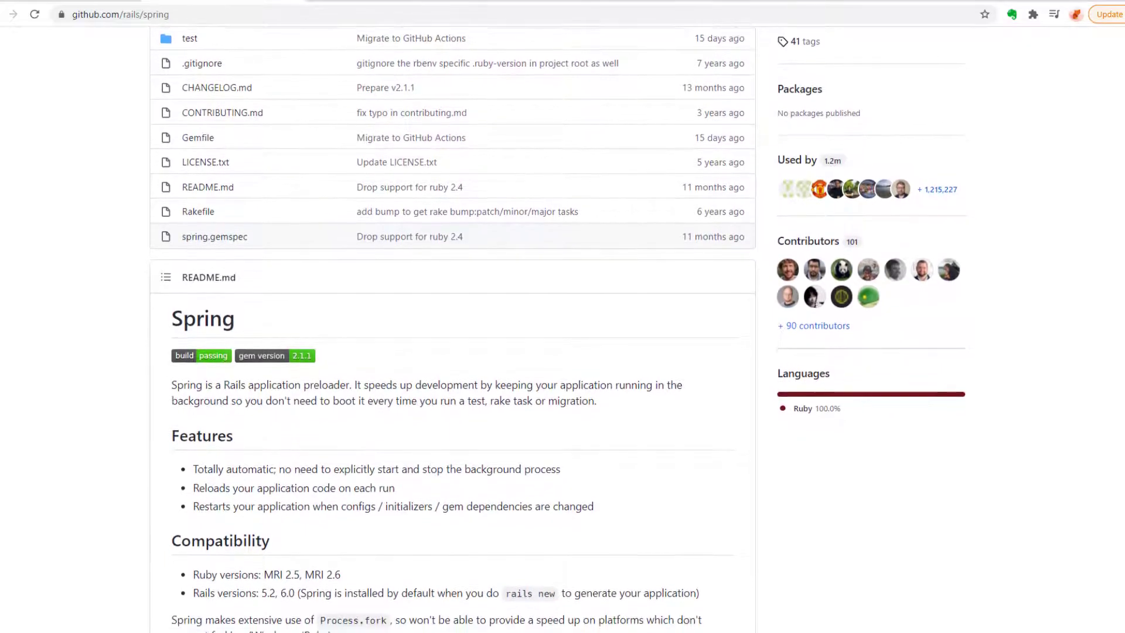
scroll("down", 3)
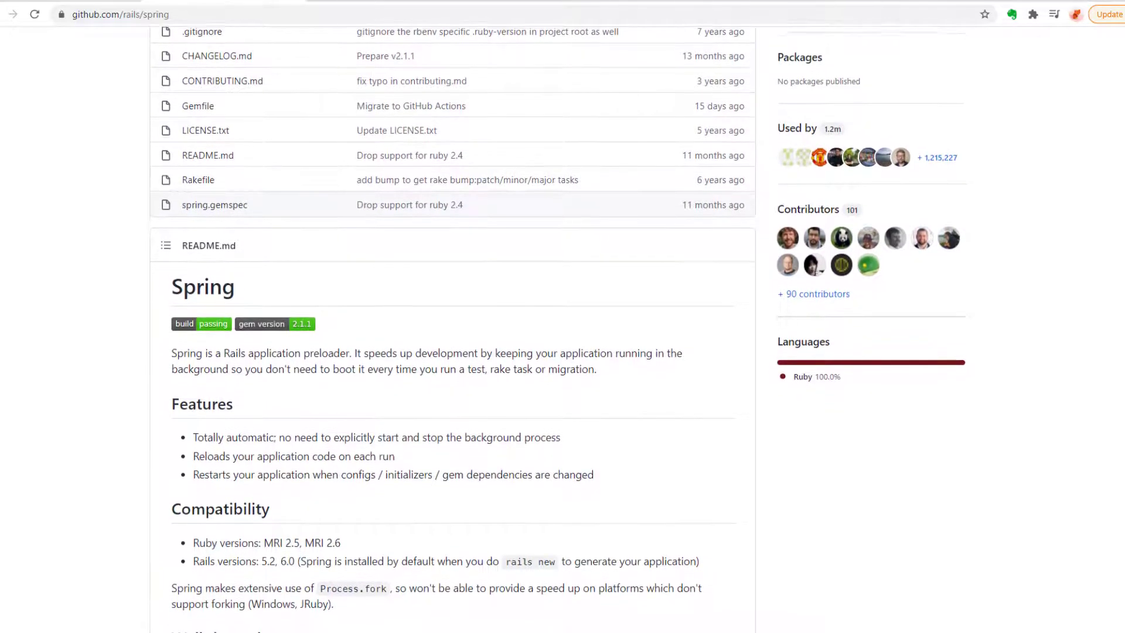
scroll("down", 3)
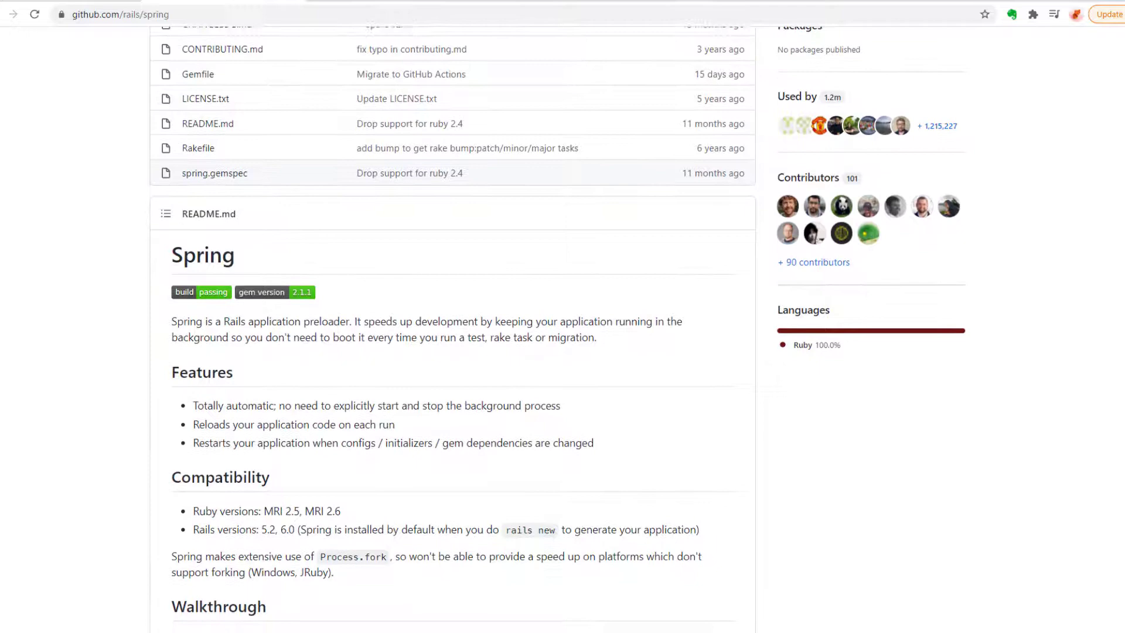
scroll("down", 3)
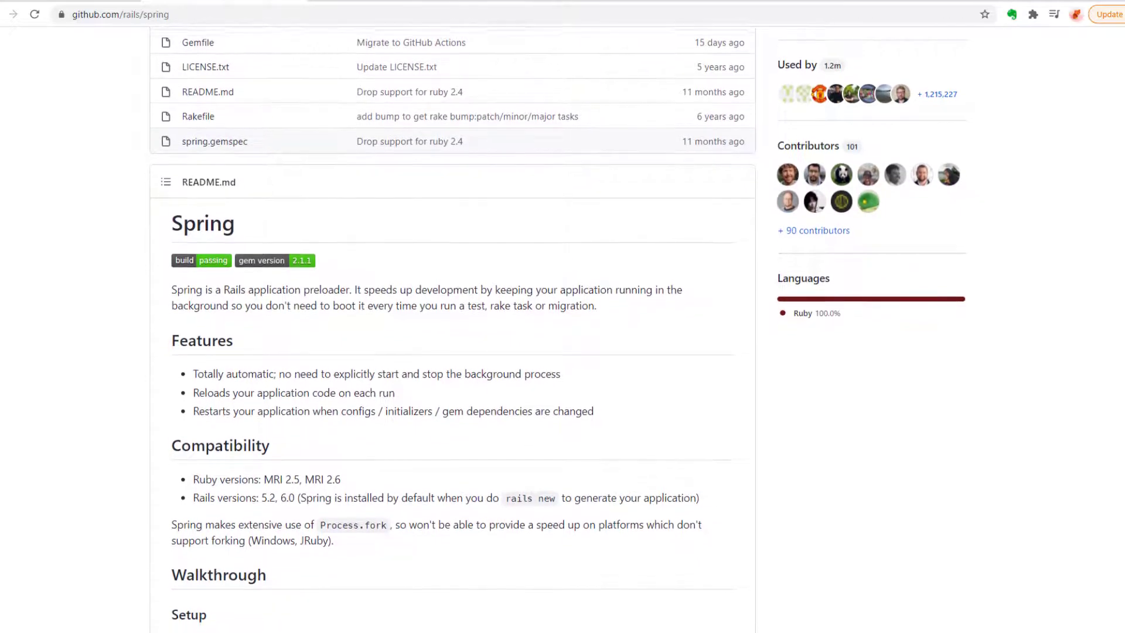
scroll("down", 3)
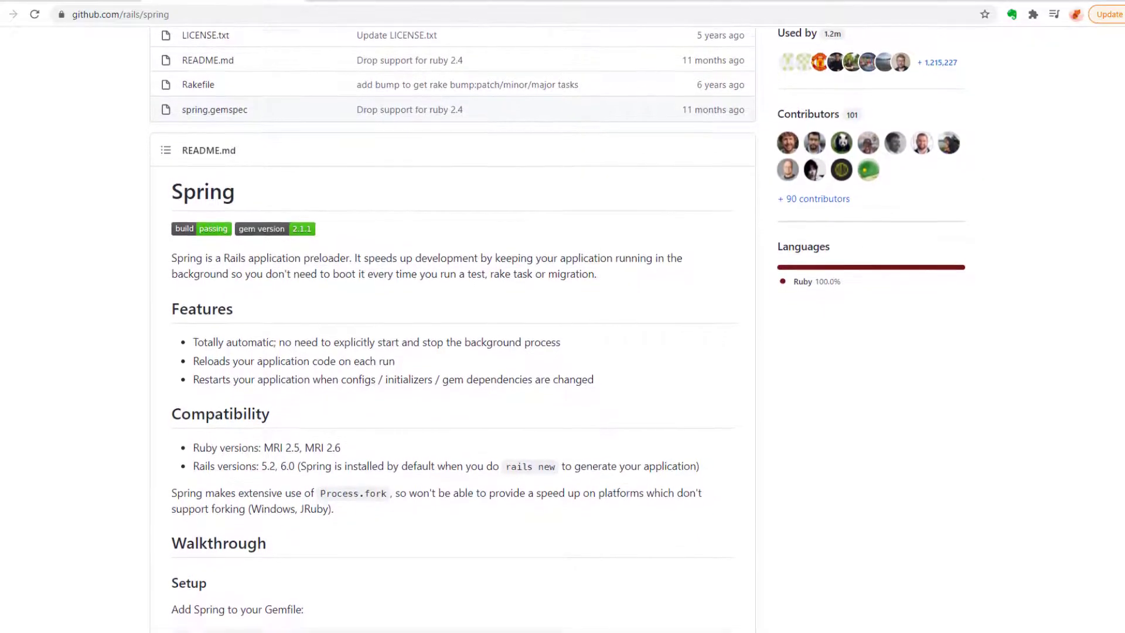
scroll("down", 3)
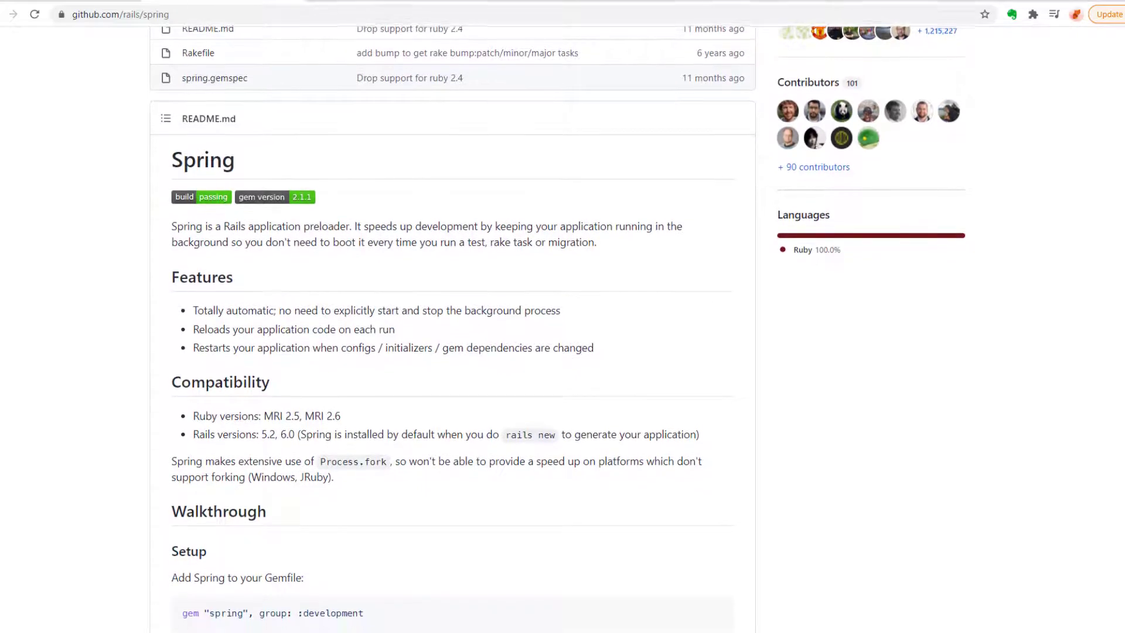
scroll("down", 3)
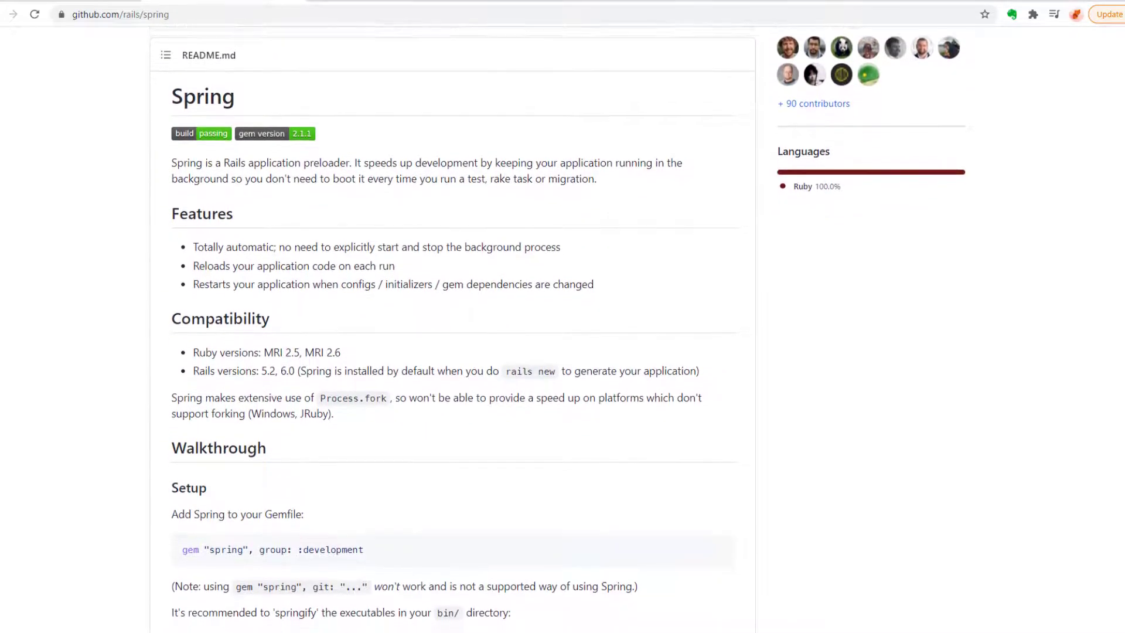
scroll("down", 3)
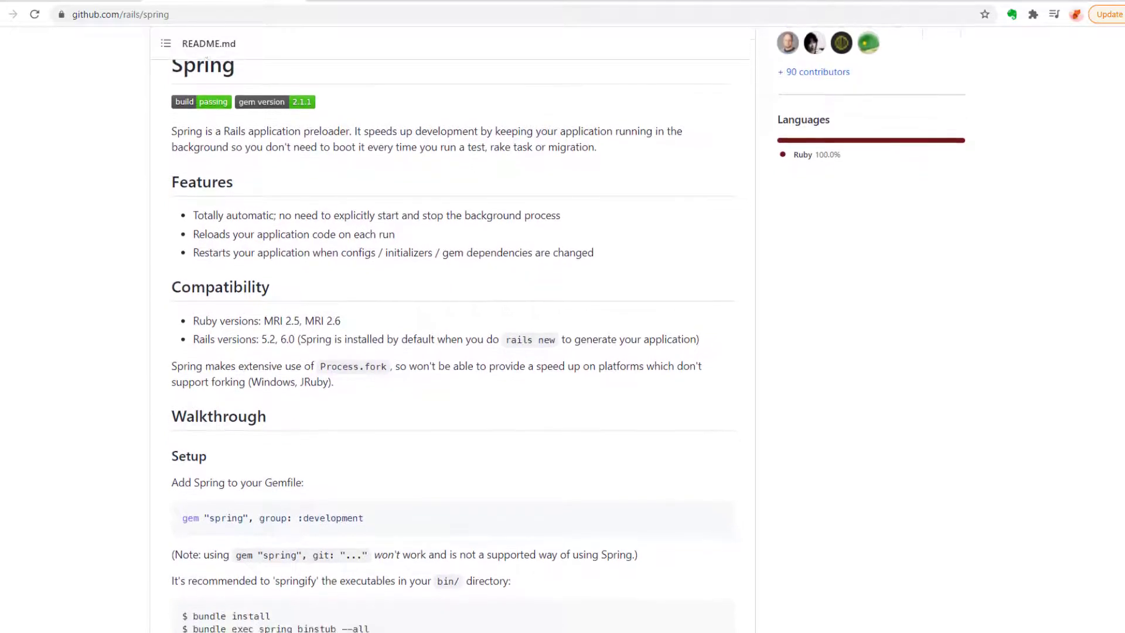
scroll("down", 3)
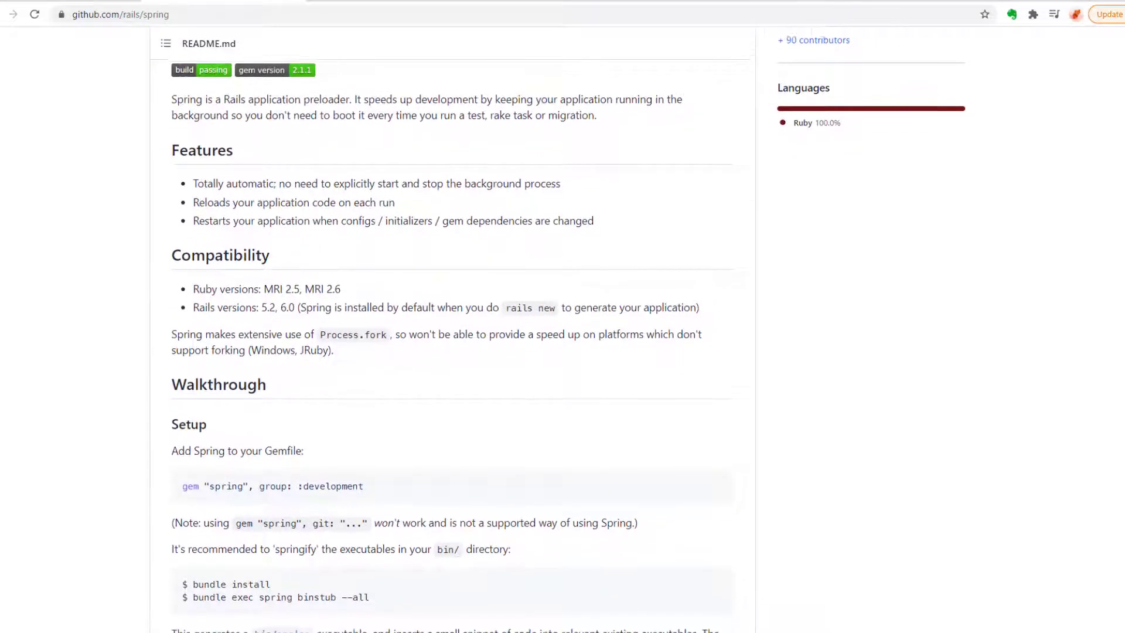
scroll("down", 3)
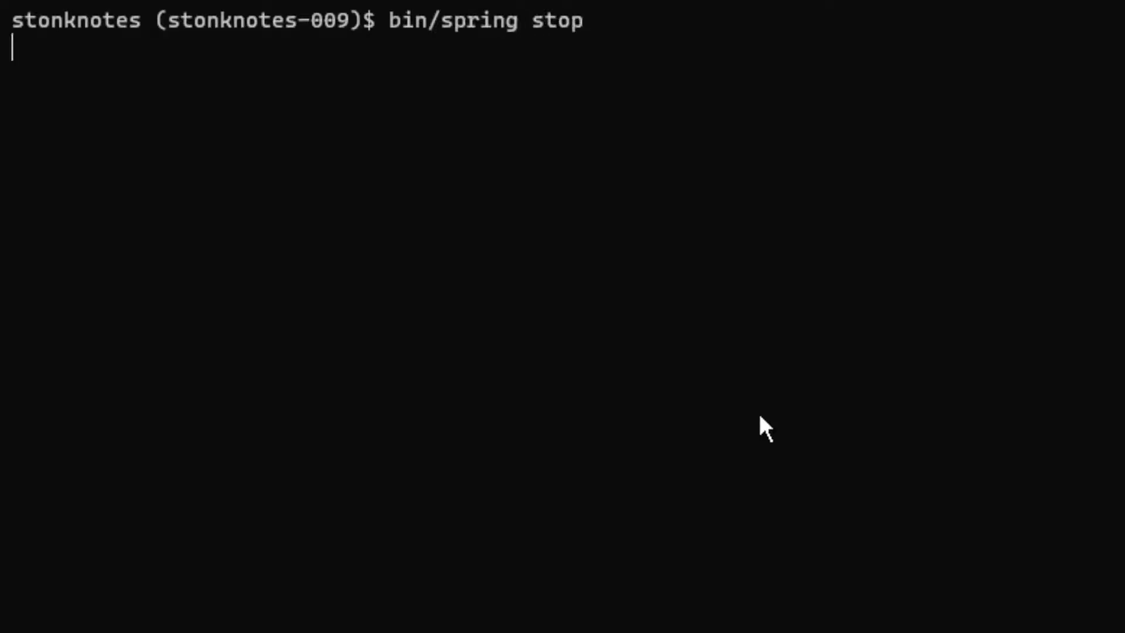
Start a fresh Rails console and autocomplete the Screenshot class name.
type("rails c")
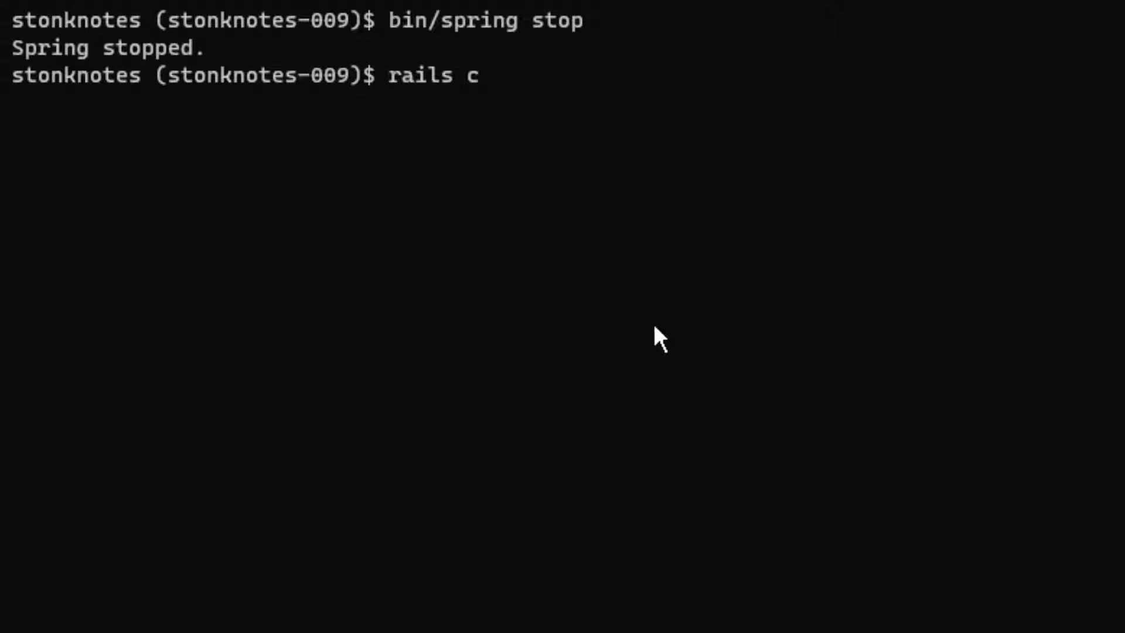
type("Screenshot")
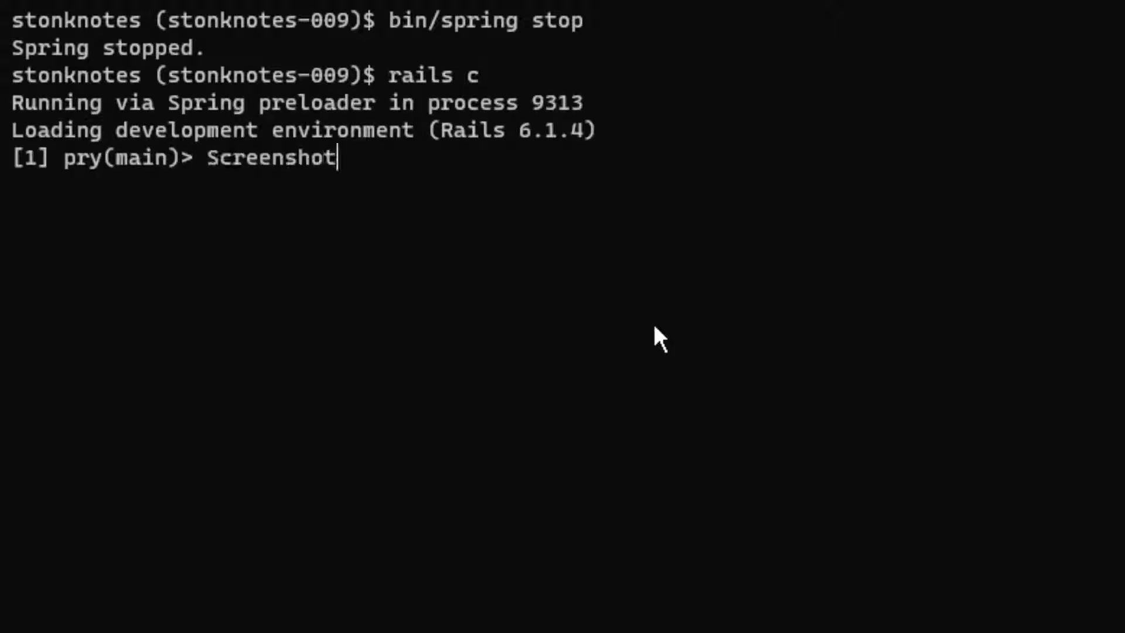
key("Return")
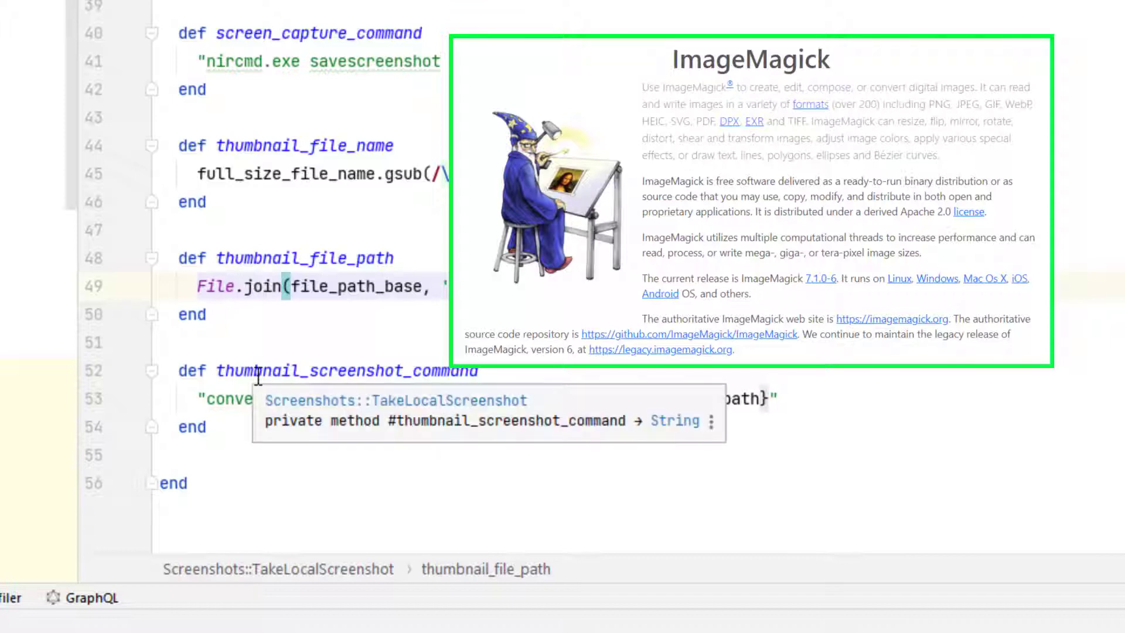
left_click(180, 10)
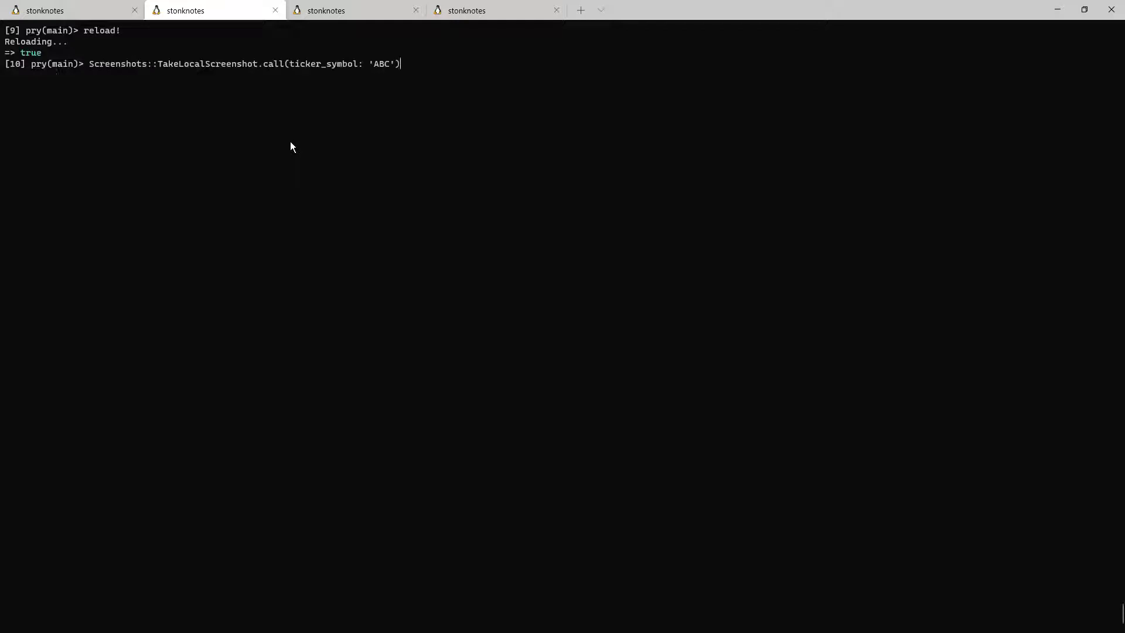
Run TakeLocalScreenshot for ABC, exit the breakpoint, and evaluate screen_capture_command.
key("Return")
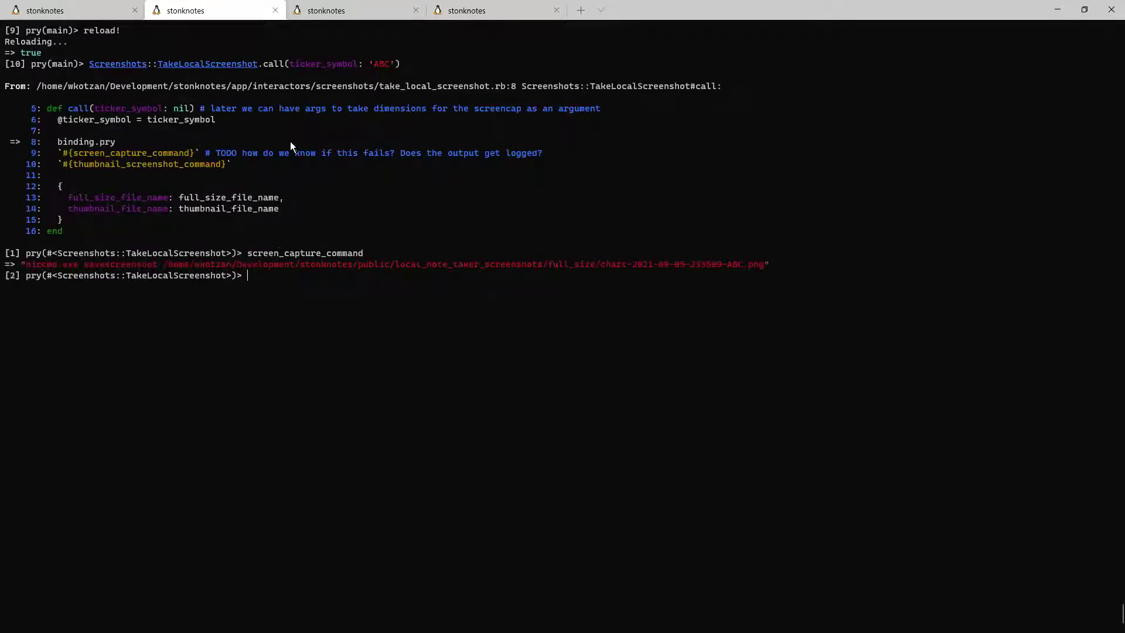
type("exit")
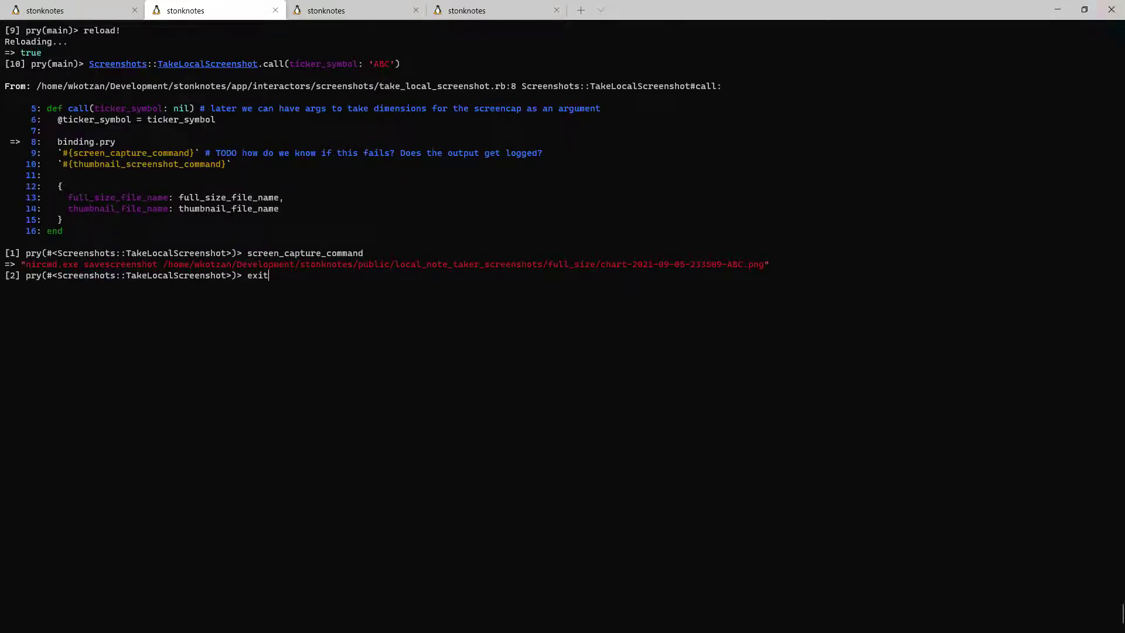
mouse_move(866, 153)
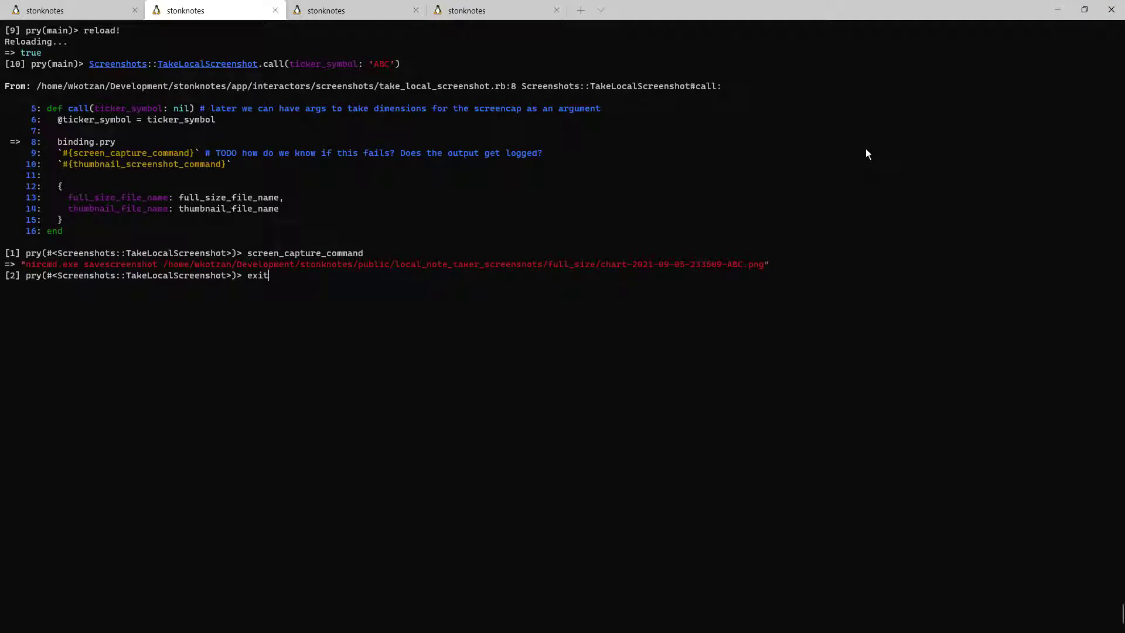
key("Return")
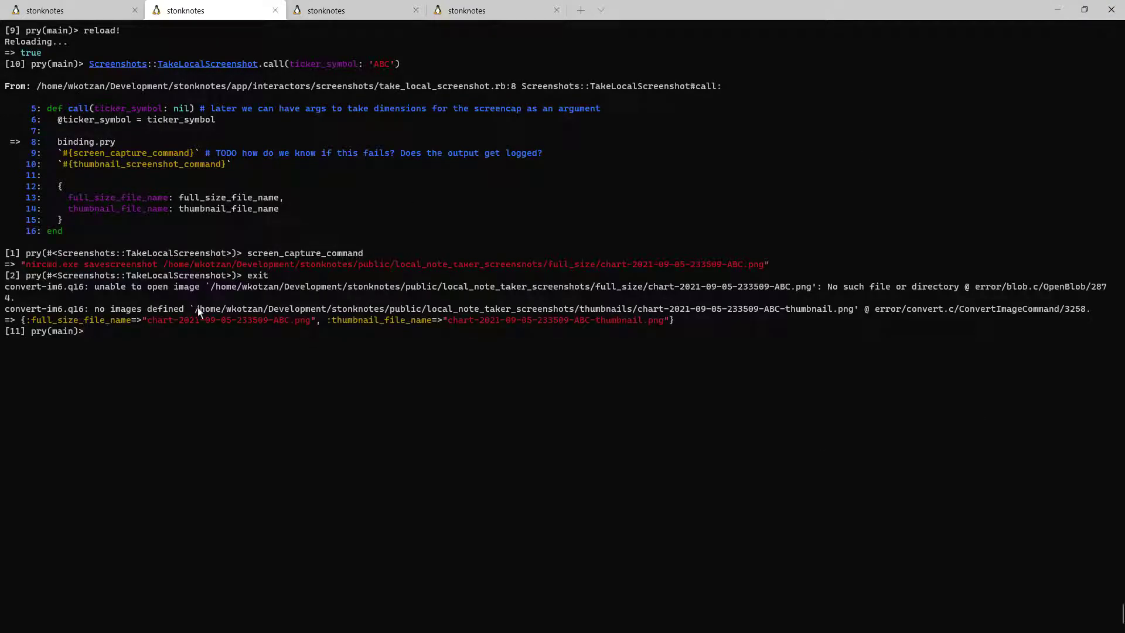
mouse_move(418, 343)
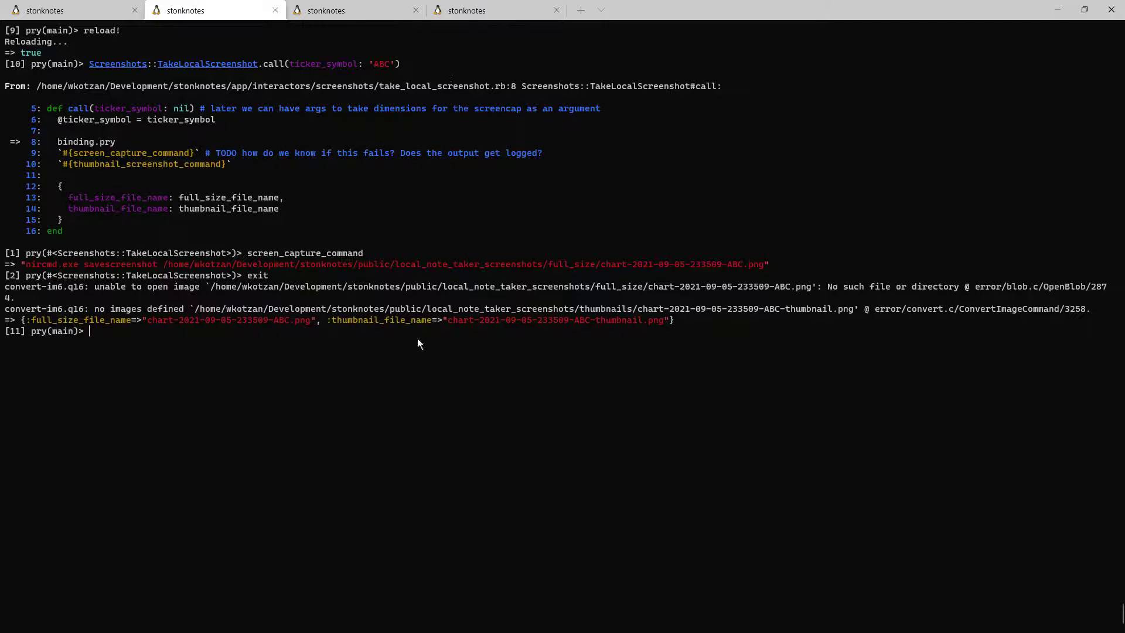
type("screen_capture_command")
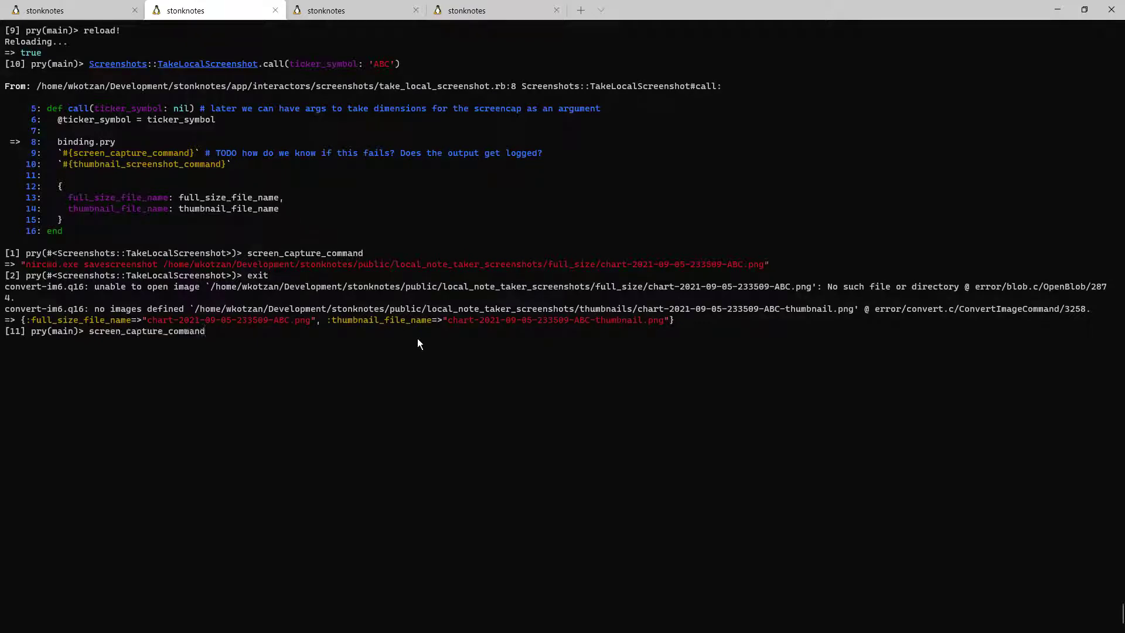
key("Return")
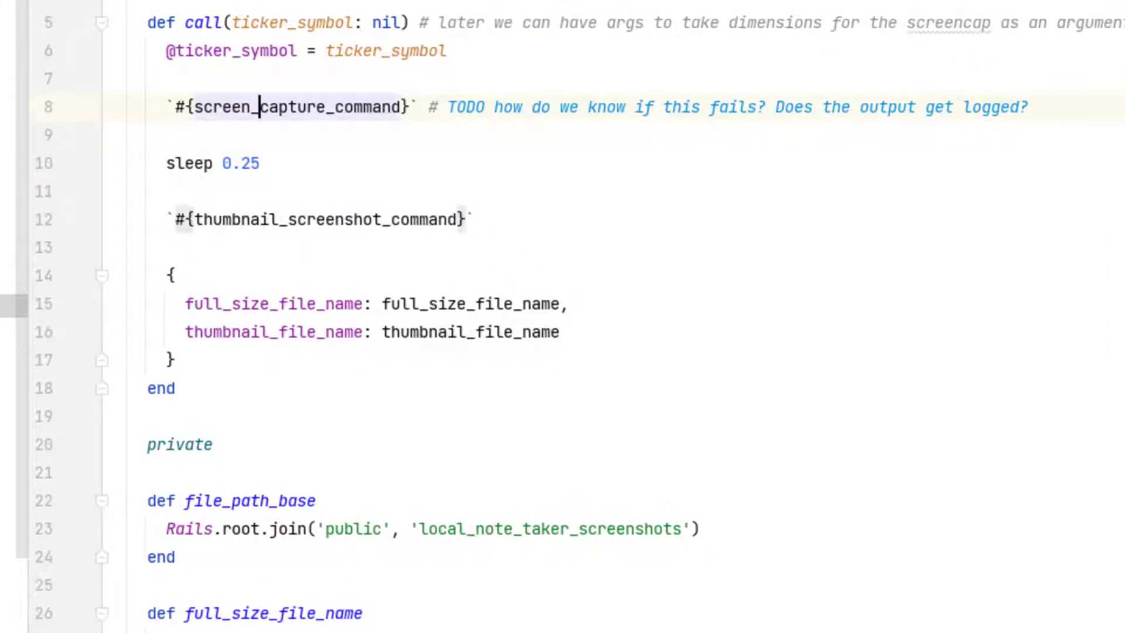
Comment the sleep 0.25 as preventing a race condition between screencapture and thumbnail generation.
type("# To prevent race condidion between")
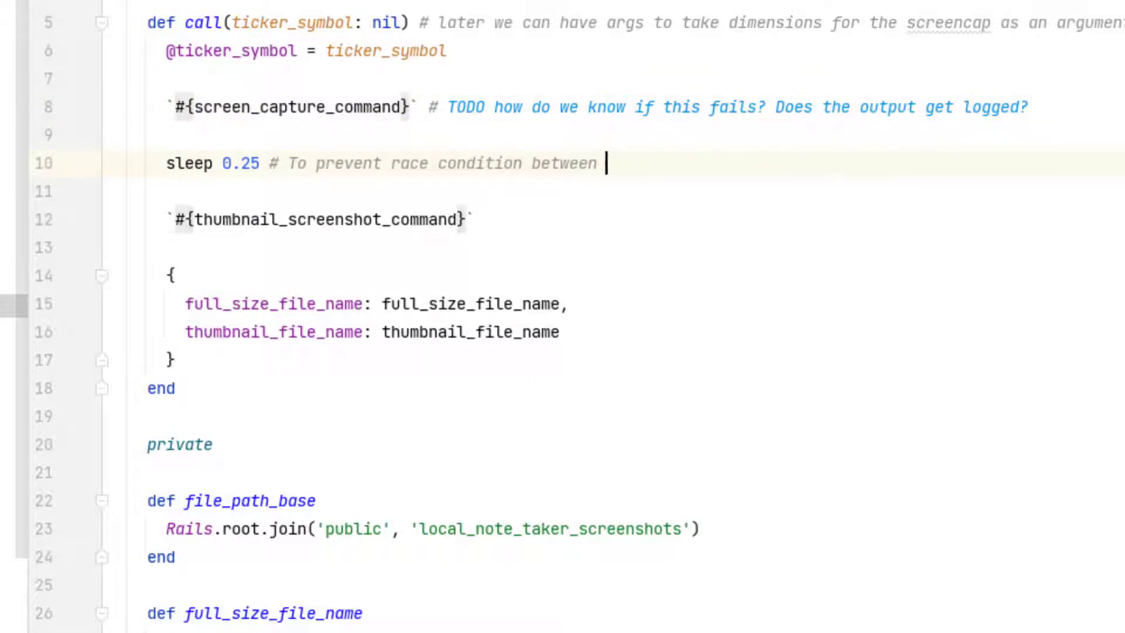
type("screencapture and th")
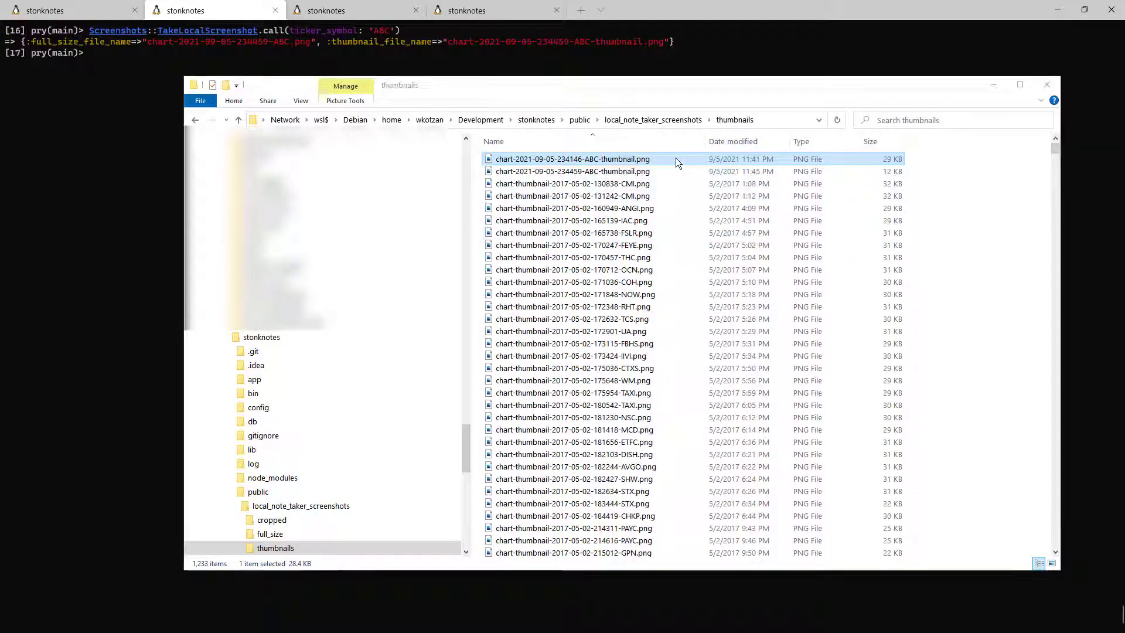
Browse the full_size screenshots folder and confirm the 234459 ABC chart PNG was saved.
left_click(269, 533)
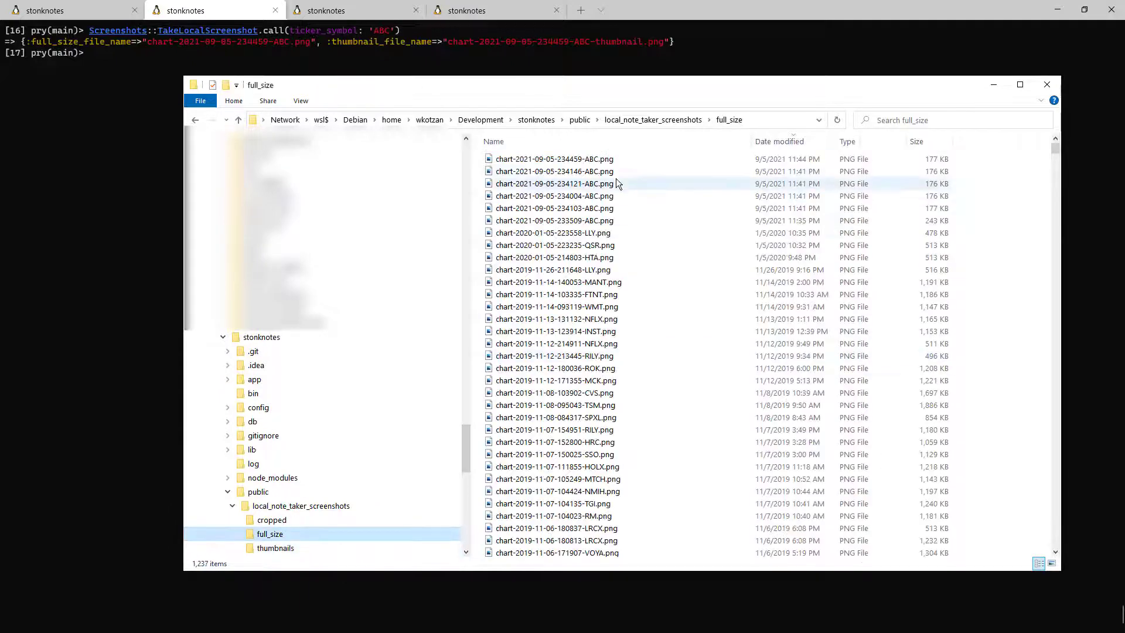
double_click(554, 159)
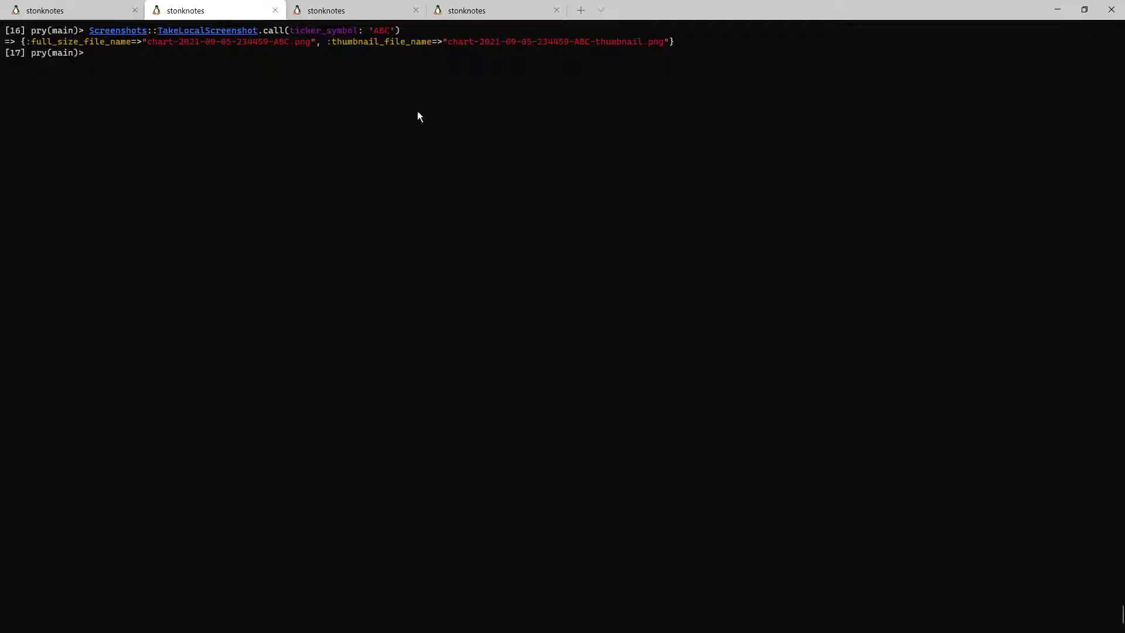
mouse_move(192, 39)
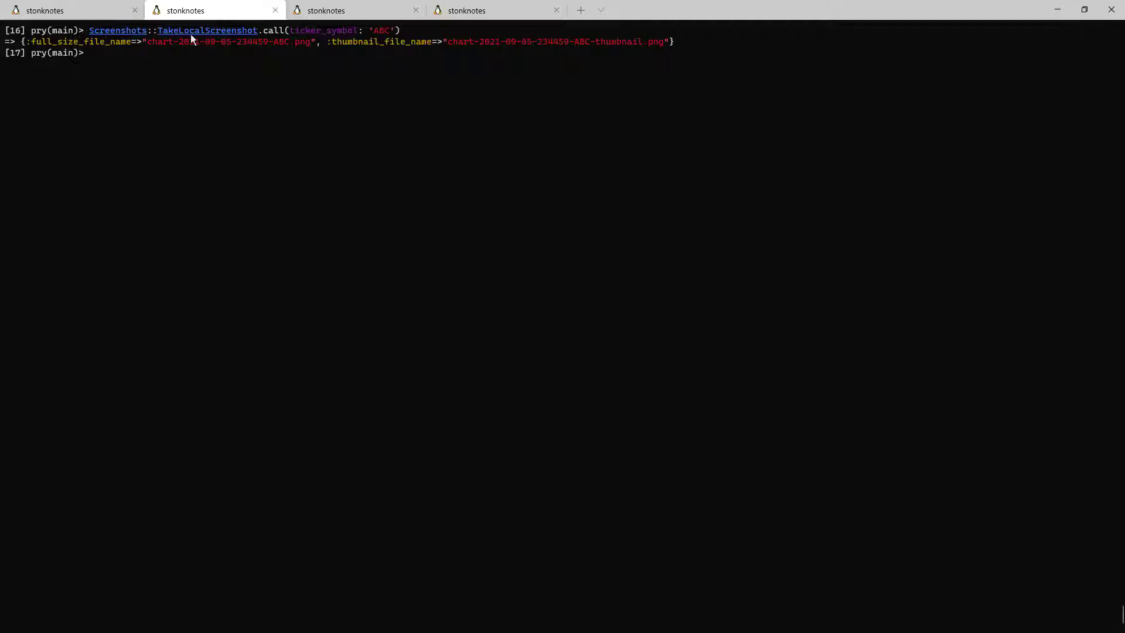
mouse_move(180, 181)
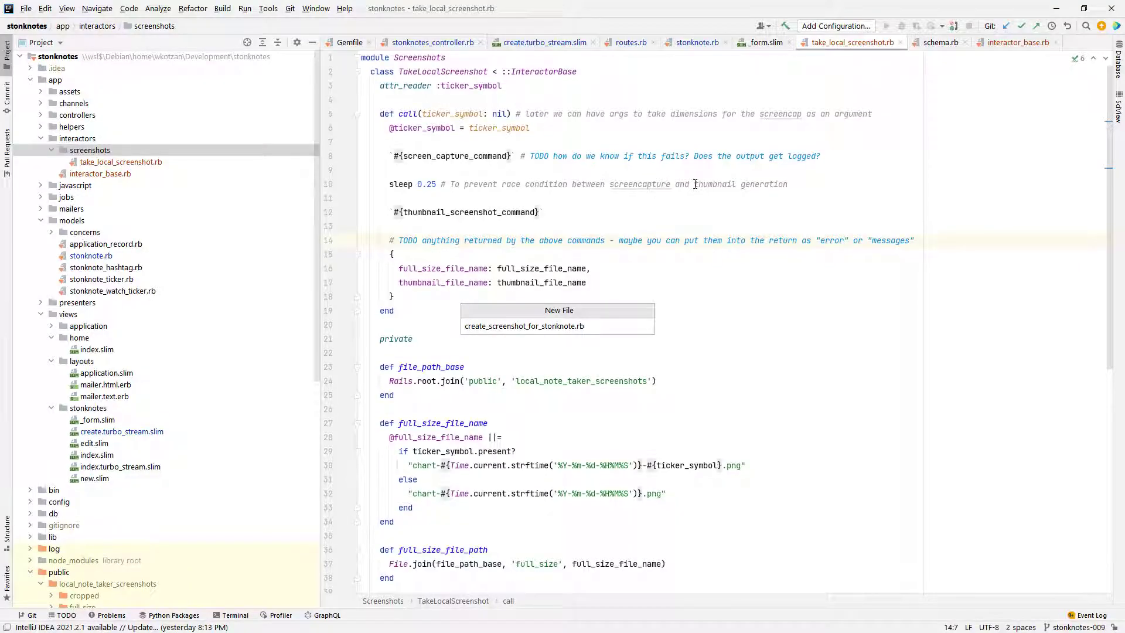
Create create_for_stonknote.rb defining class Screenshots::CreateForStonknote < InteractorBase with call(stonknote:).
left_click(524, 325)
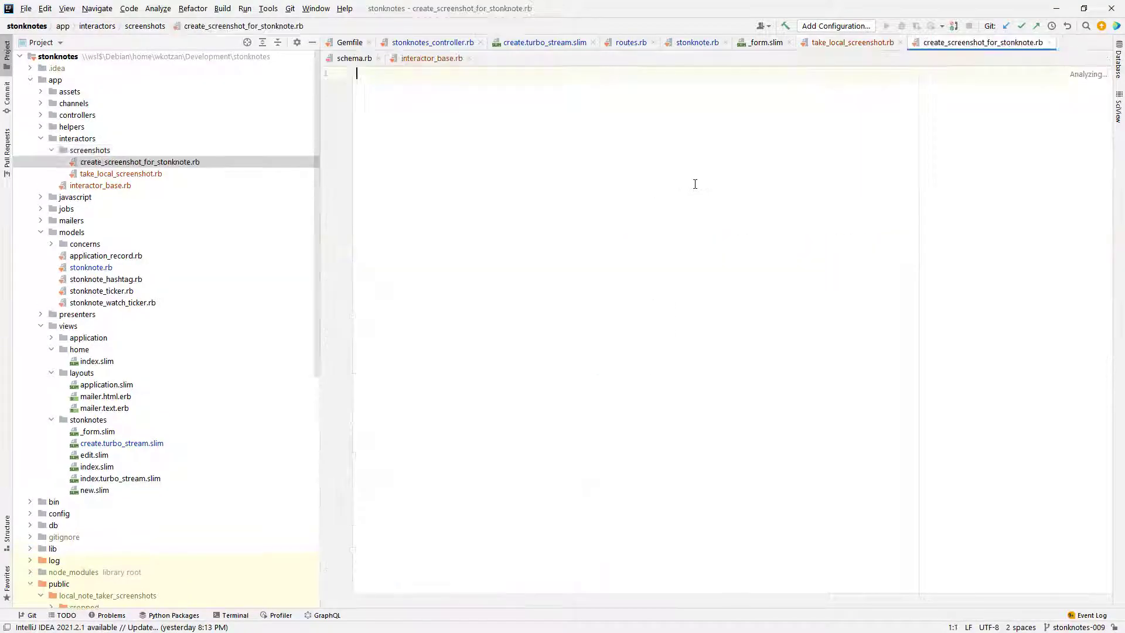
type("class Screenshots::CreateScreenshotFor")
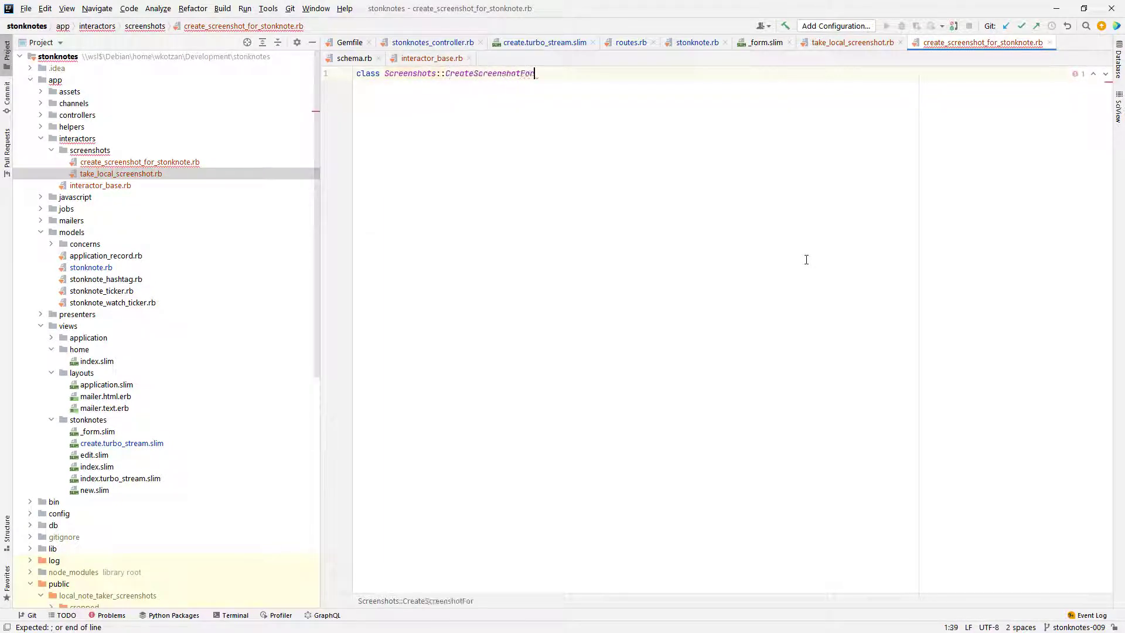
key("BackSpace")
type("Stonknote")
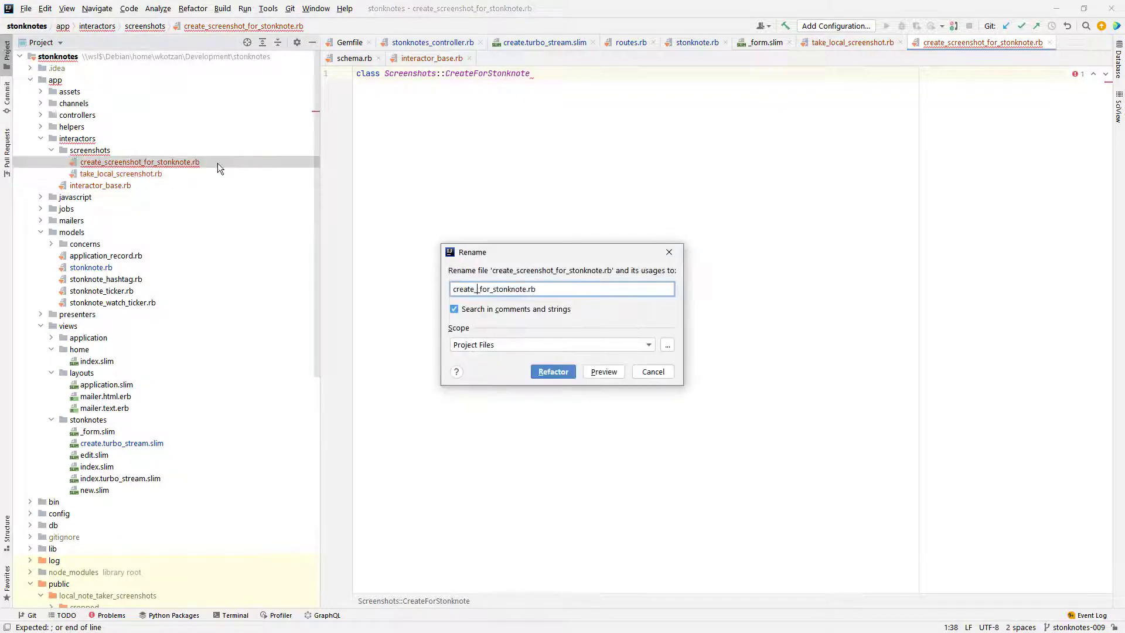
left_click(552, 371)
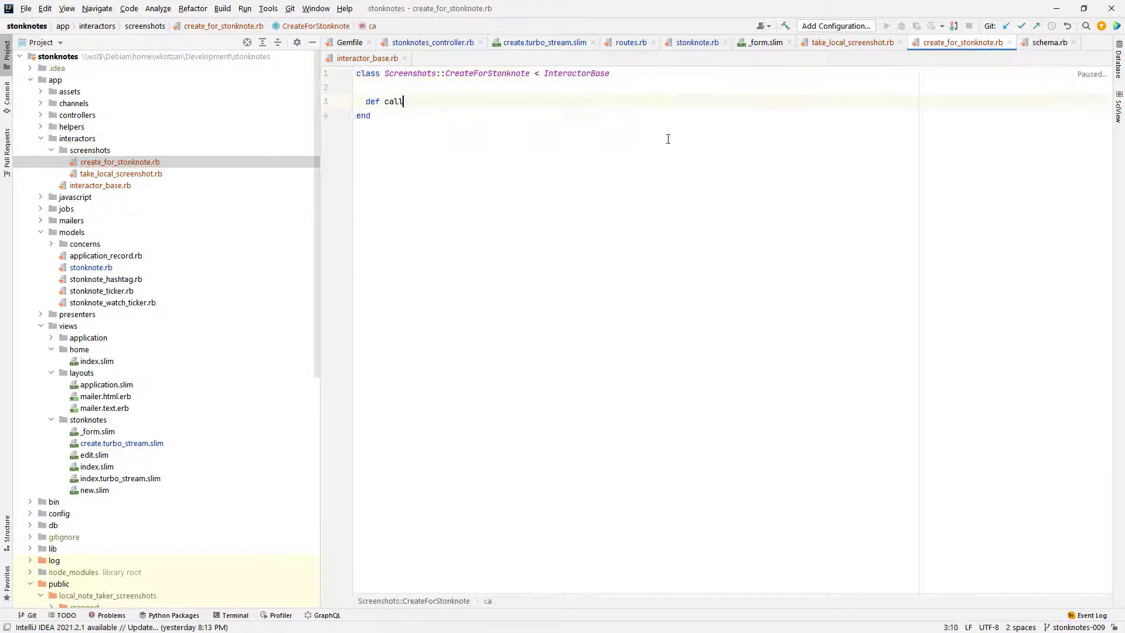
type("(stonknote: )")
type("raise ArgumentError, \"stonknote must be a Stonknote\" unless stonknote.is_a?(Stonknote)")
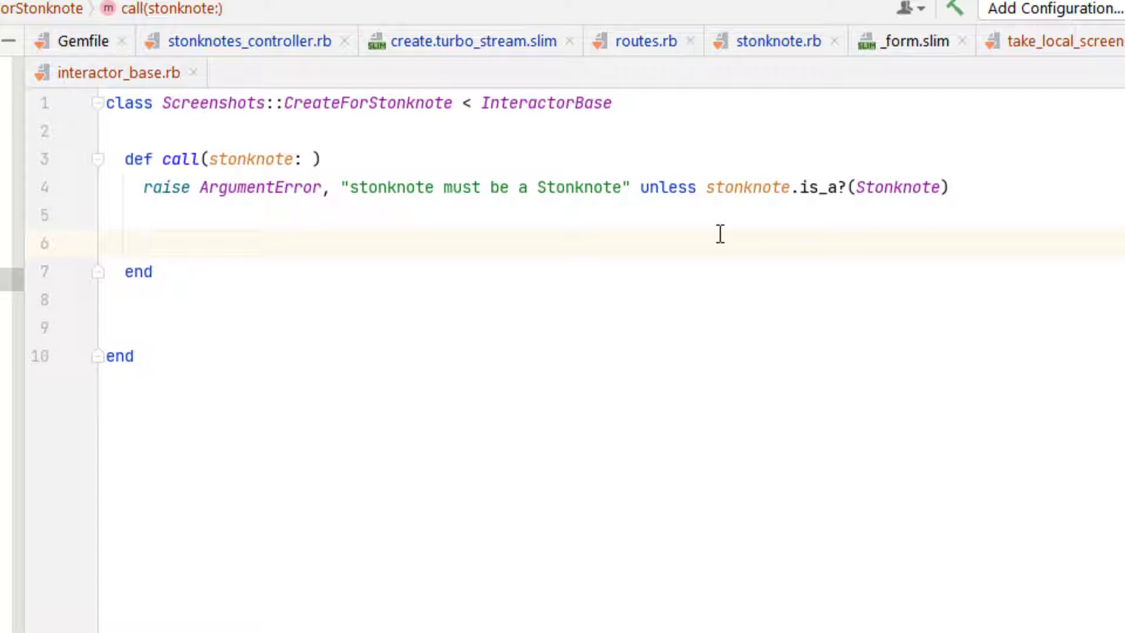
Guard call to raise ArgumentError unless the argument is a Stonknote, checking the Stonknote model.
left_click(142, 242)
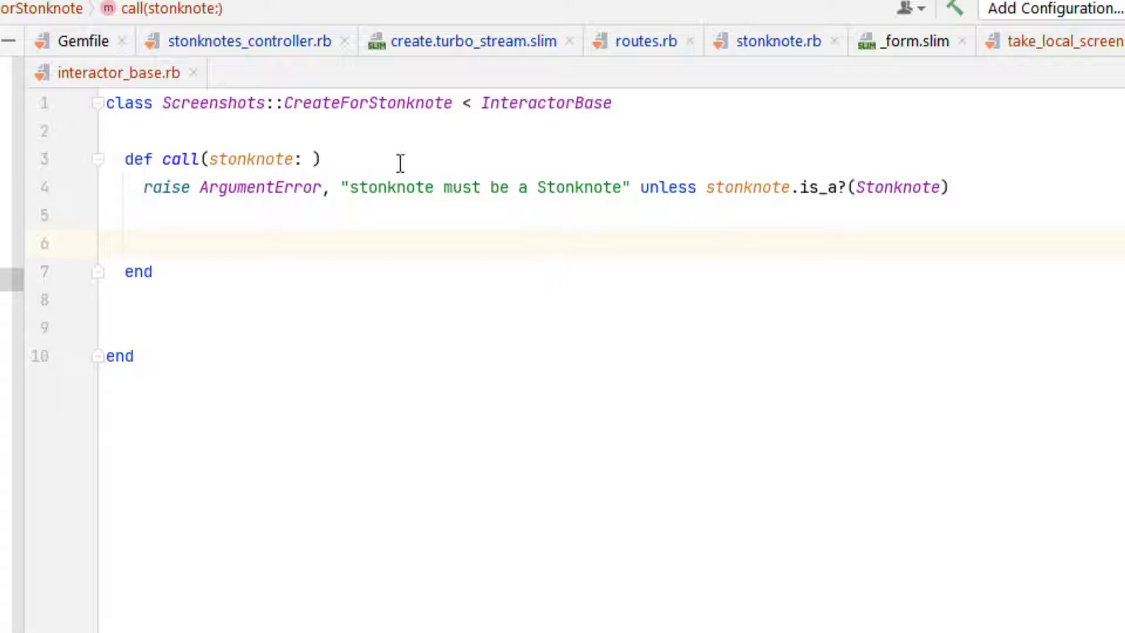
left_click(141, 242)
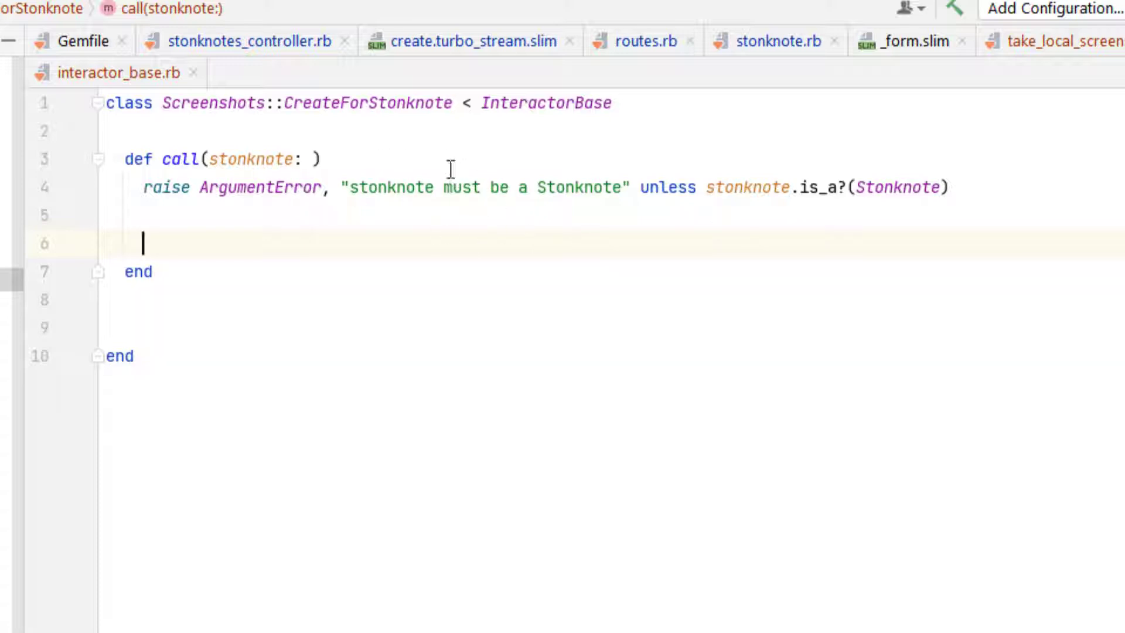
mouse_move(345, 328)
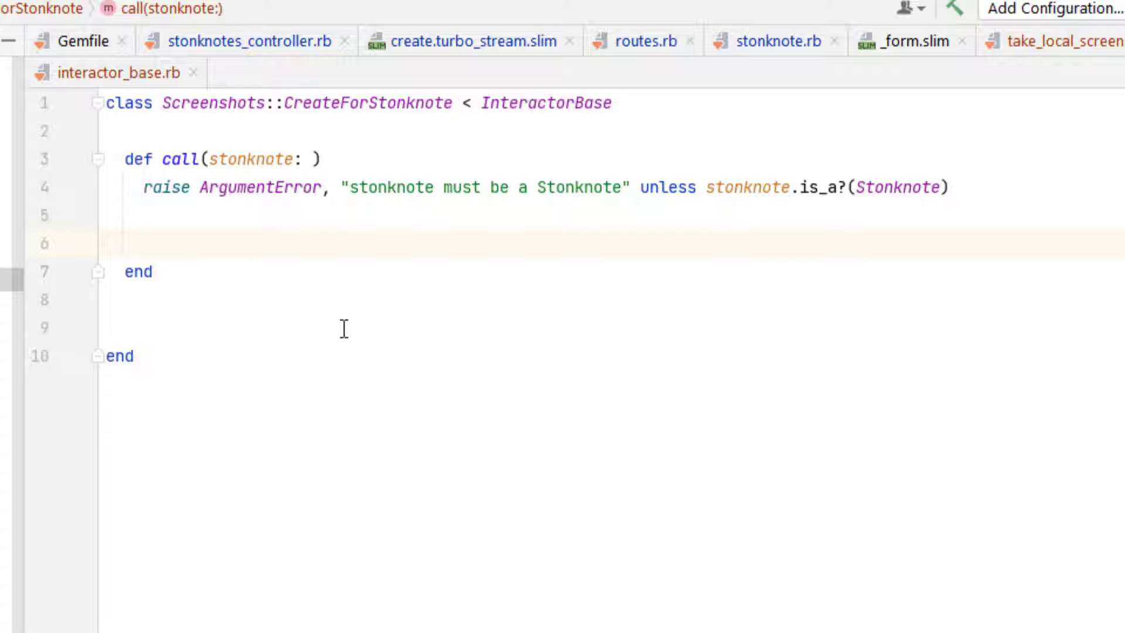
left_click(142, 242)
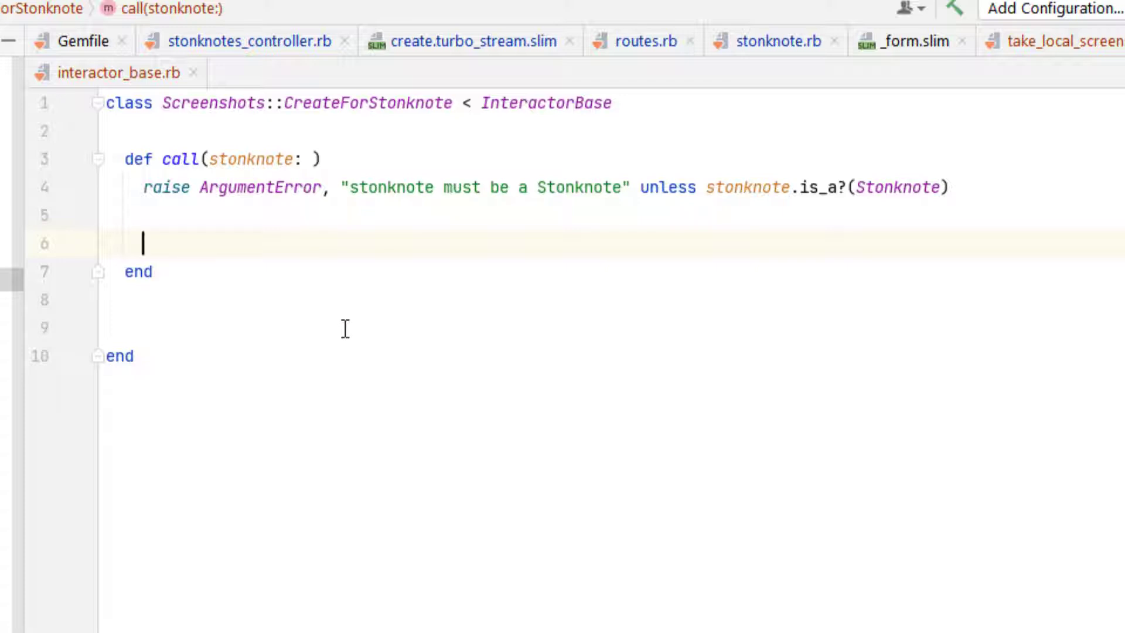
mouse_move(412, 247)
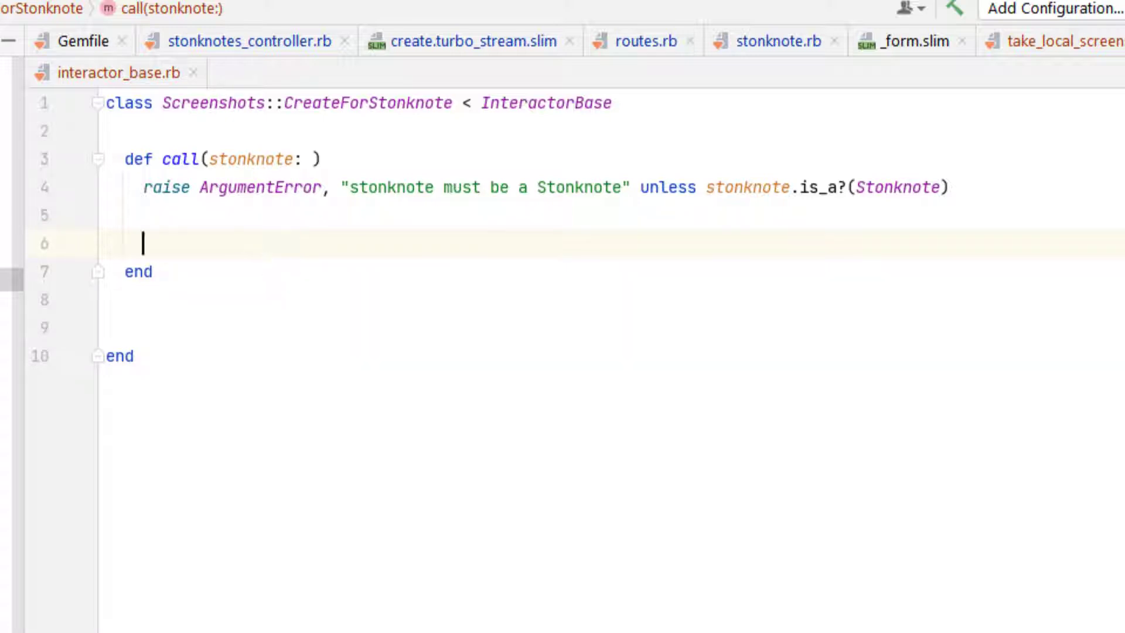
left_click(774, 41)
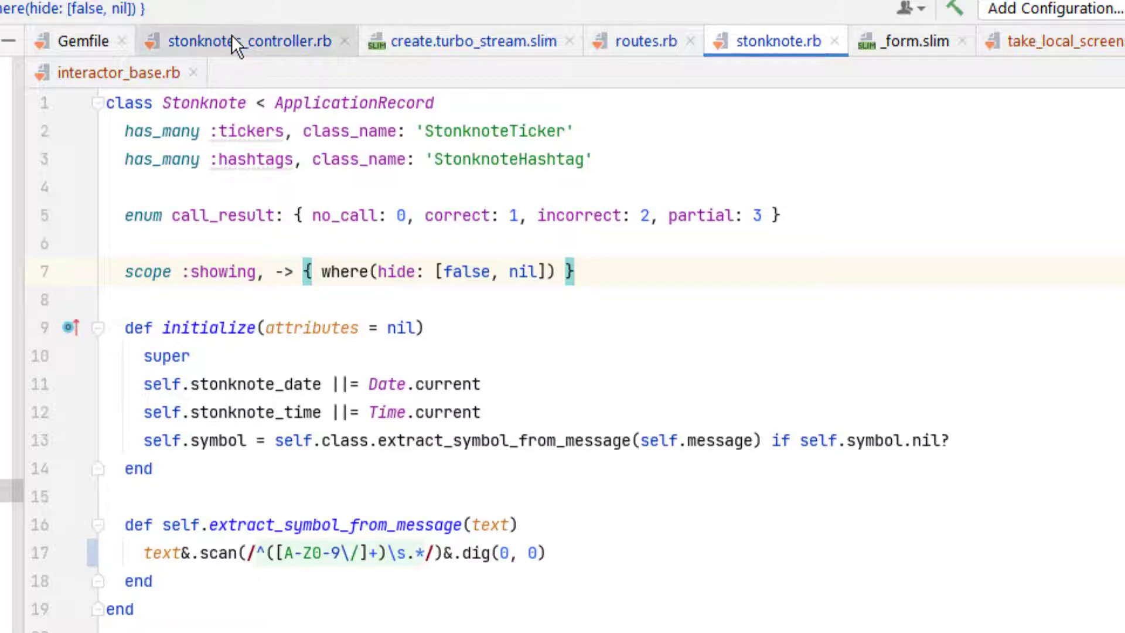
Review the stonknotes_controller create action, then jump back to the CreateForStonknote interactor.
left_click(246, 41)
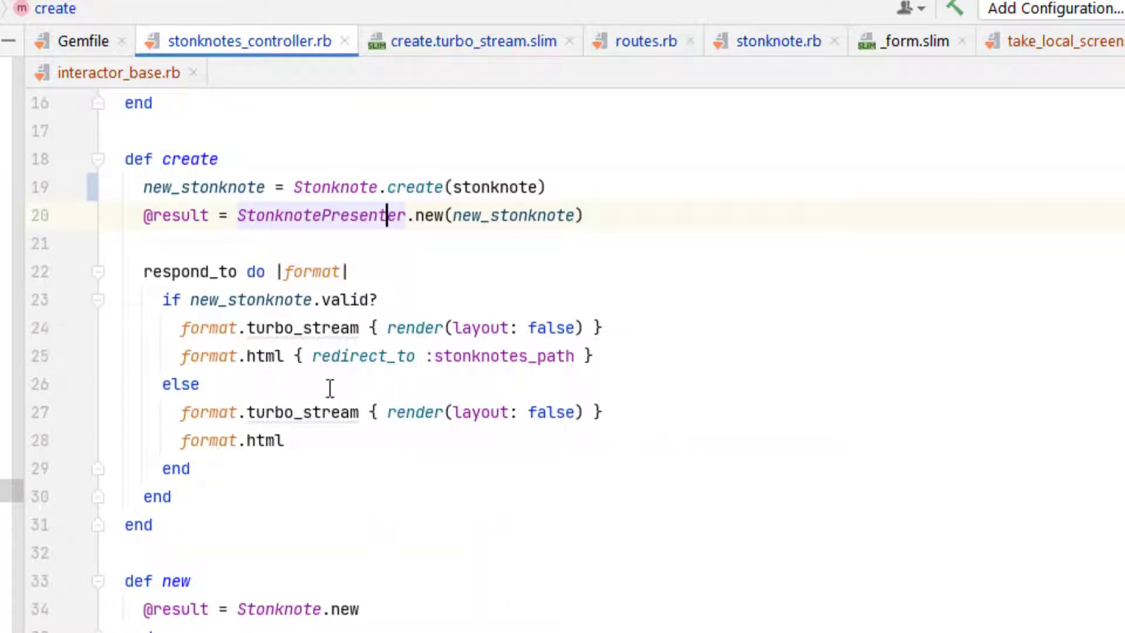
mouse_move(1048, 204)
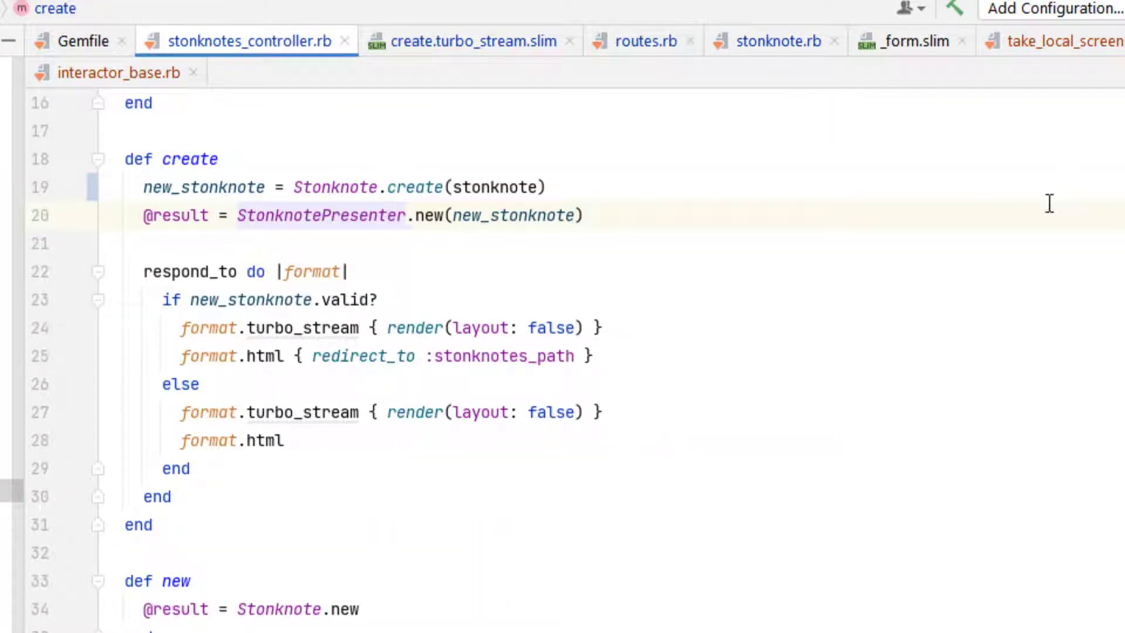
left_click(388, 215)
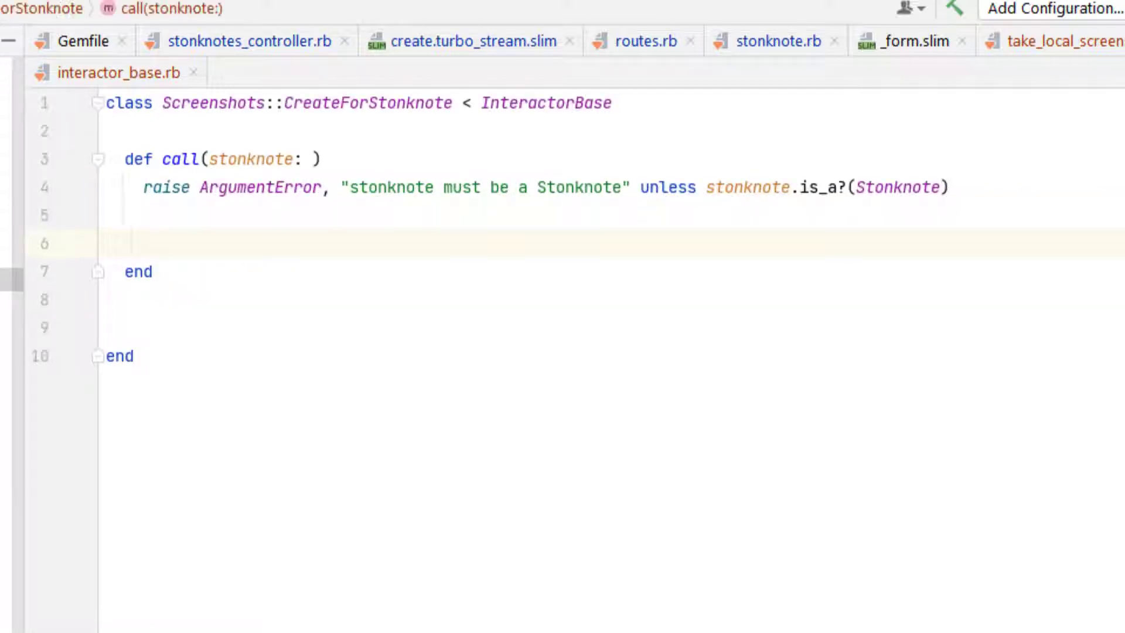
Assign result = TakeLocalScreenshot.call(ticker_symbol: stonknote.symbol) inside call.
left_click(143, 242)
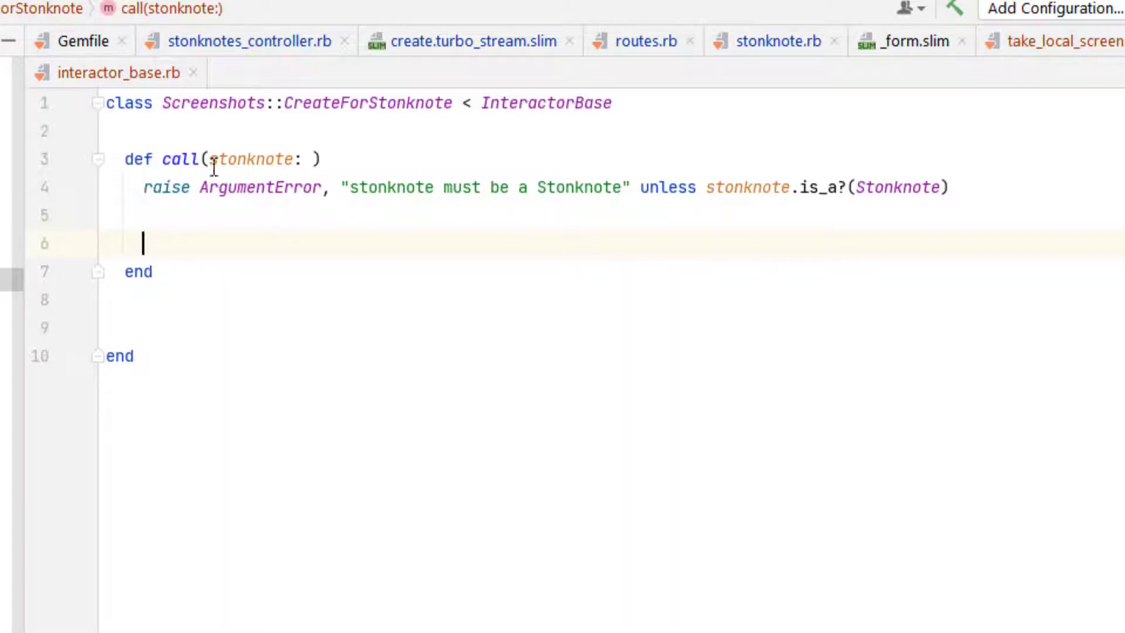
mouse_move(291, 197)
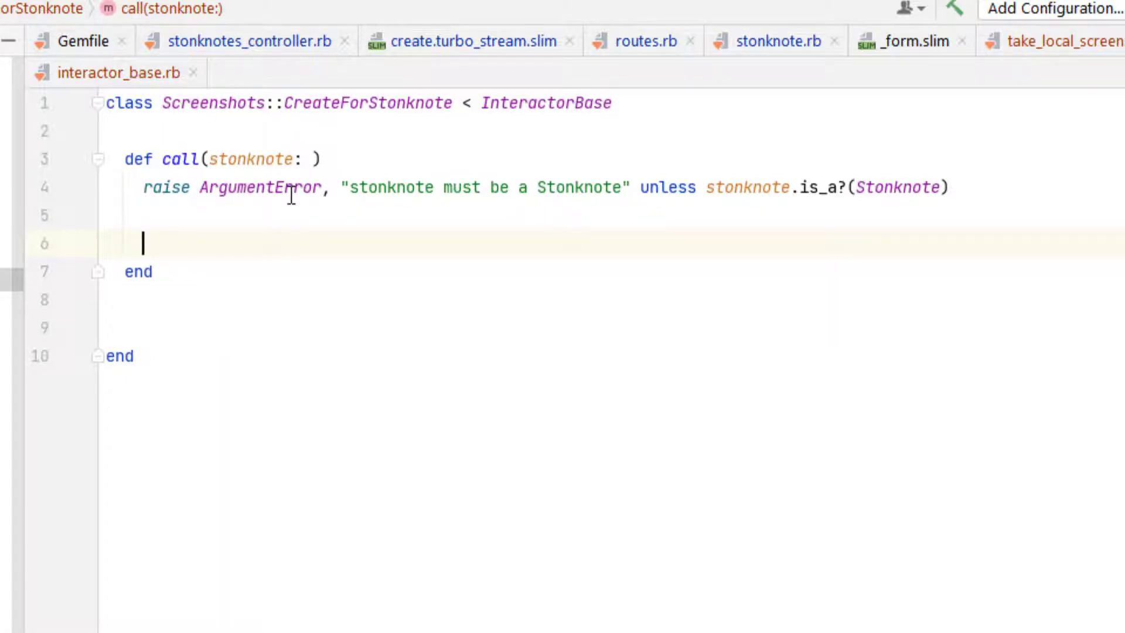
mouse_move(259, 187)
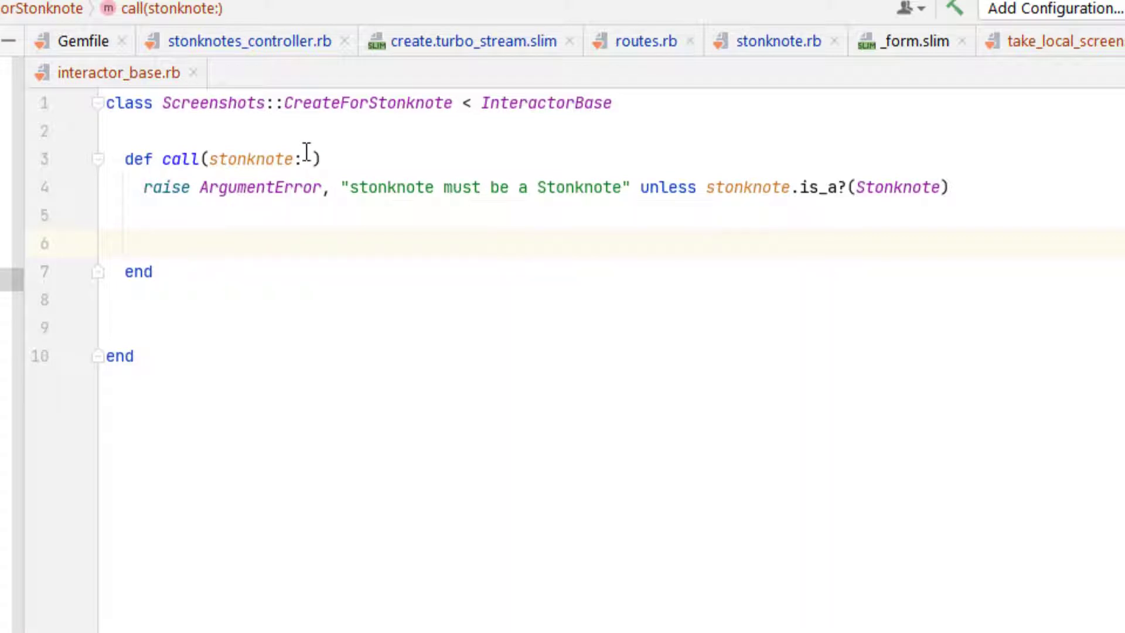
type("TakeLocalScreenShot")
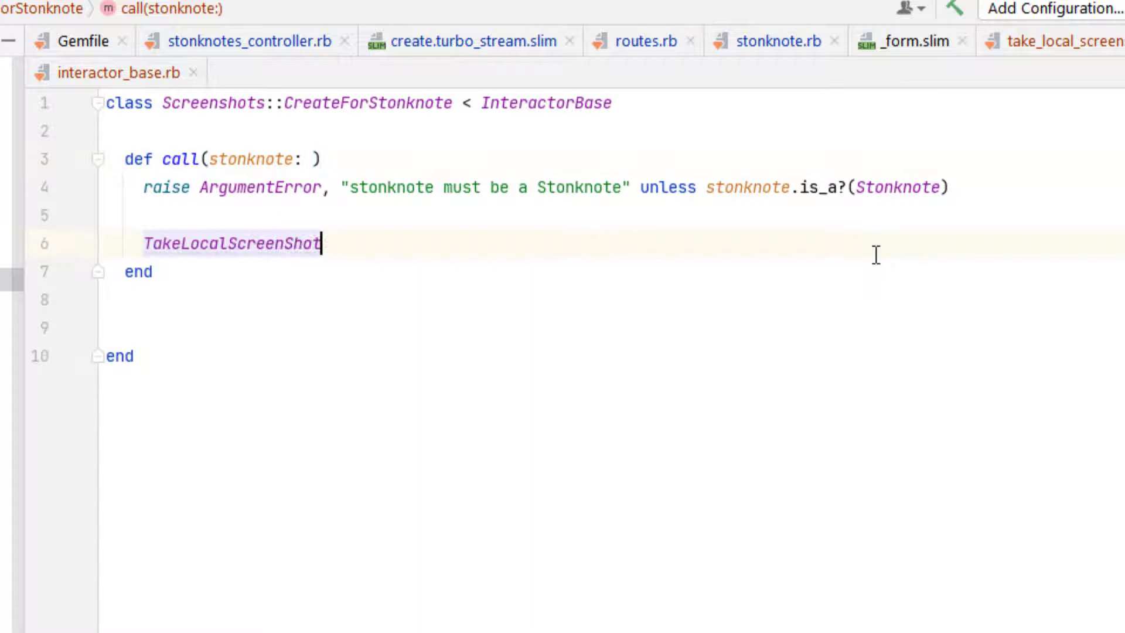
type(".call(ticker_symbol: stonknote.t")
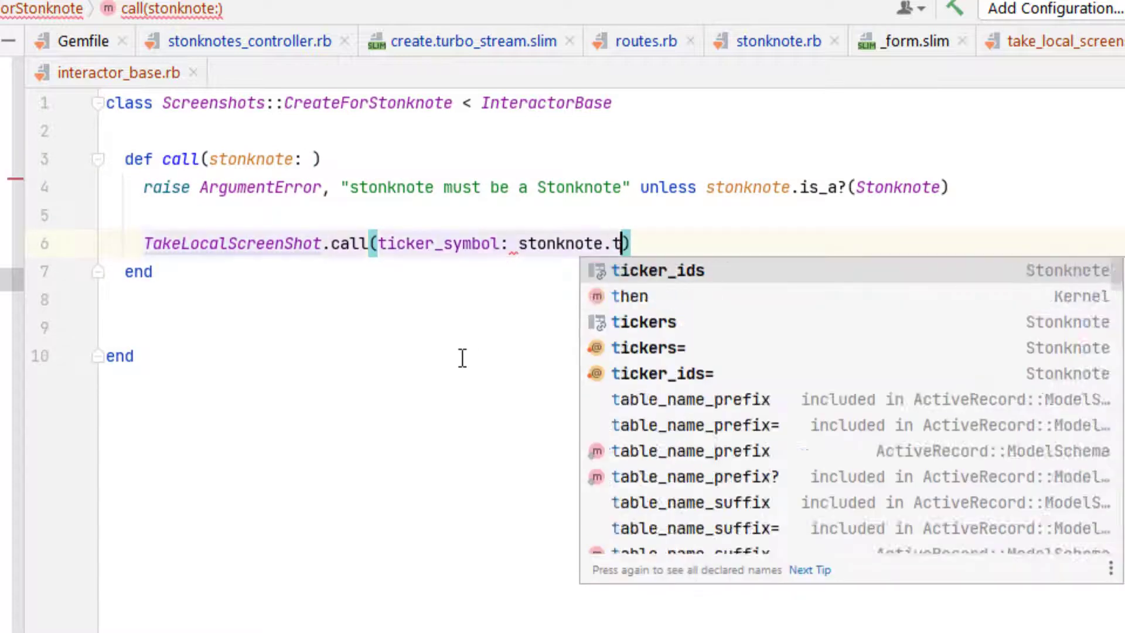
type("symbol")
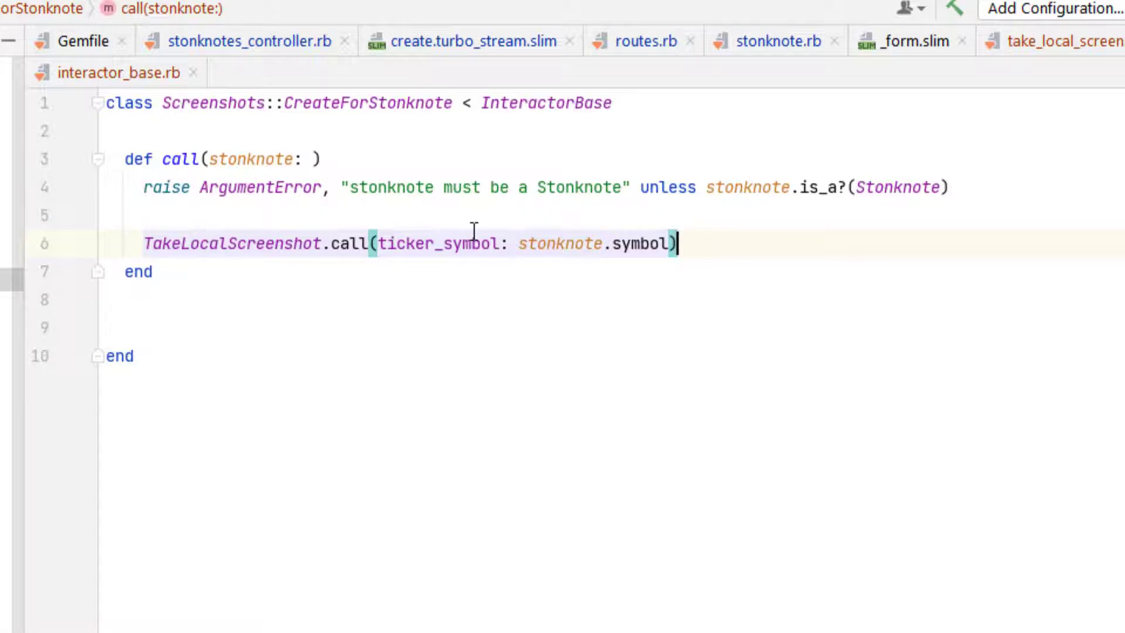
type("result =")
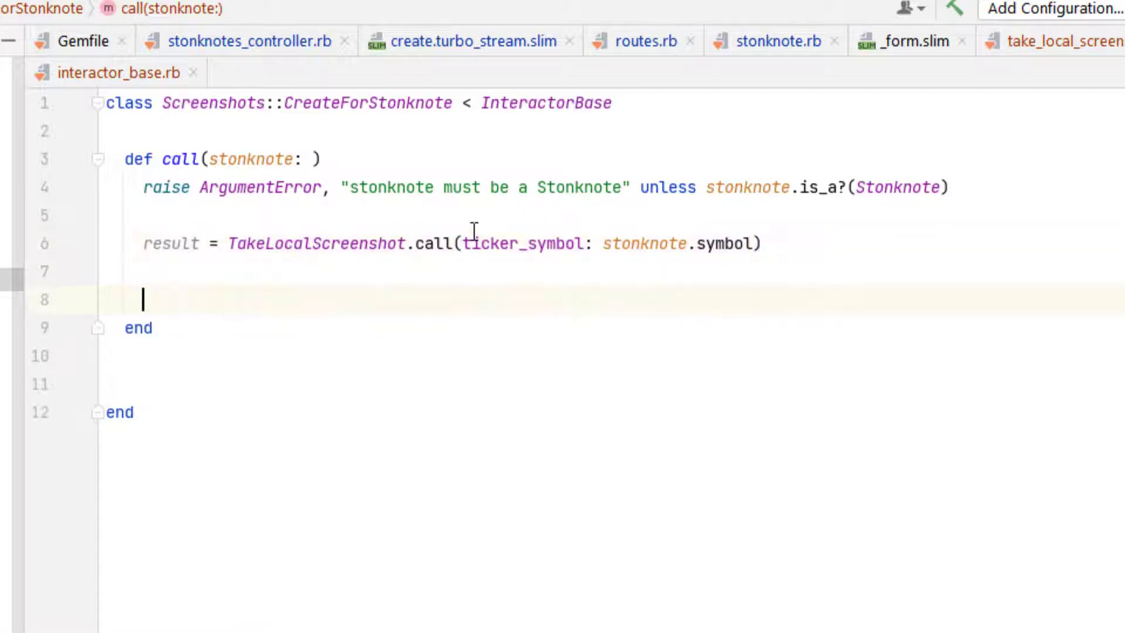
Update the stonknote with image_large_url and thumbnail_file_name taken from result.
type("stonknote.update(")
type("image_original_url: result[:full_size_file_name],")
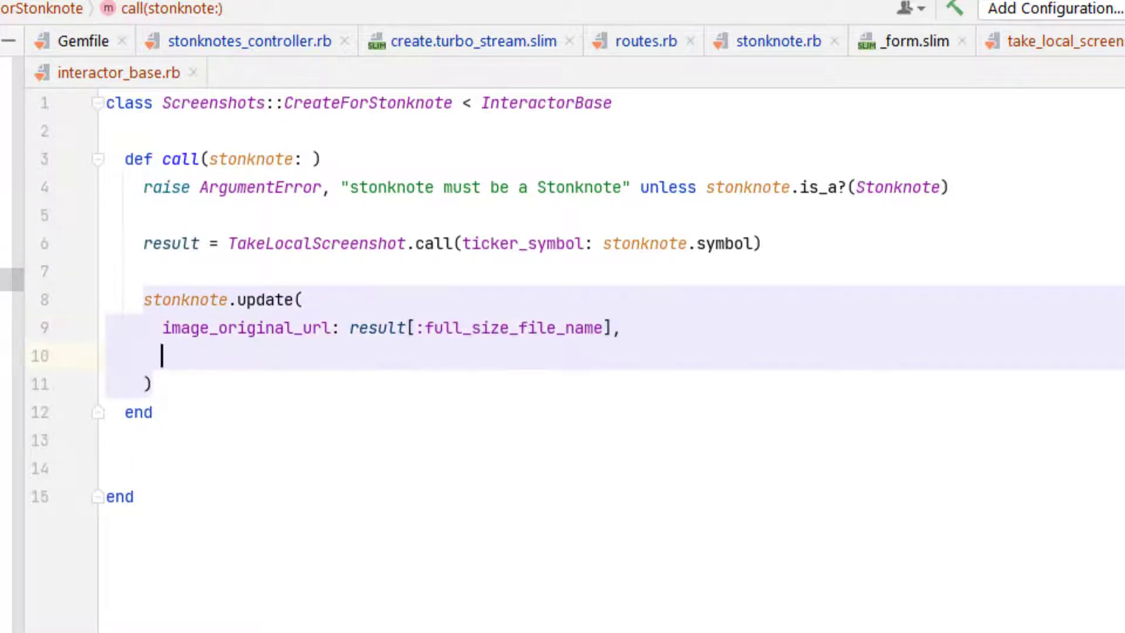
type("thumbnail_file_name: result[:thumbnail_file_name]")
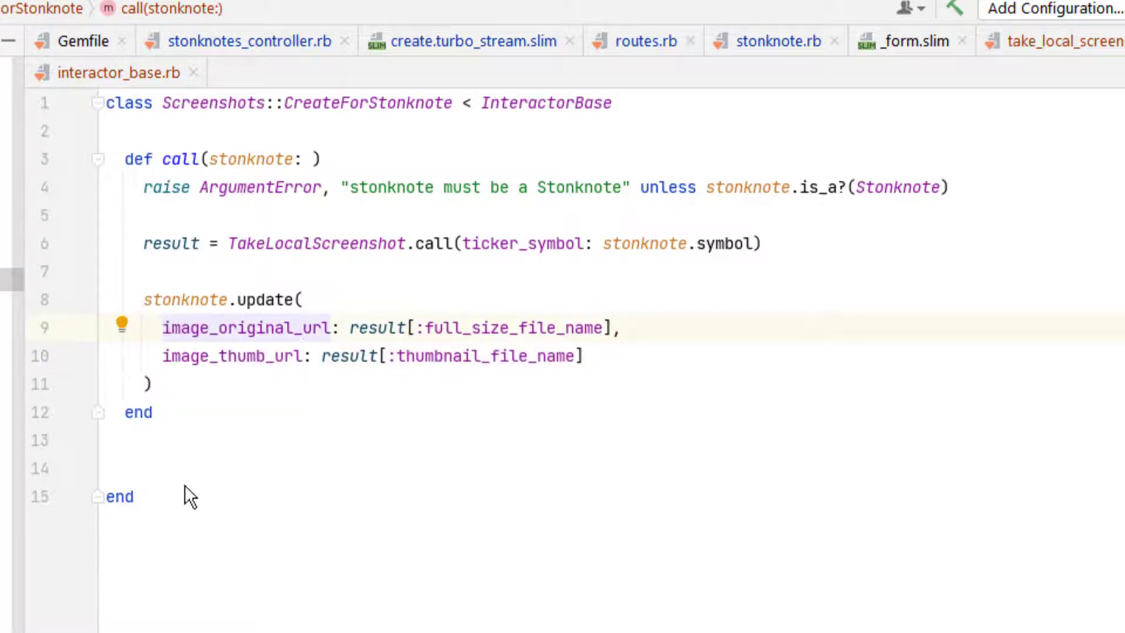
type("image_large_url: result[:full_size_file_name],")
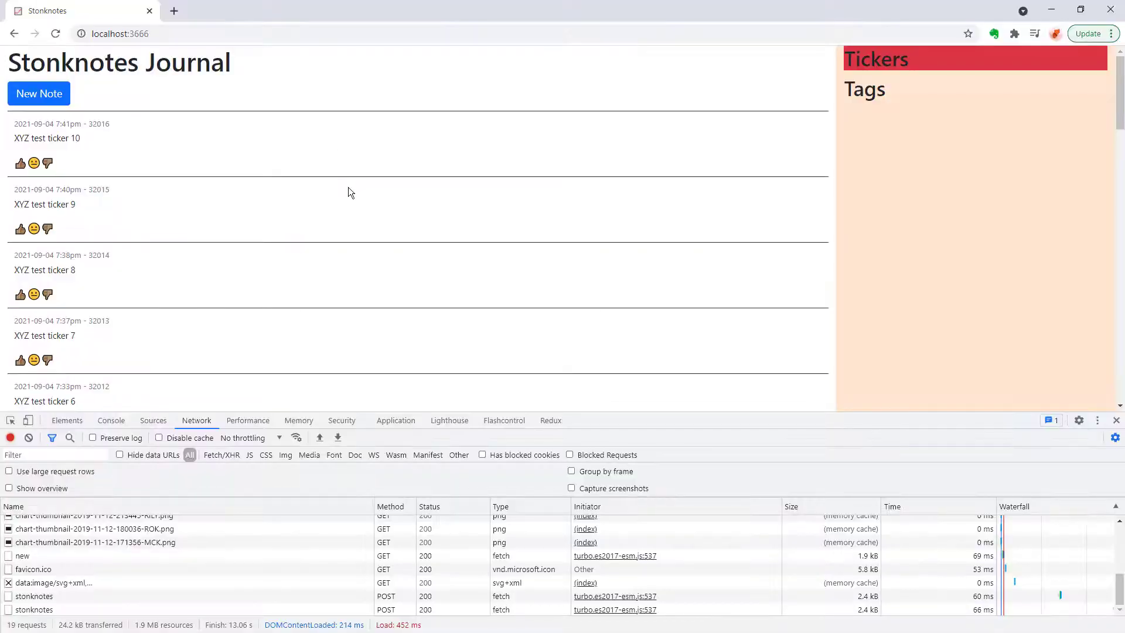
Submit a new note reading 'SPY test note with screencap' via Create Stonknote.
left_click(38, 93)
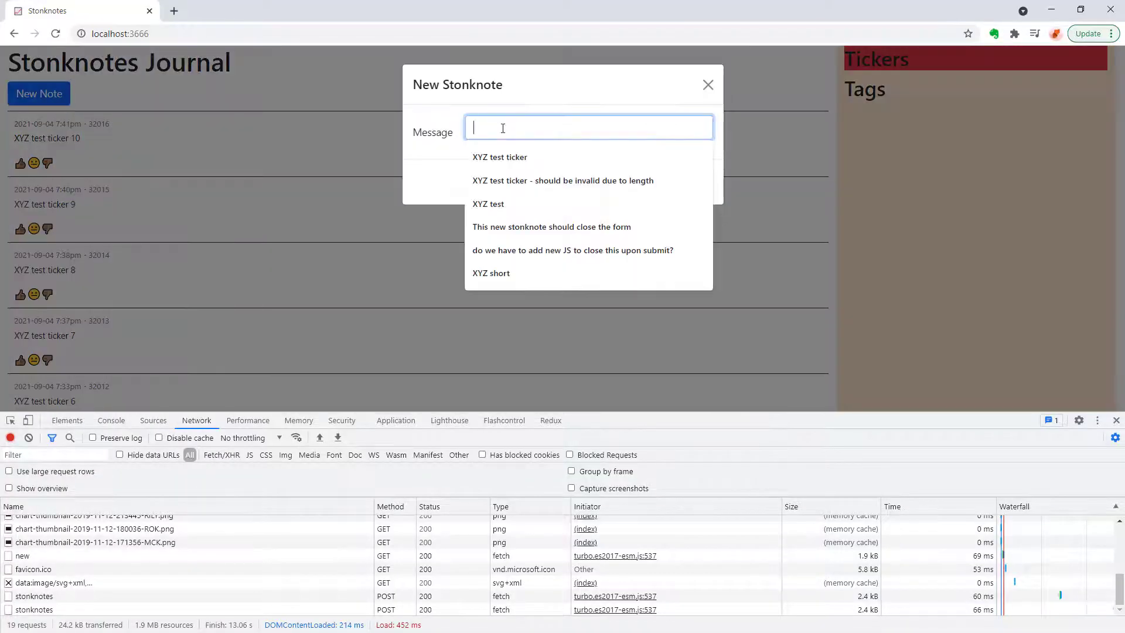
type("SPY test note with scr")
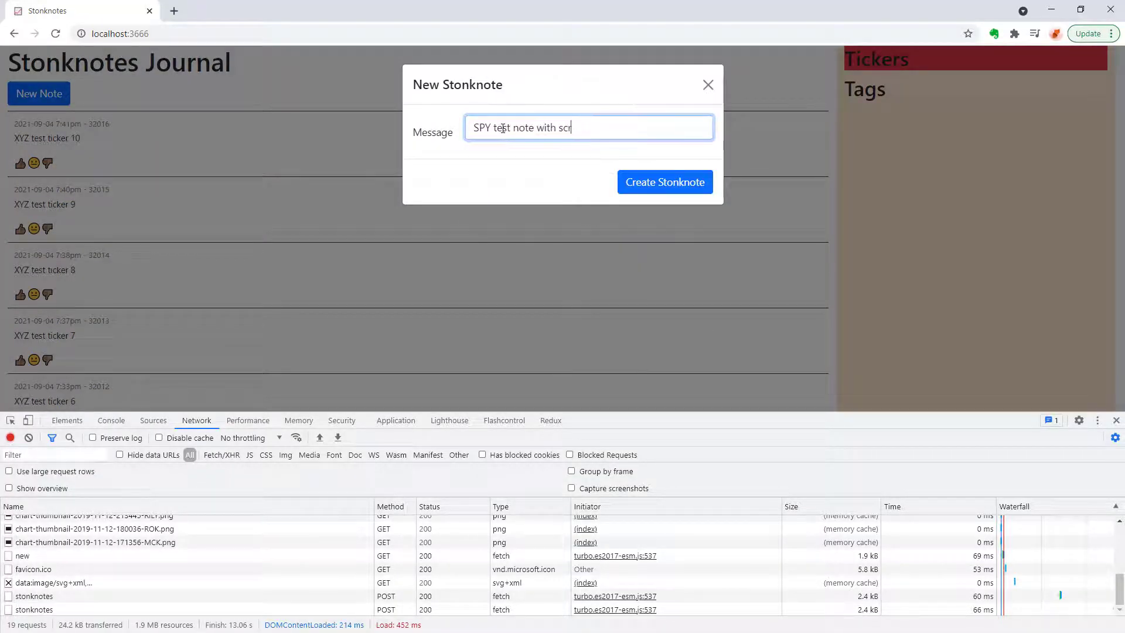
left_click(663, 182)
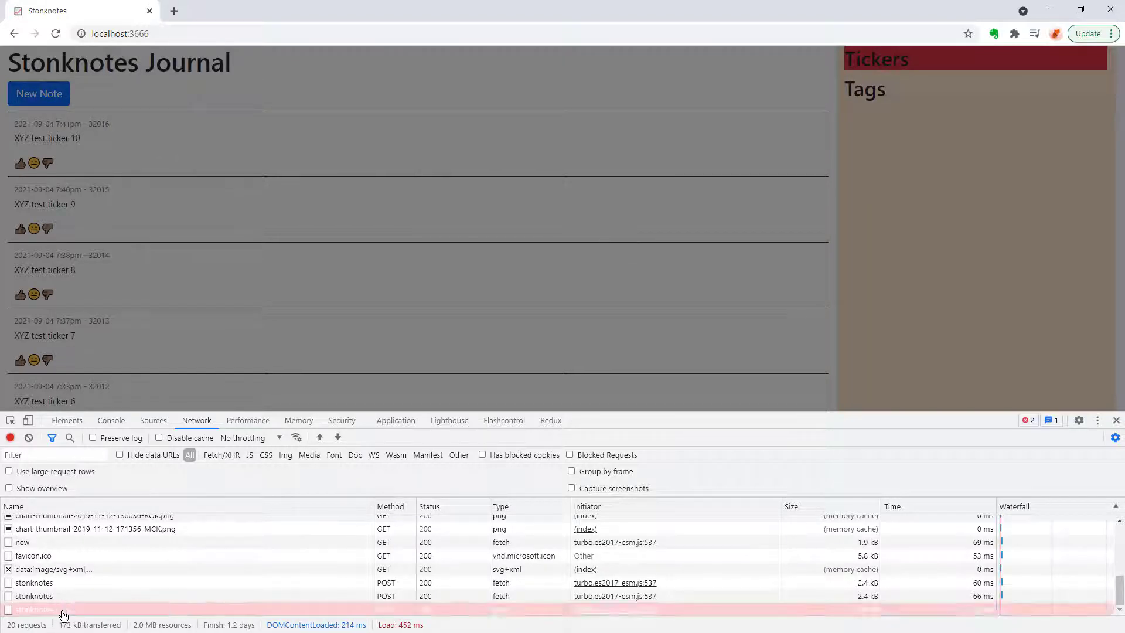
Inspect the failed stonknotes POST returning 500 Internal Server Error in DevTools Network.
left_click(35, 608)
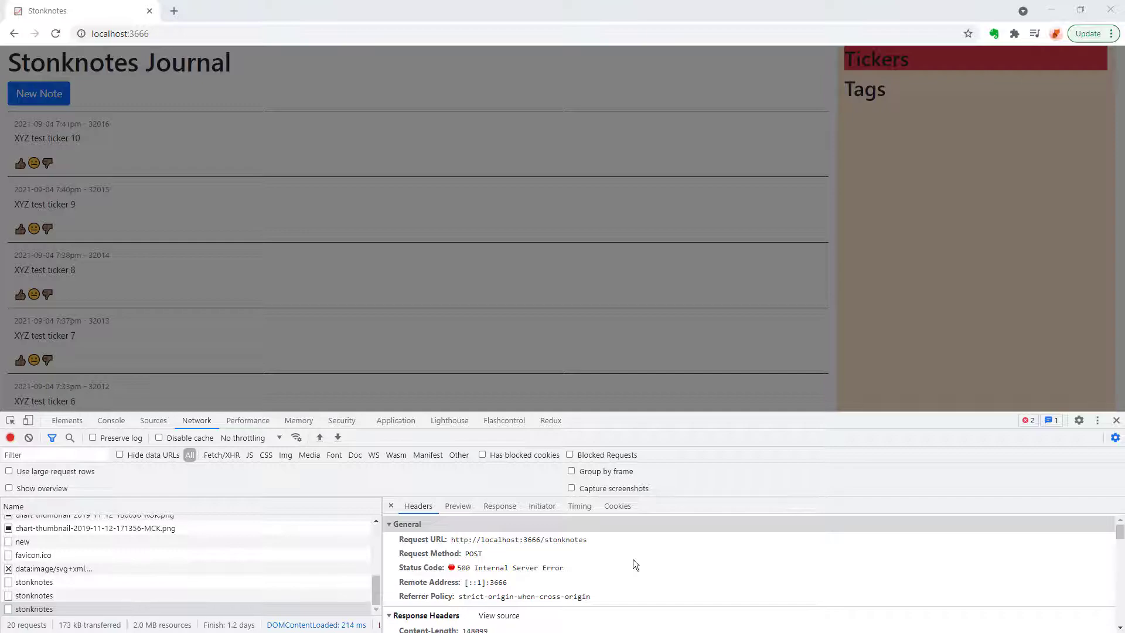
left_click(233, 10)
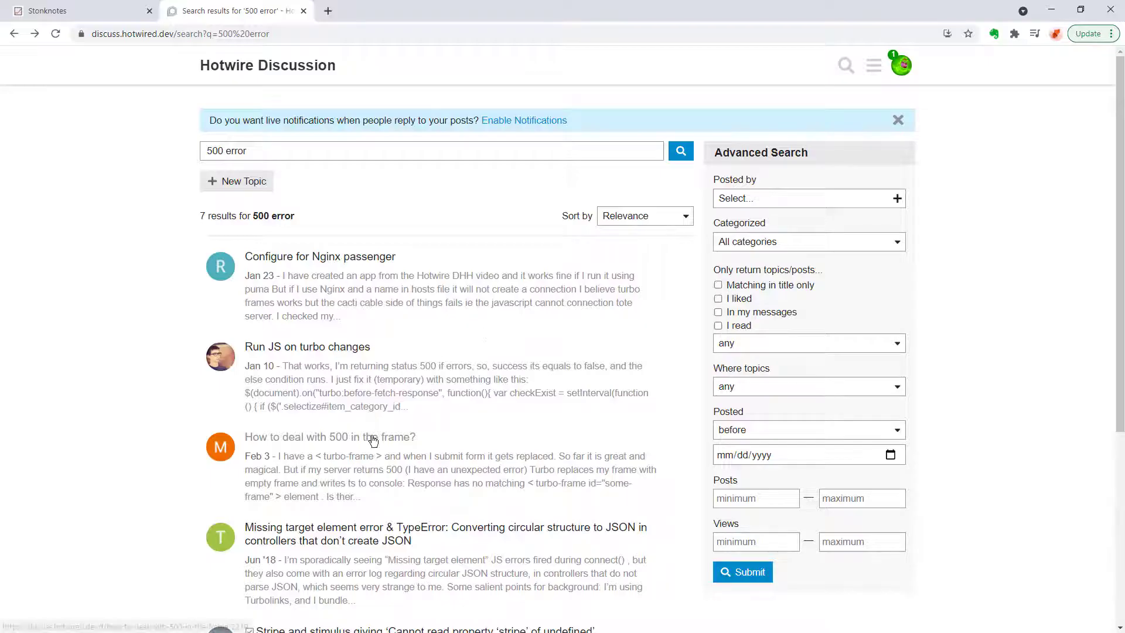
Read the Hotwire Discussion thread 'How to deal with 500 in the frame?' and its replies.
left_click(329, 435)
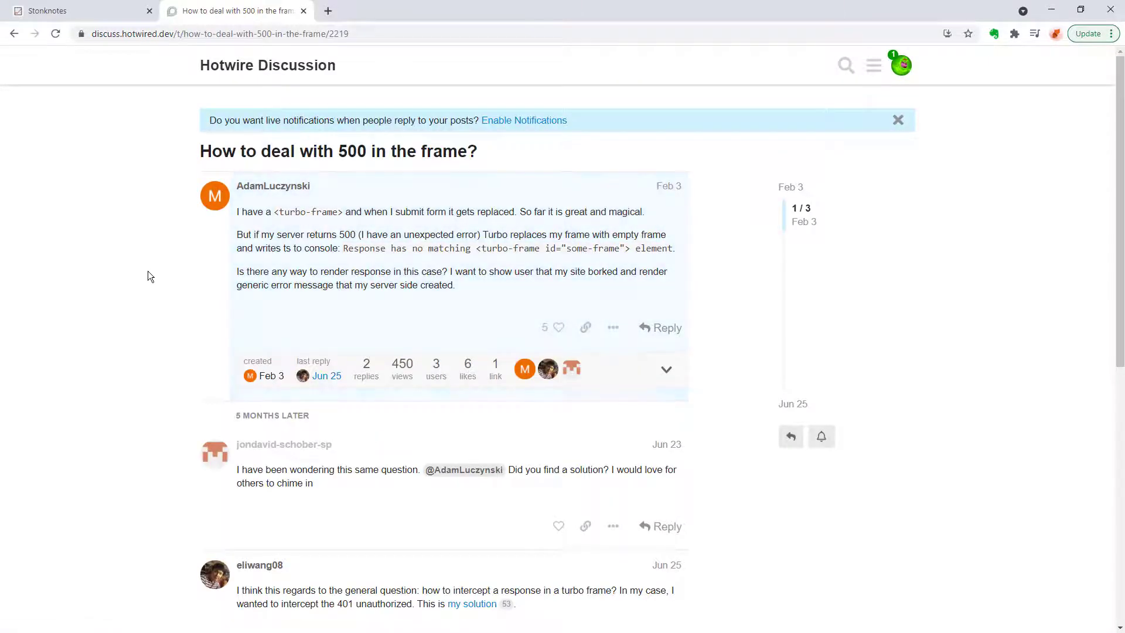
mouse_move(244, 198)
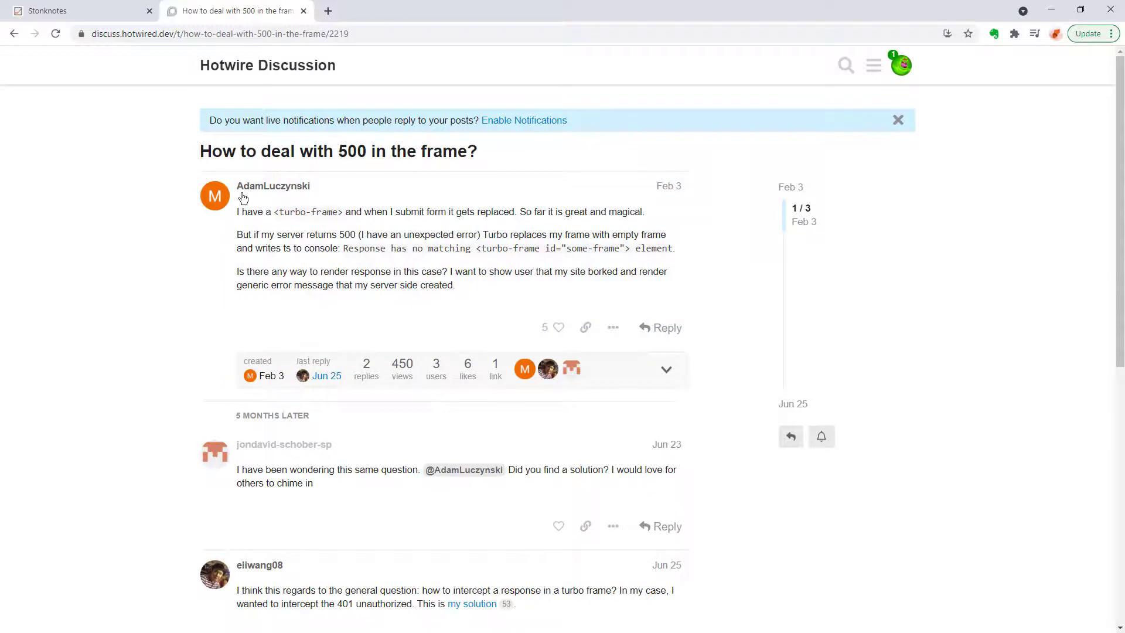
mouse_move(1021, 294)
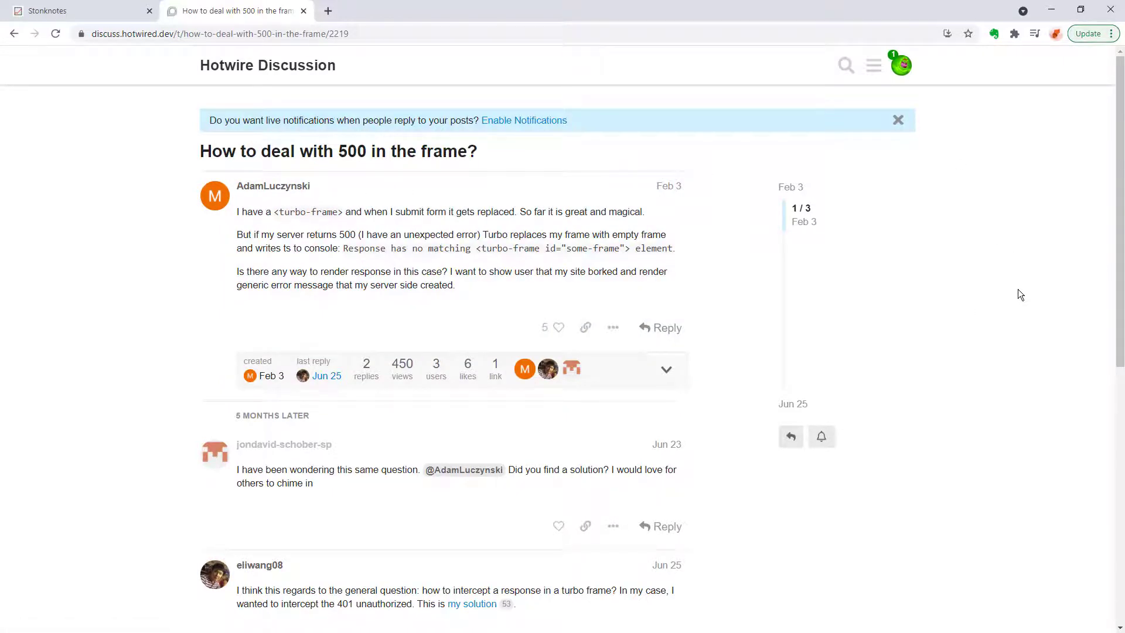
mouse_move(904, 335)
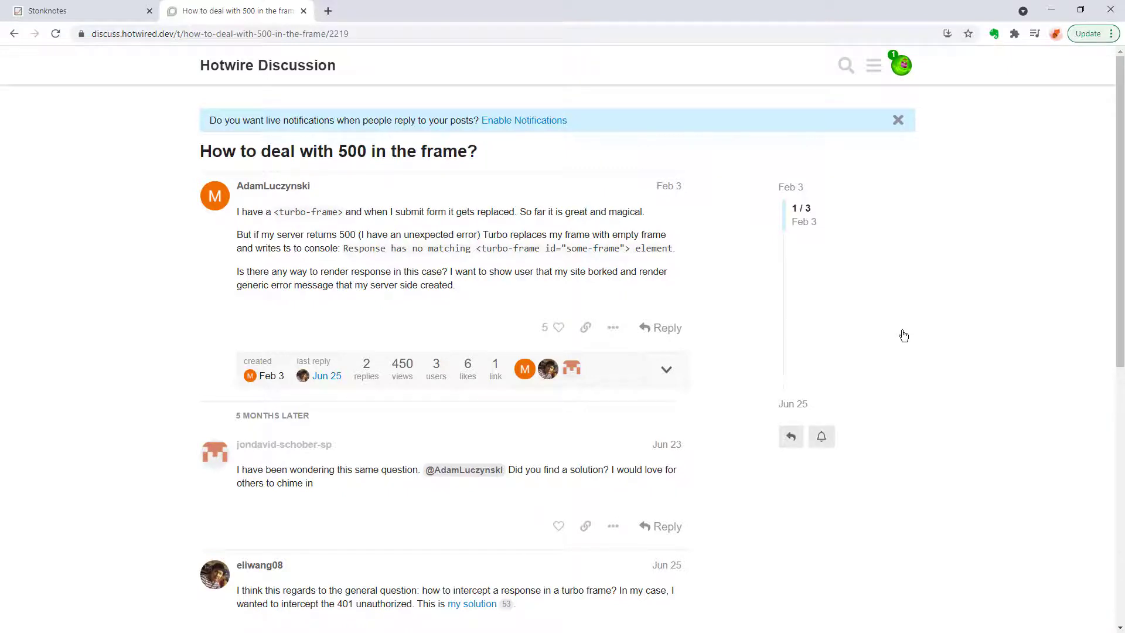
scroll("down", 3)
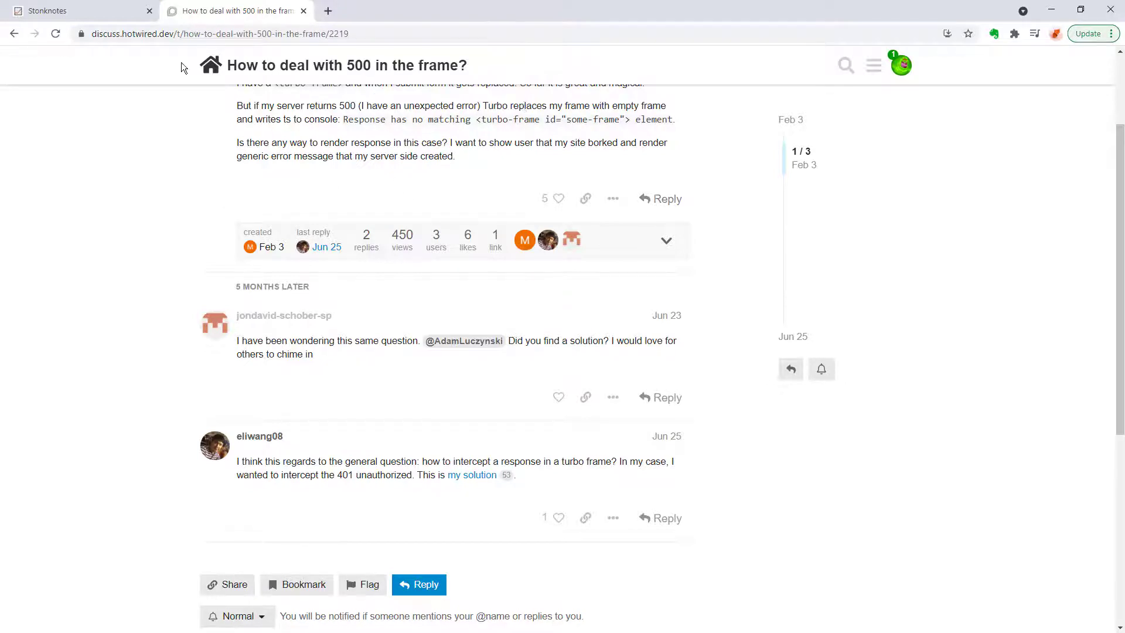
mouse_move(642, 113)
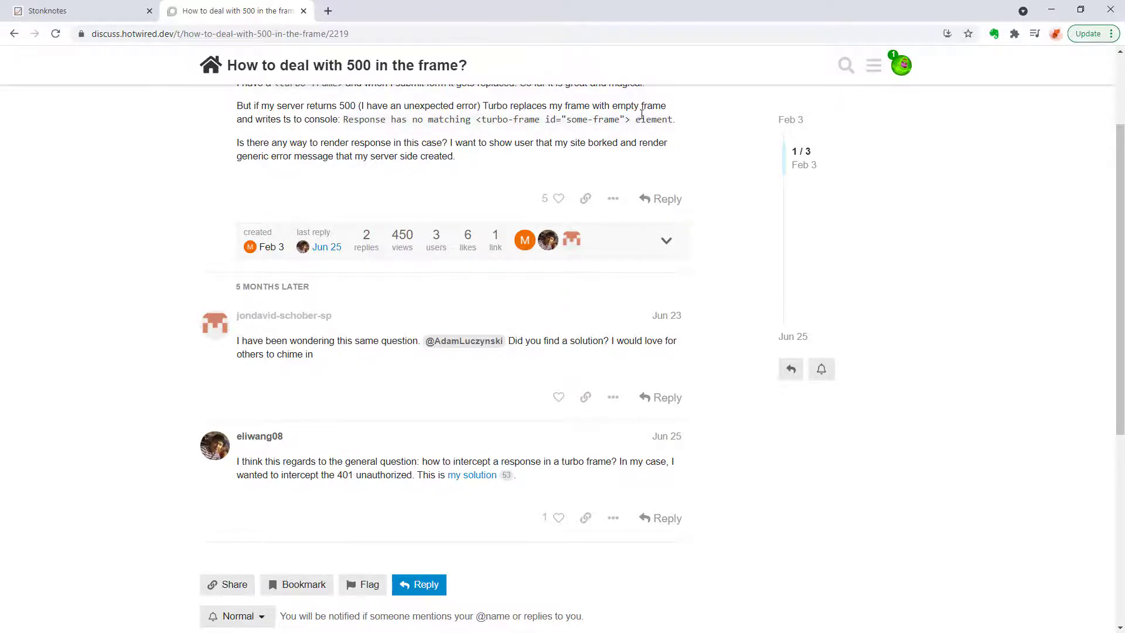
mouse_move(191, 454)
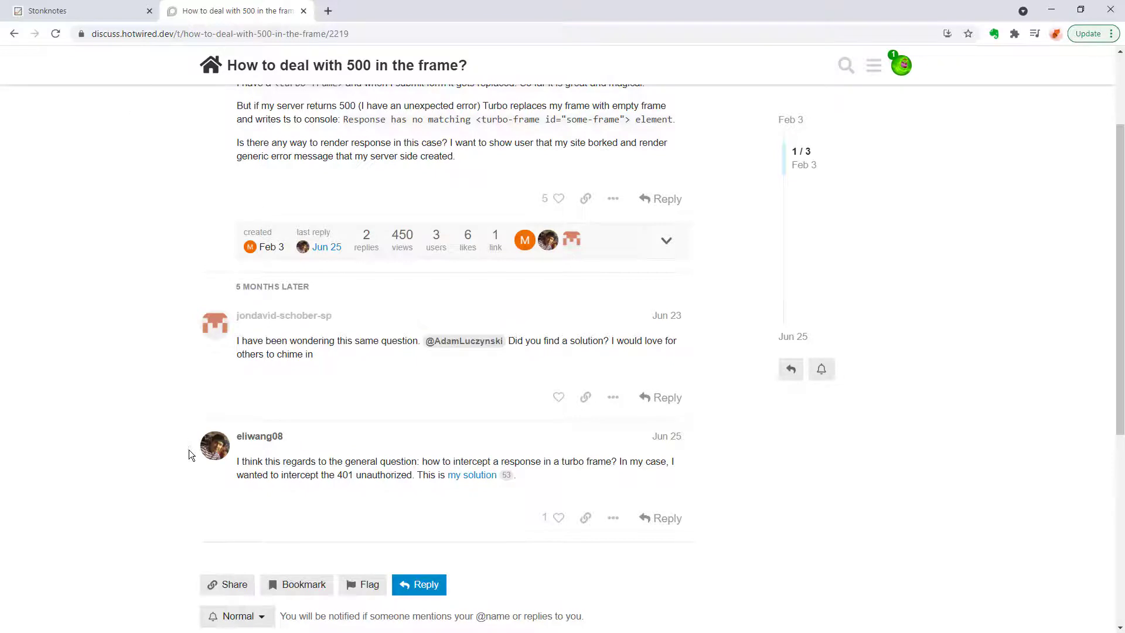
Return to the Stonknotes journal, where the newest SPY test note shows a chart thumbnail.
left_click(68, 10)
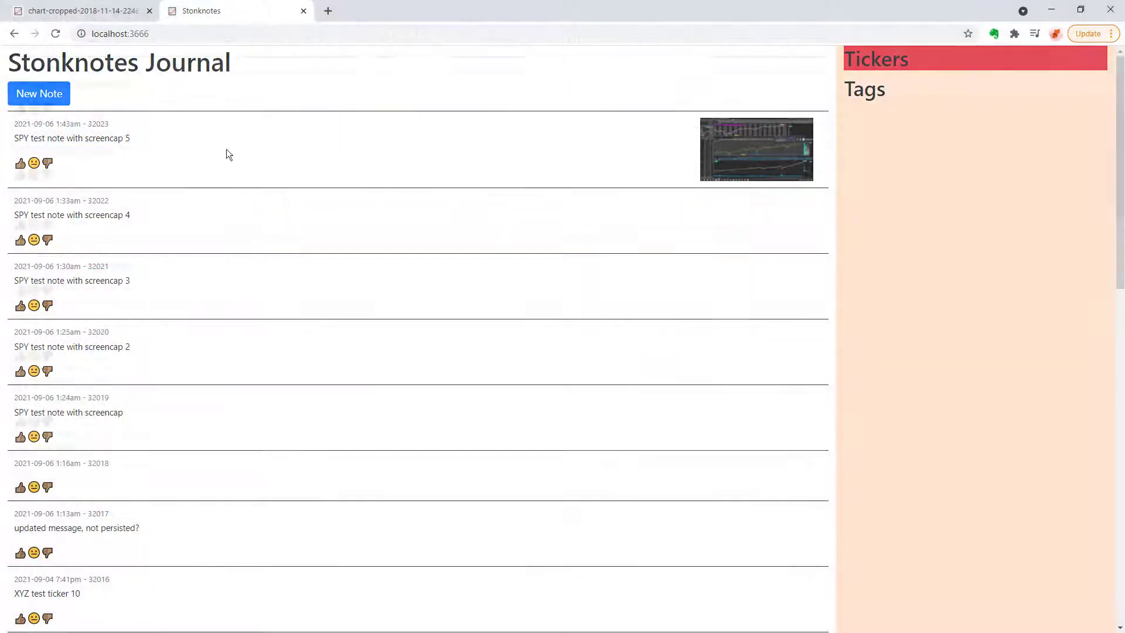
scroll("down", 3)
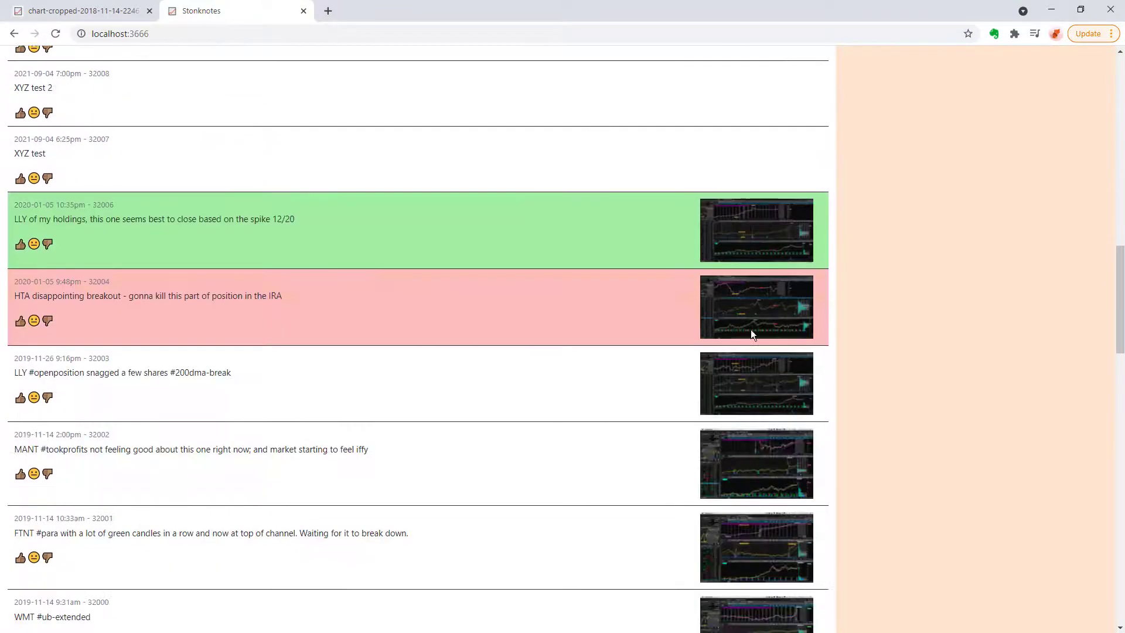